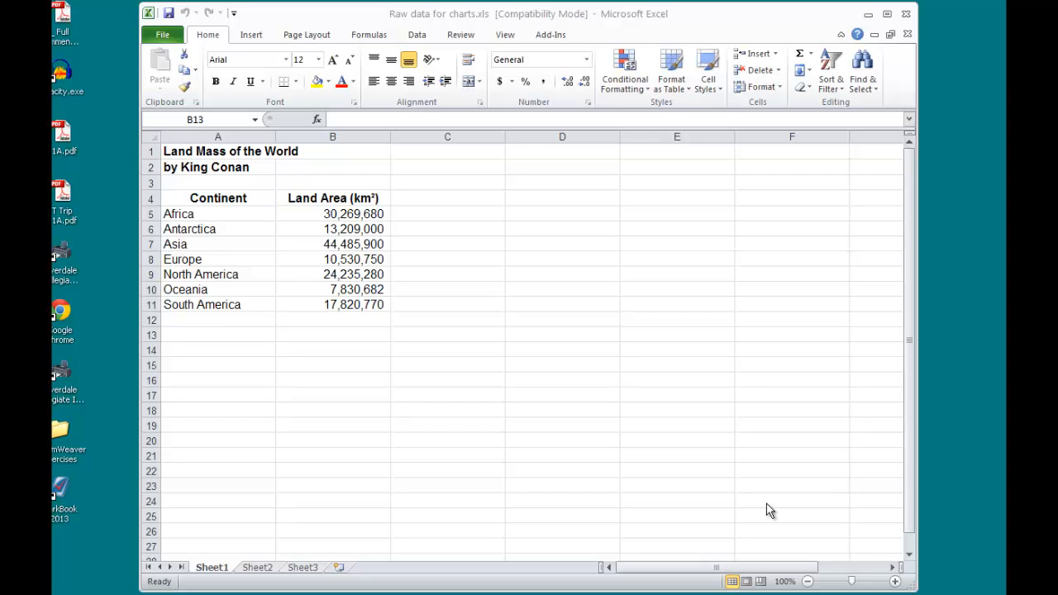
mouse_move(612, 473)
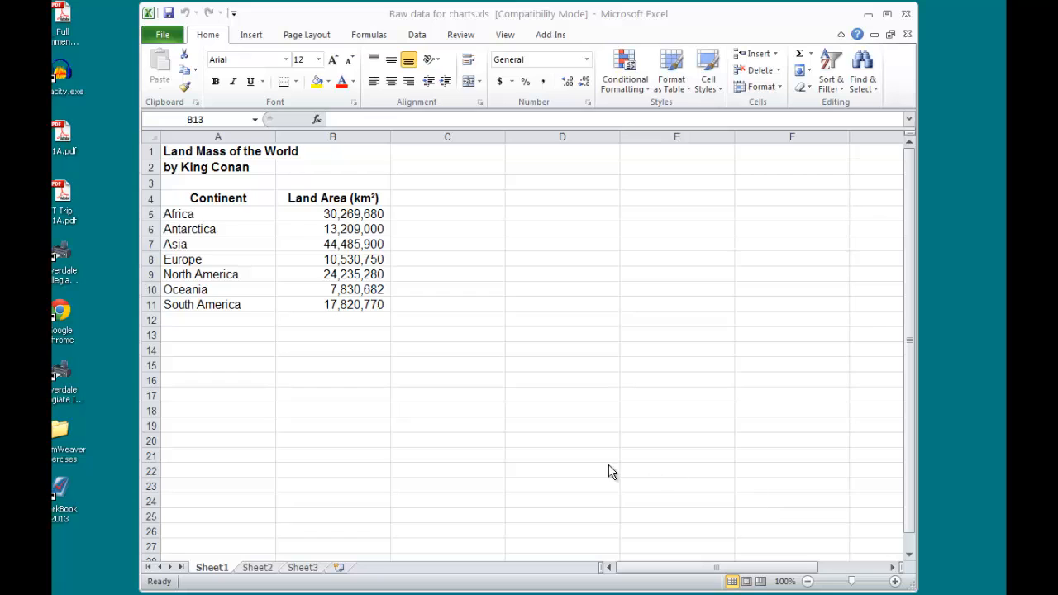
mouse_move(198, 205)
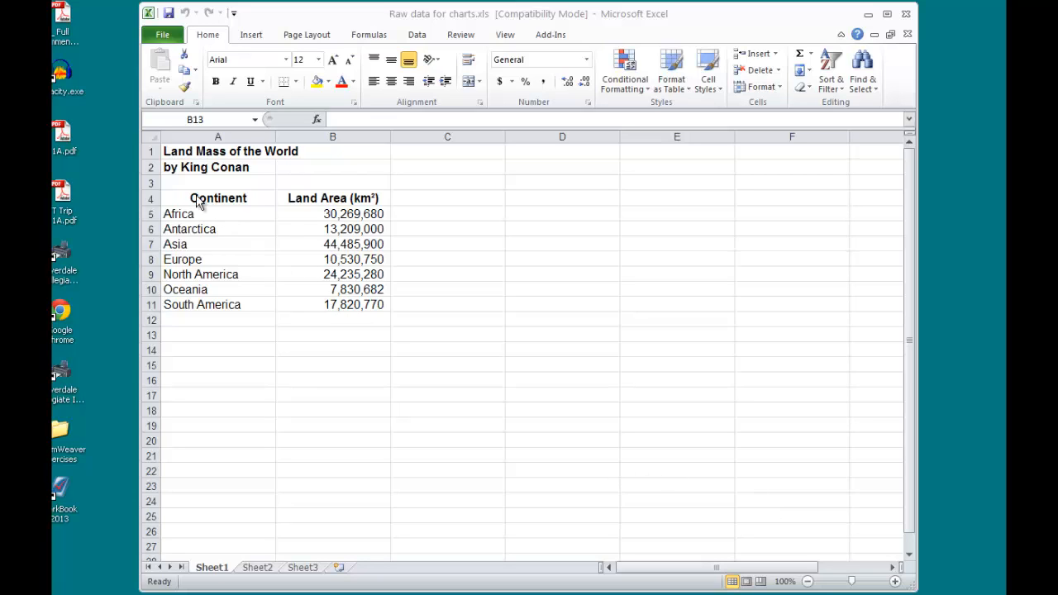
mouse_move(205, 202)
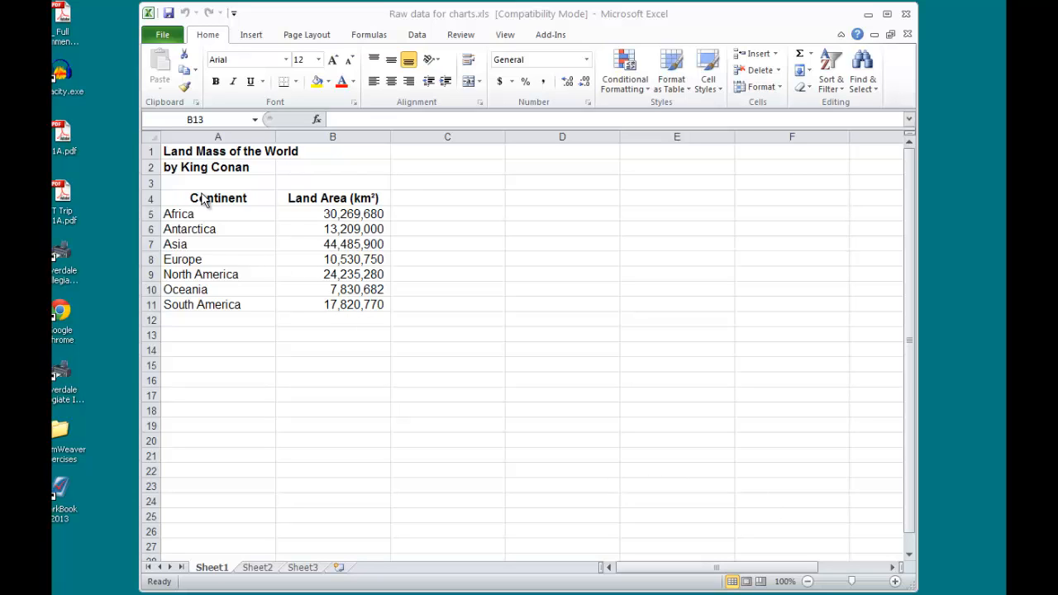
Step: Insert a 2-D pie chart of the A4:B11 continent land-area table and move it right of the table
left_click(447, 228)
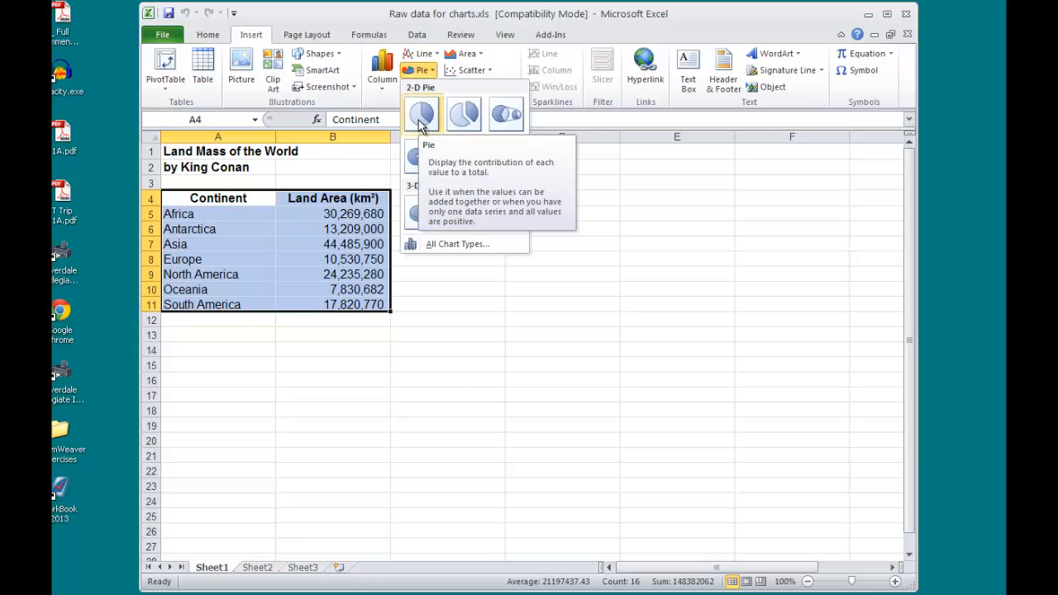
left_click(422, 114)
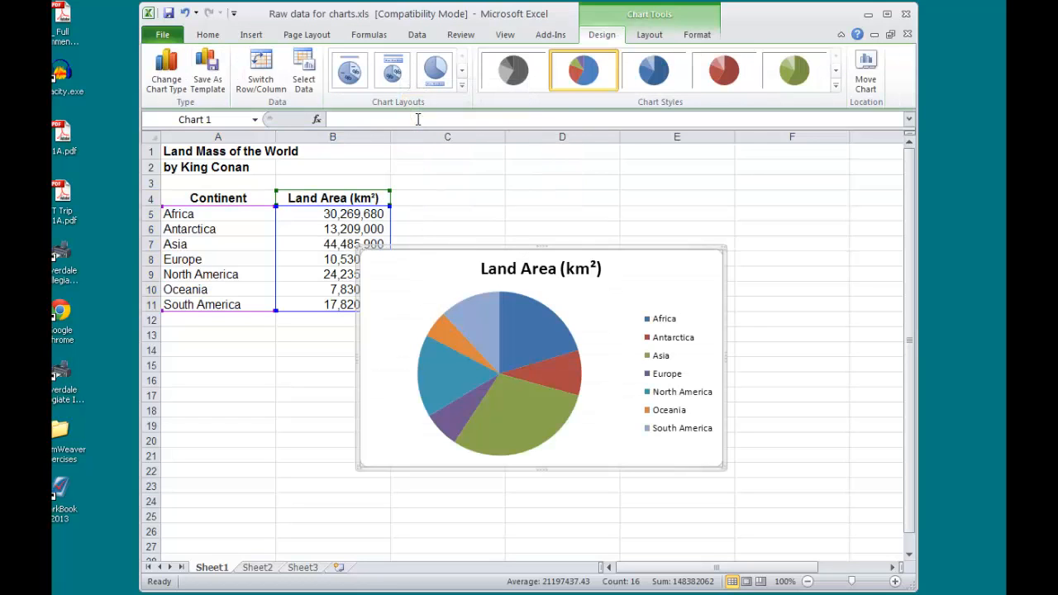
left_click_drag(542, 355, 579, 261)
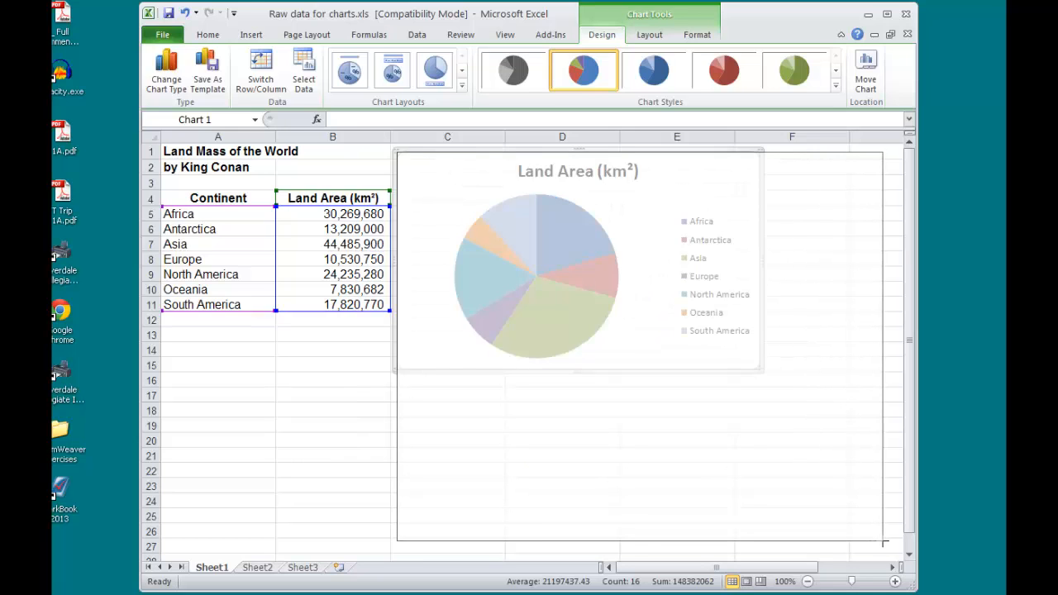
scroll("down", 3)
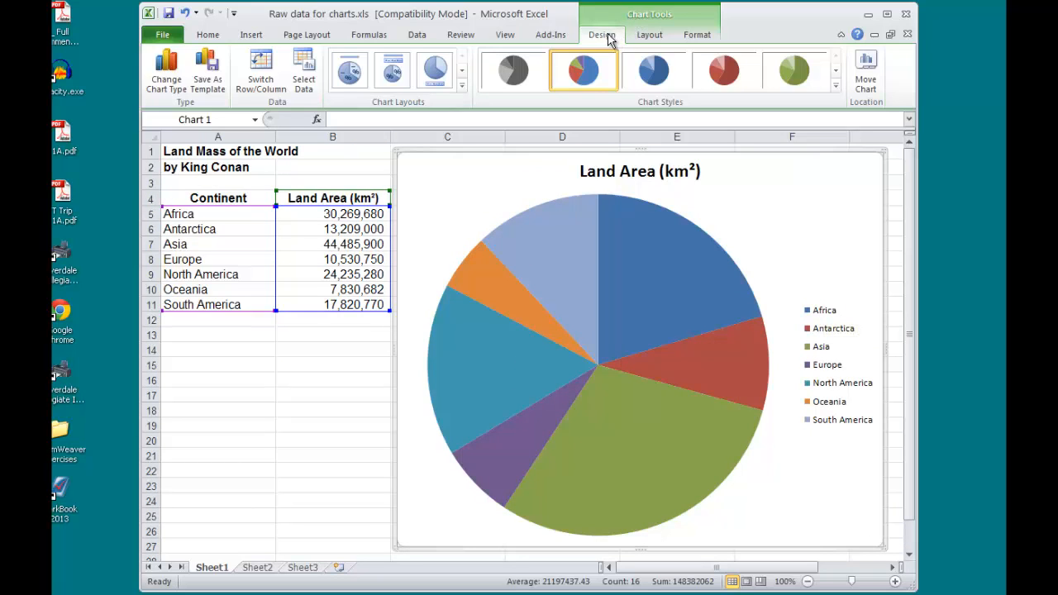
Step: Set the pie chart's Legend to None so only the title and pie remain
left_click(648, 33)
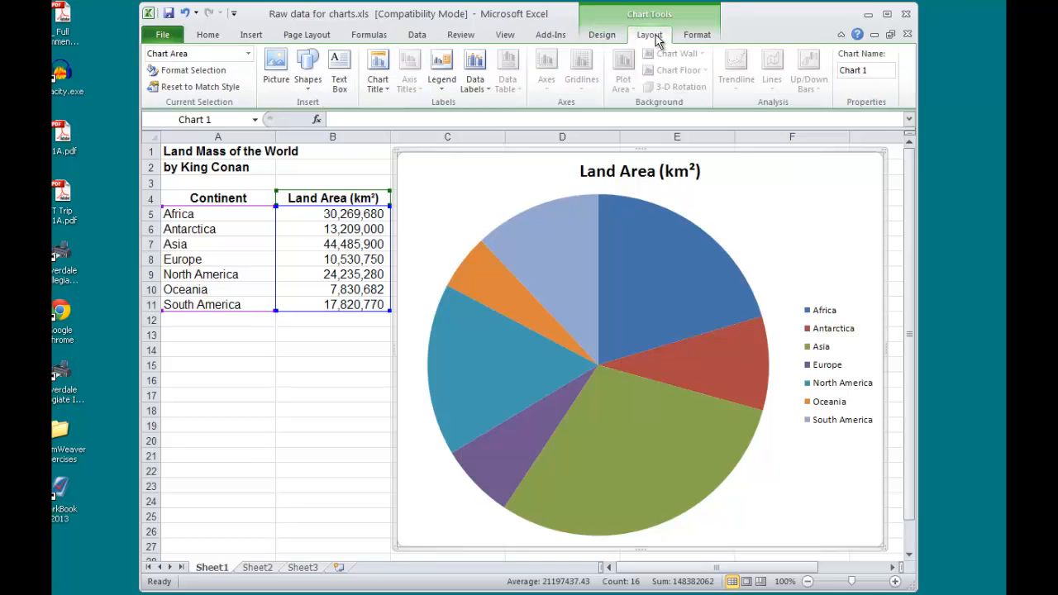
left_click(441, 68)
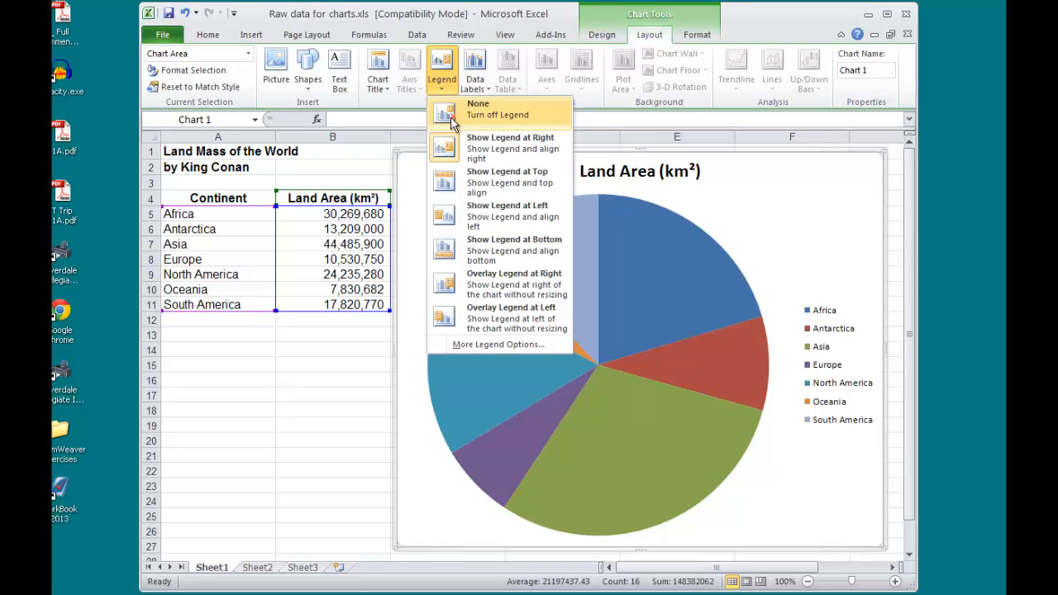
left_click(478, 109)
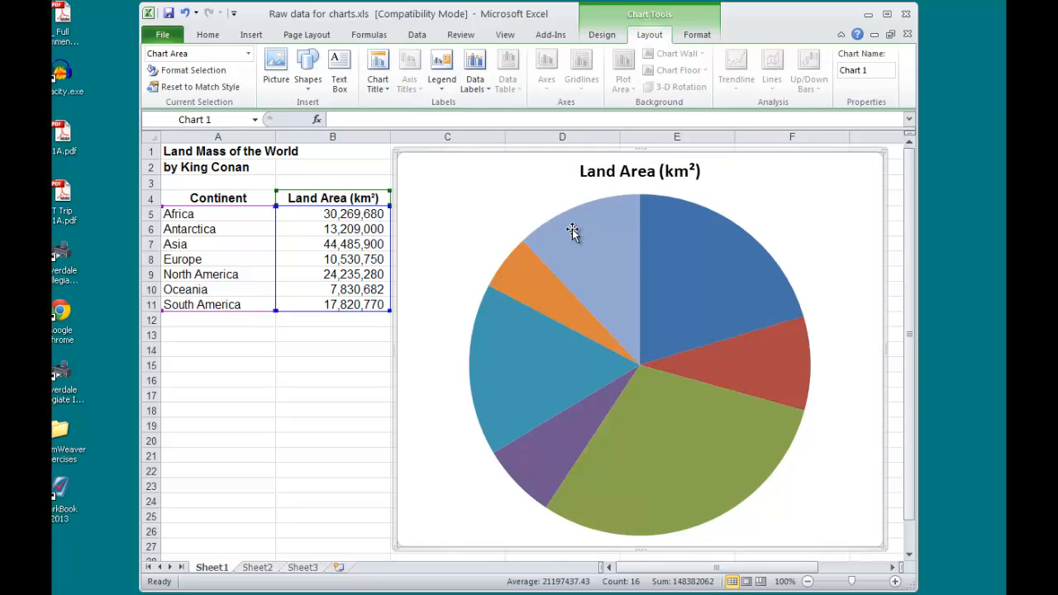
mouse_move(574, 230)
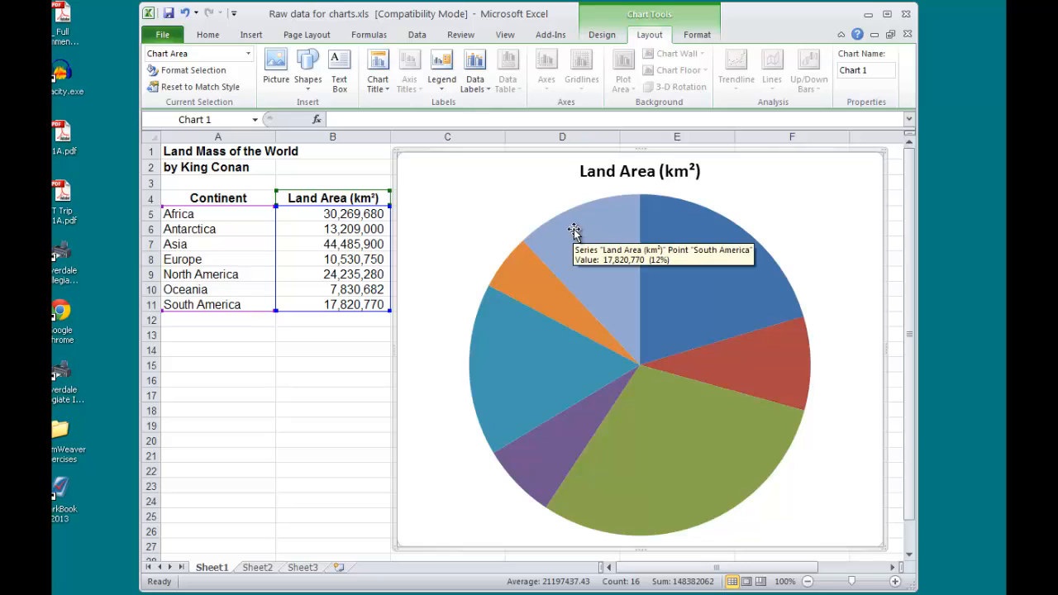
mouse_move(574, 256)
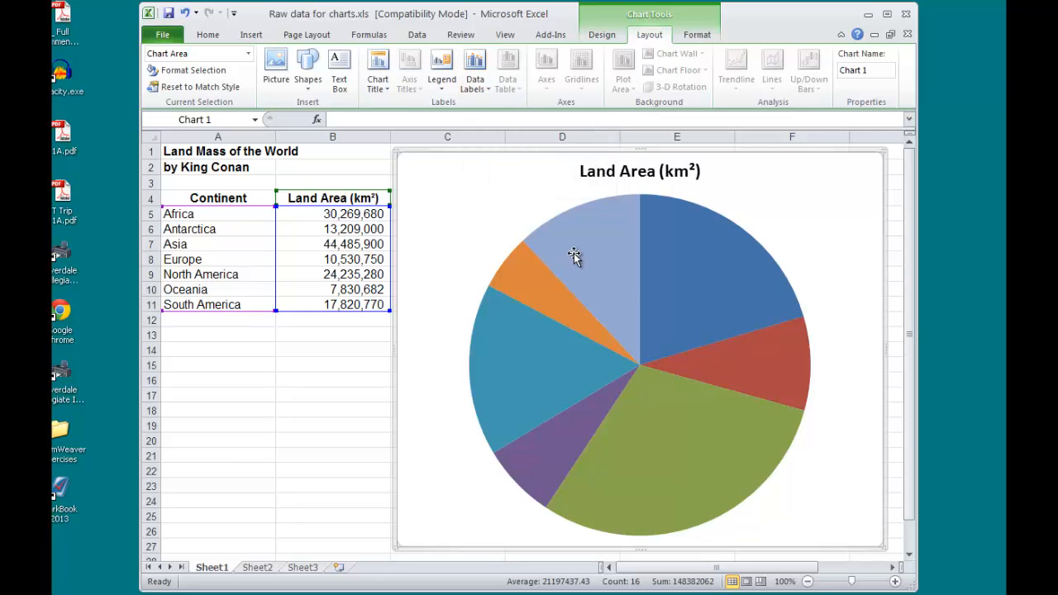
Step: Format the pie data series with No fill, leaving only outlined wedges
right_click(575, 256)
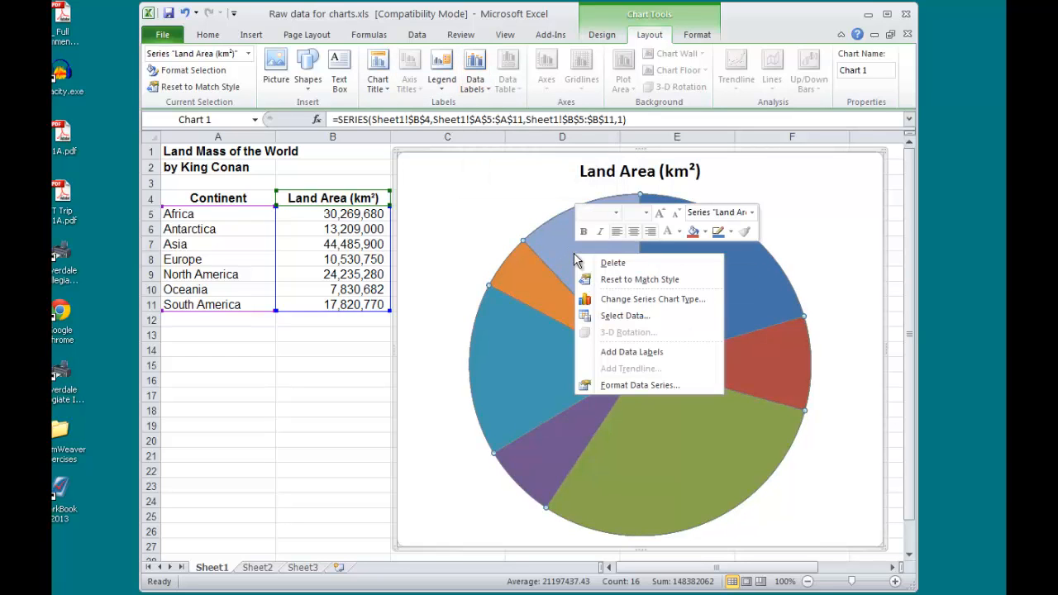
left_click(638, 383)
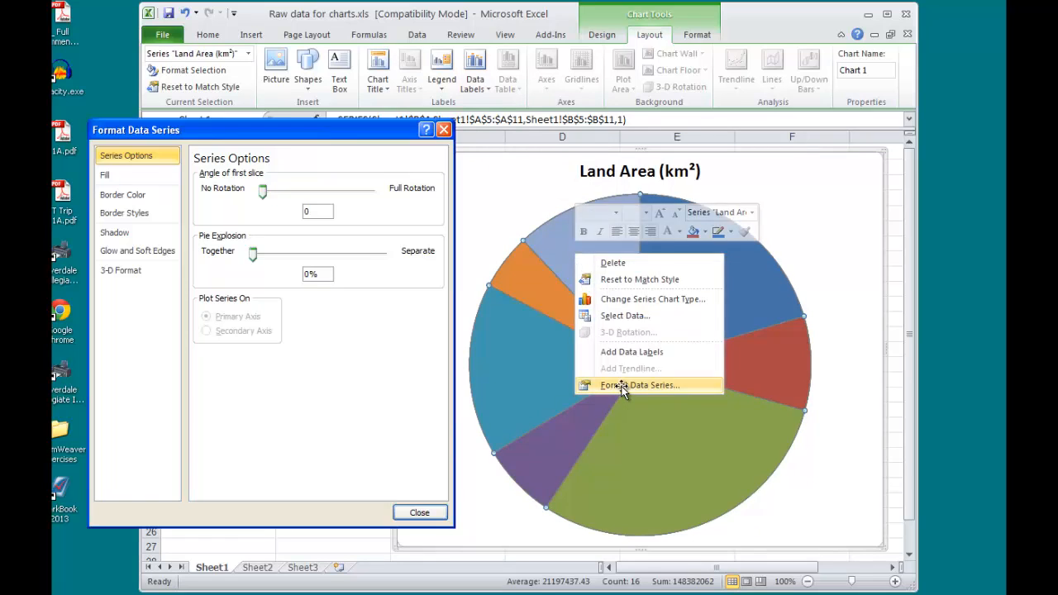
left_click(106, 175)
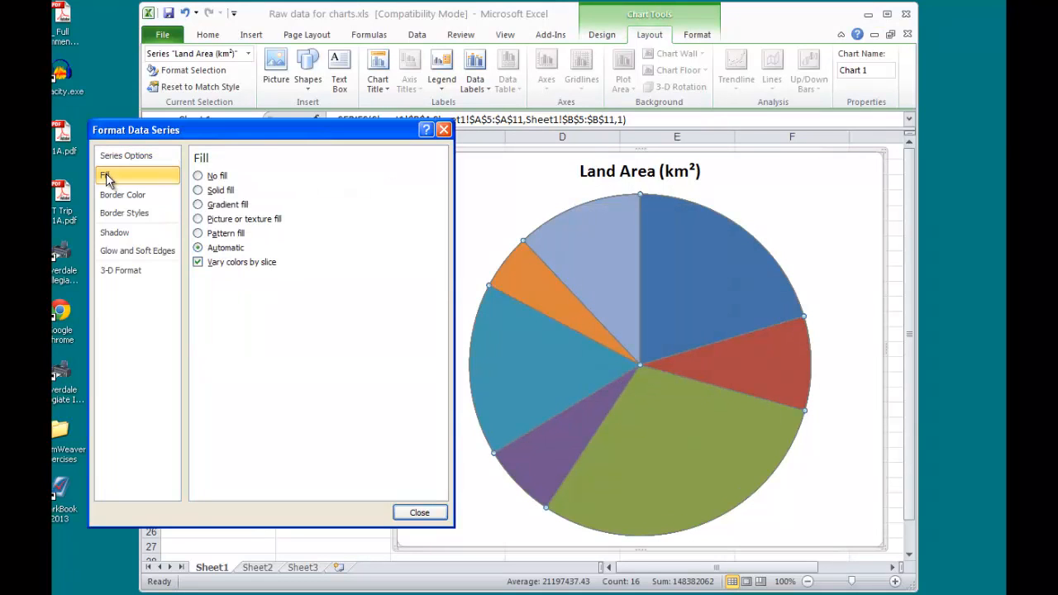
left_click(420, 513)
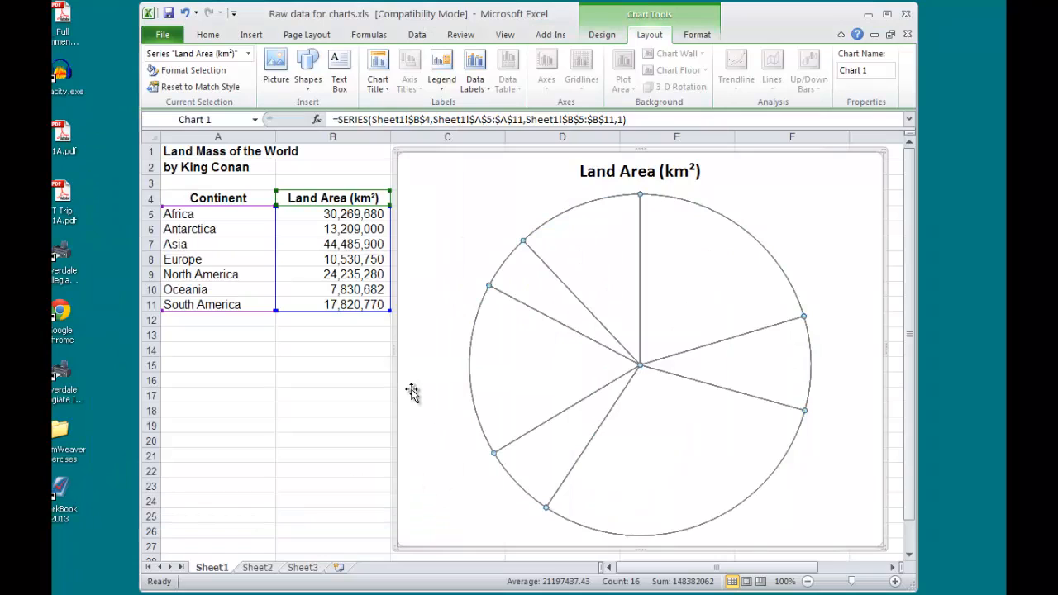
left_click(333, 470)
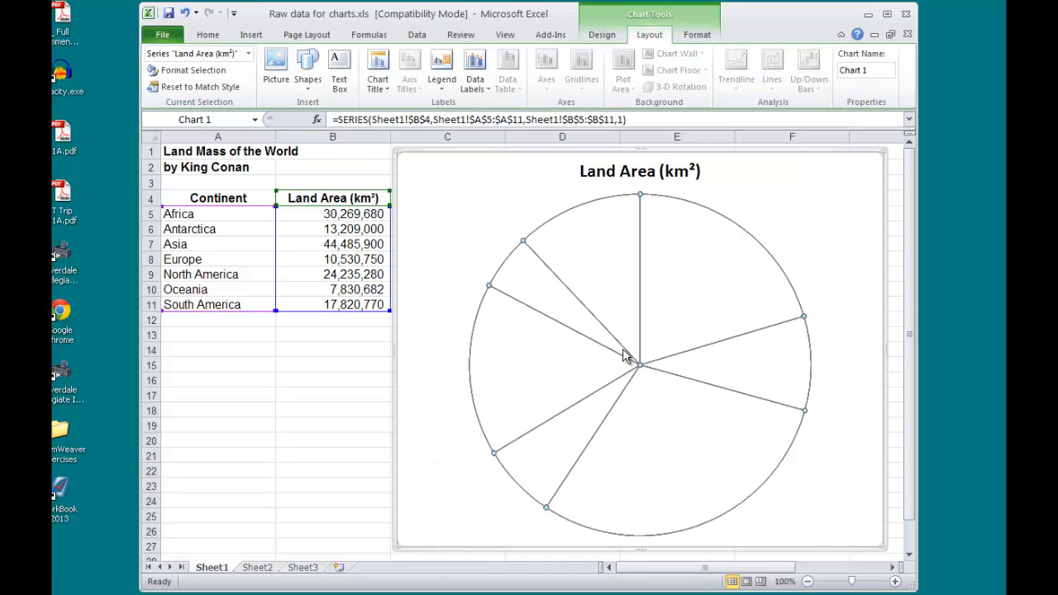
Step: Give the pie slices solid-line borders and increase the border width
right_click(627, 356)
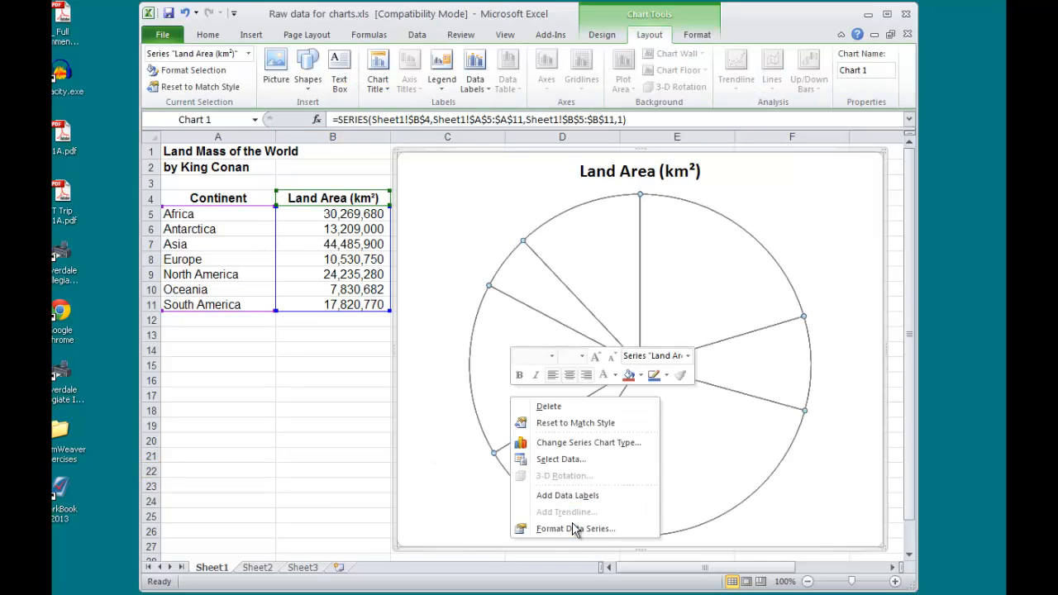
left_click(575, 529)
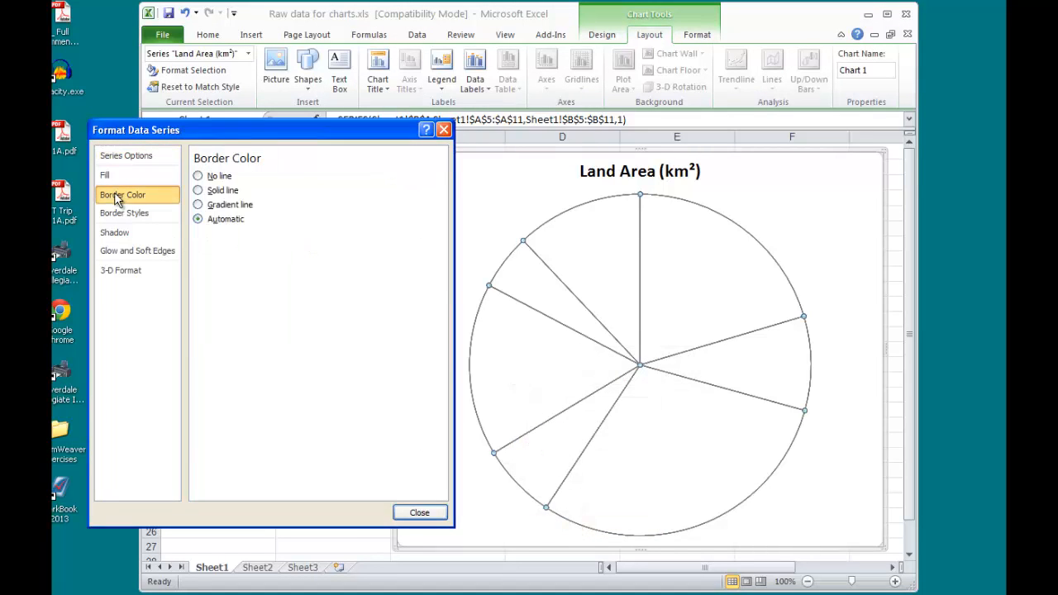
left_click(198, 190)
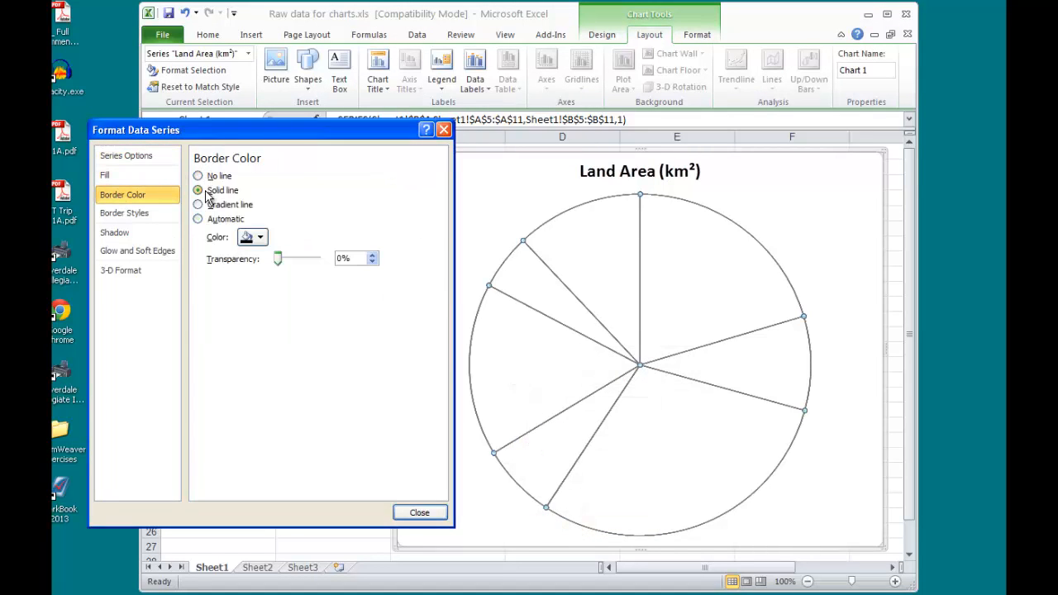
left_click(124, 212)
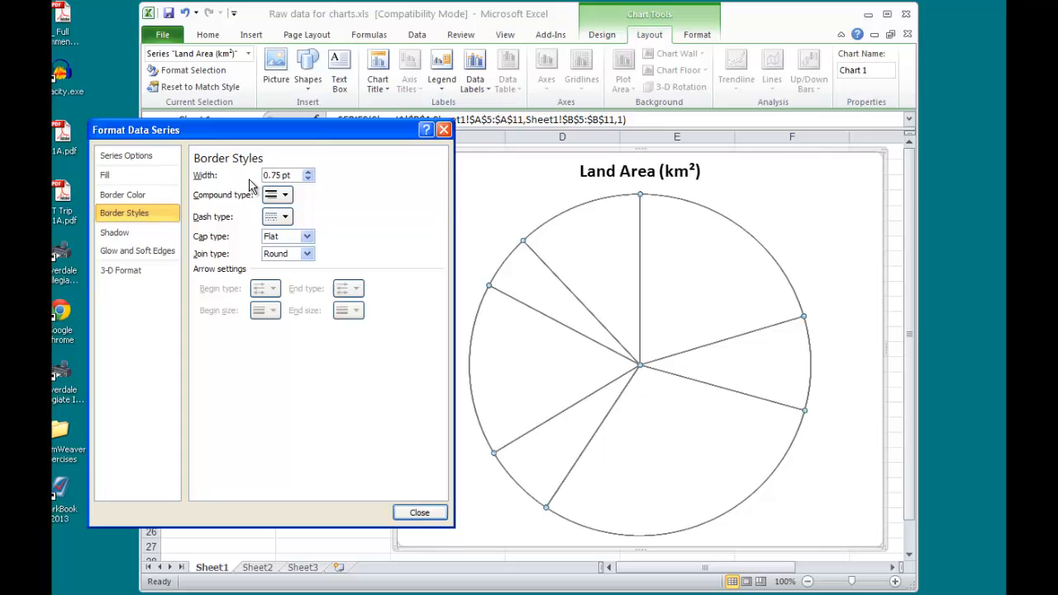
left_click(307, 170)
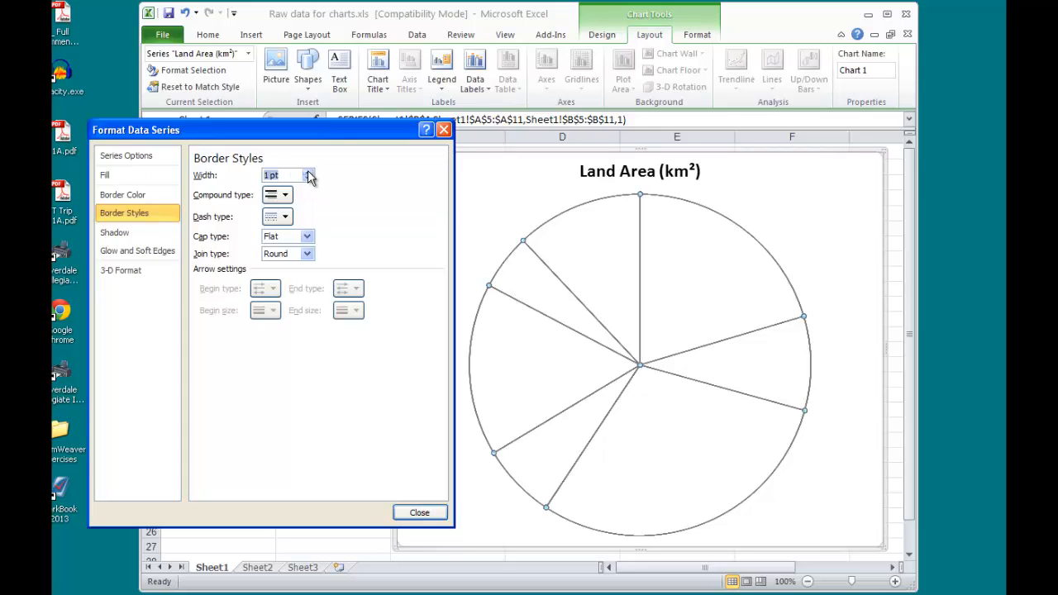
left_click(420, 512)
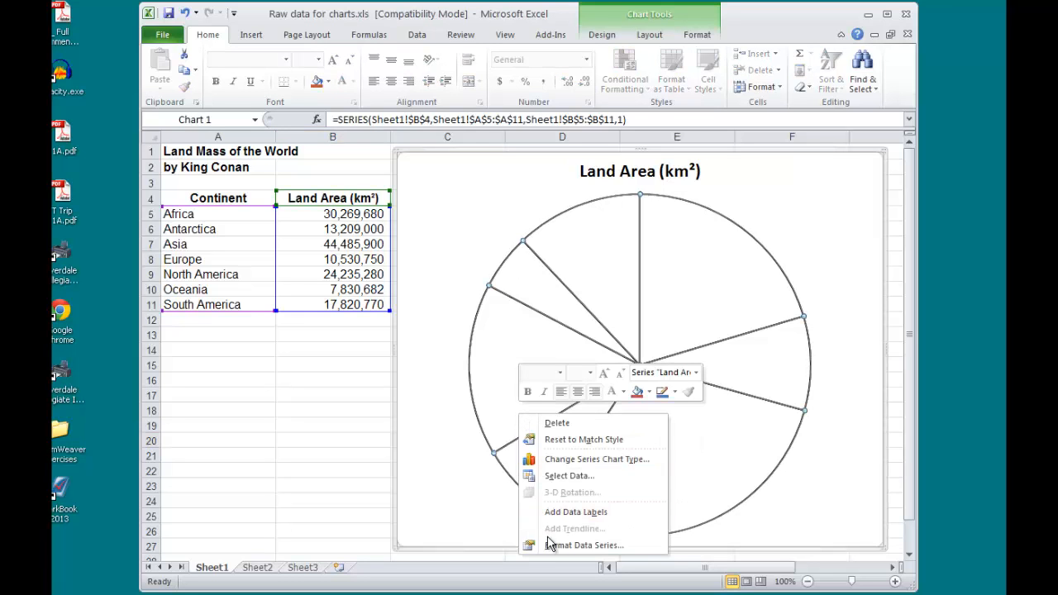
Step: Raise the slice border width further in Border Styles
left_click(585, 545)
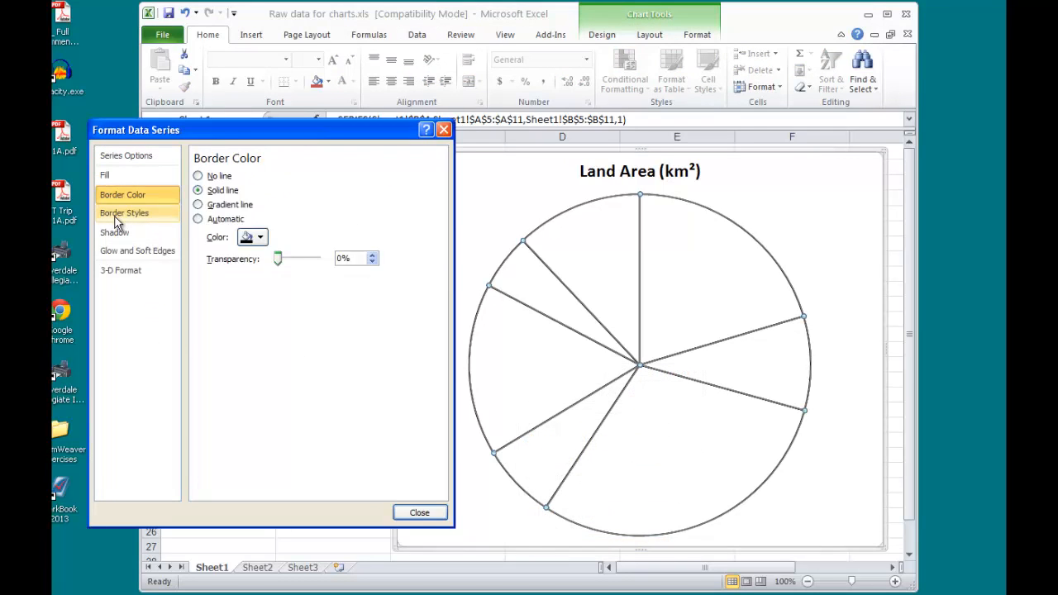
left_click(124, 212)
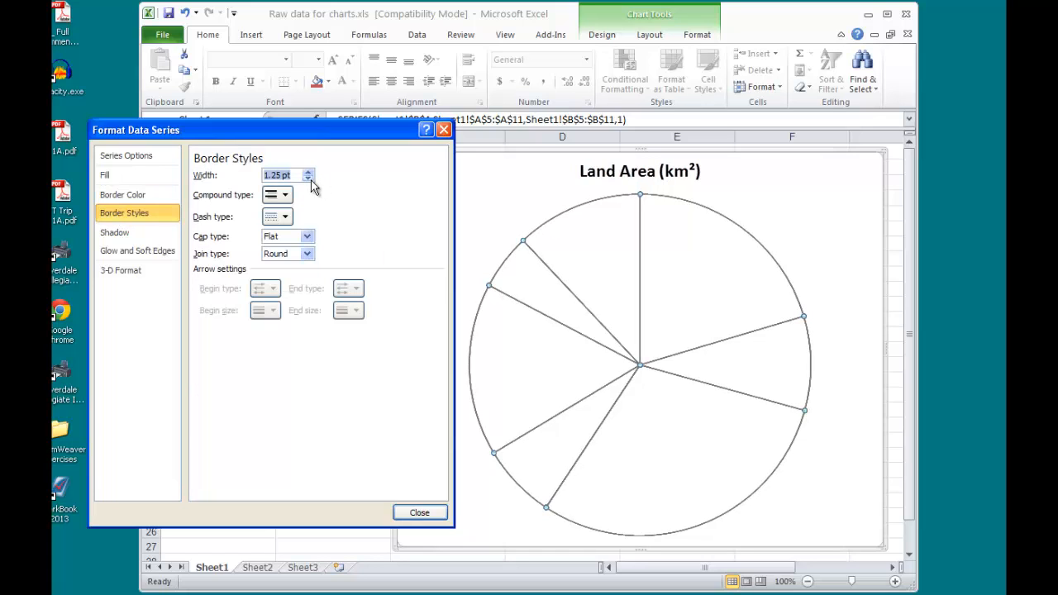
left_click(420, 513)
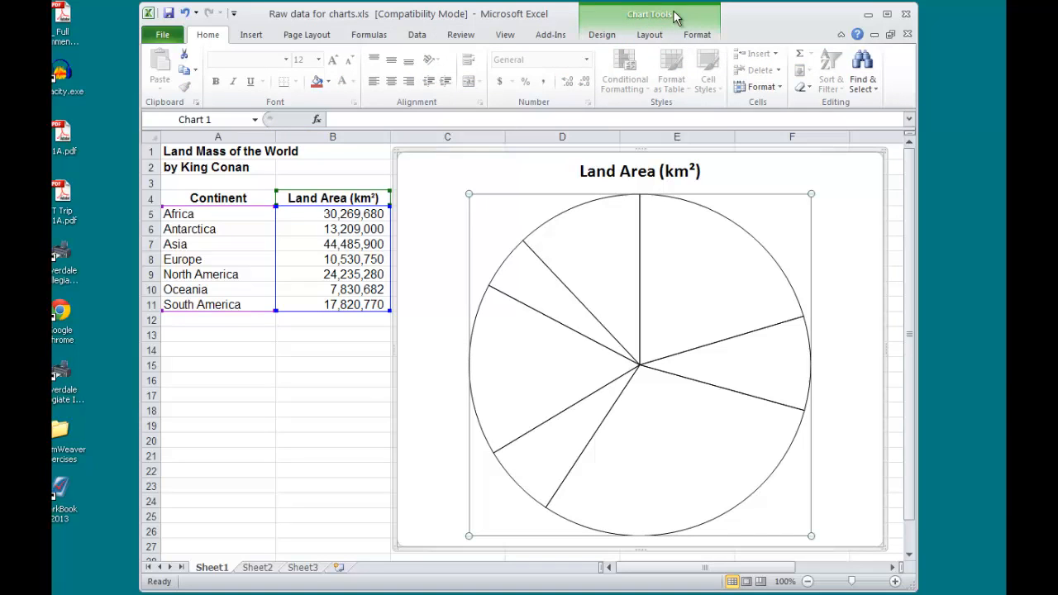
Step: Add data labels centred on each slice showing the land-area values
left_click(650, 35)
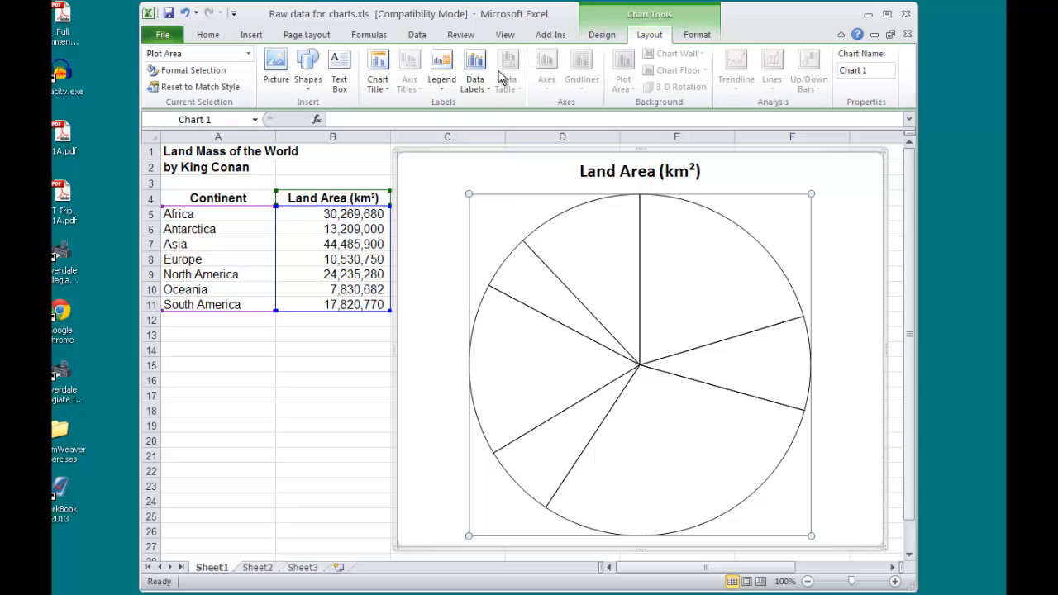
left_click(475, 70)
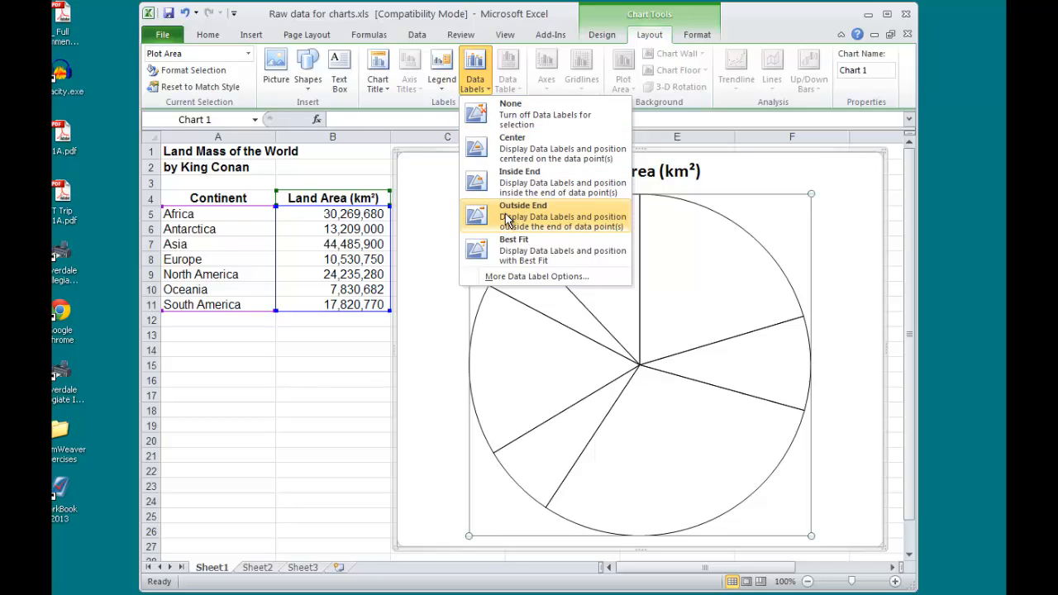
mouse_move(509, 149)
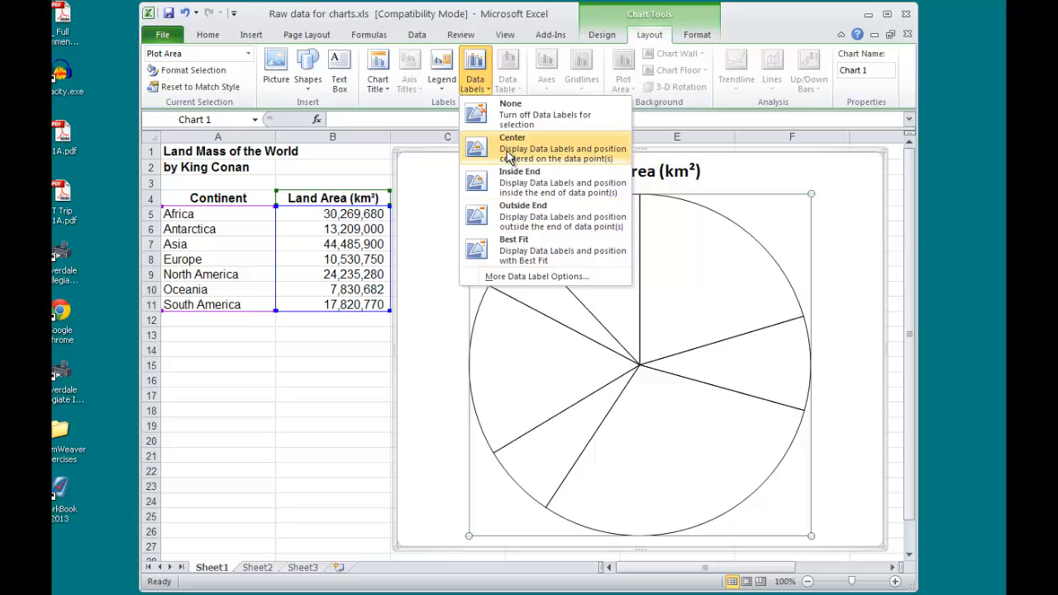
left_click(512, 137)
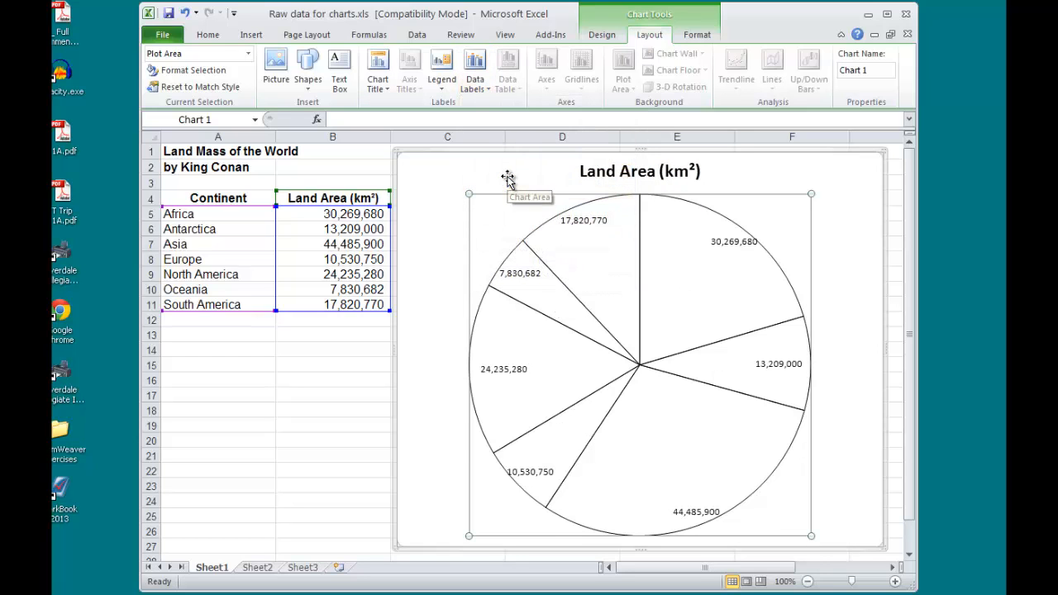
left_click(475, 68)
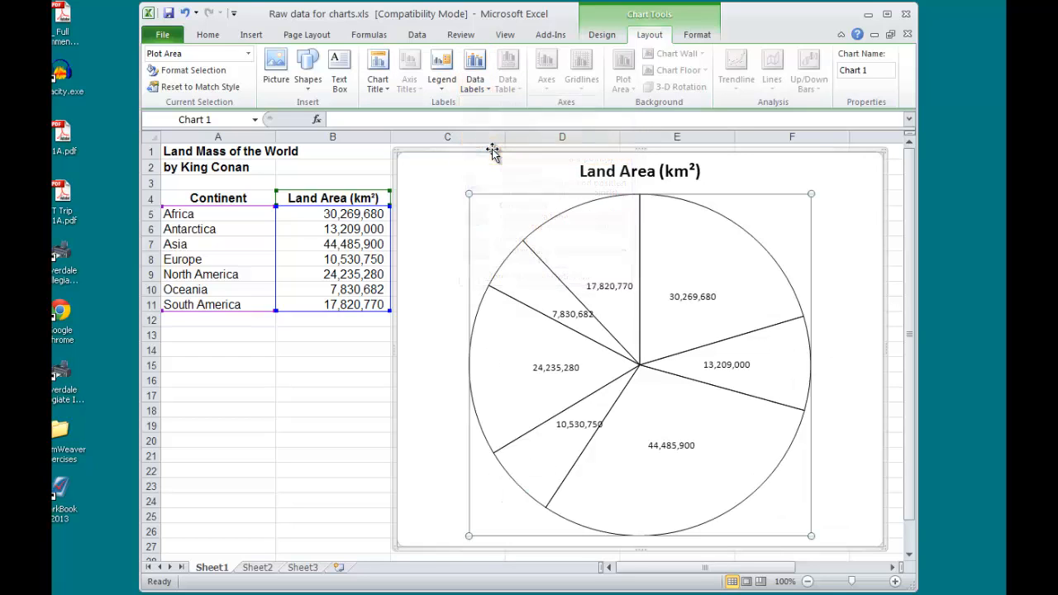
mouse_move(492, 152)
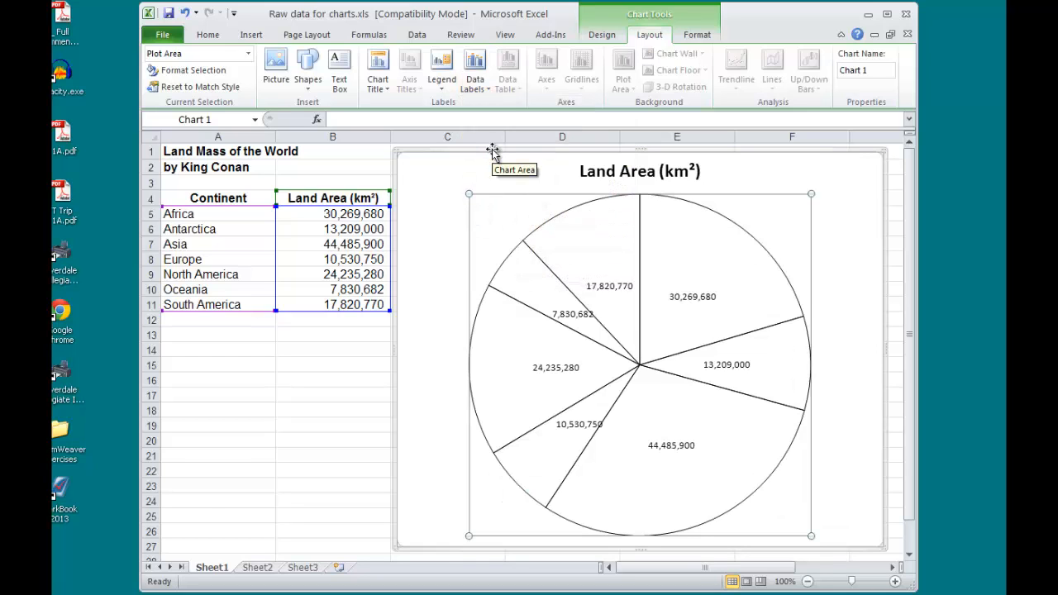
Step: In More Data Label Options, keep only Category Name checked, removing Value, Series Name and Percentage
left_click(474, 70)
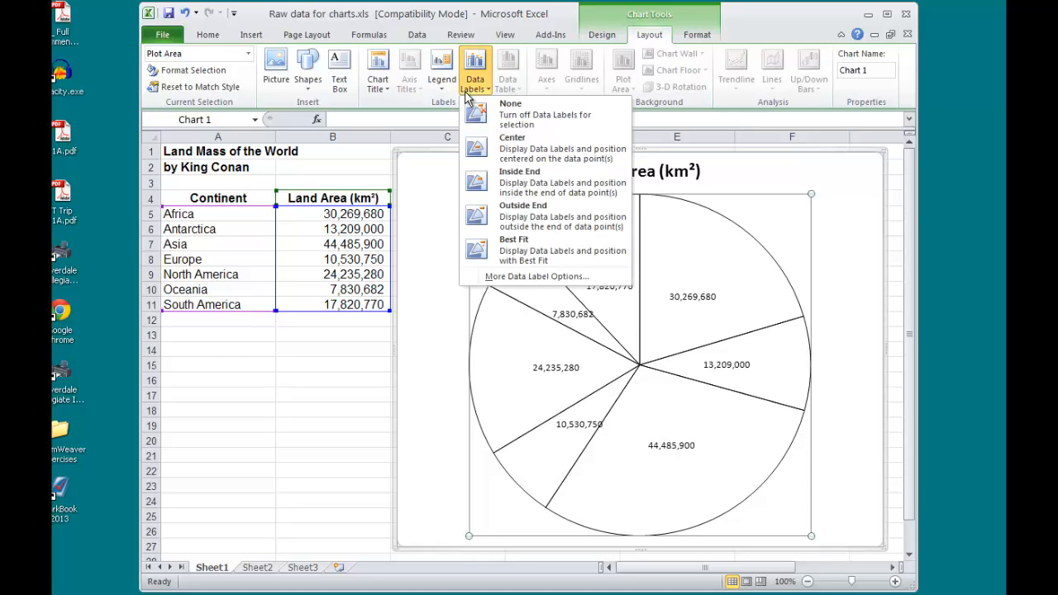
left_click(536, 276)
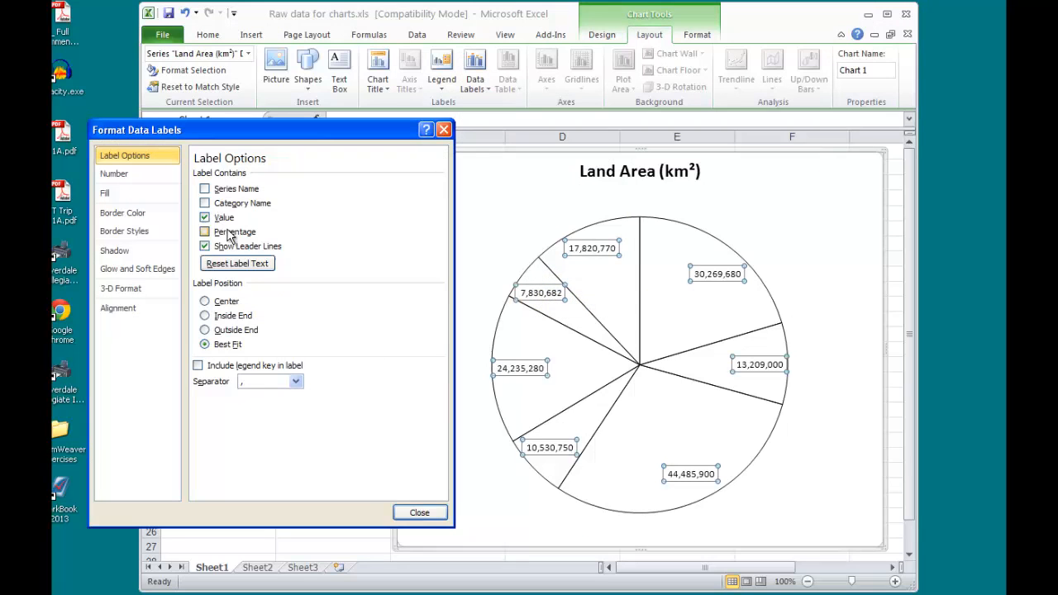
left_click(205, 188)
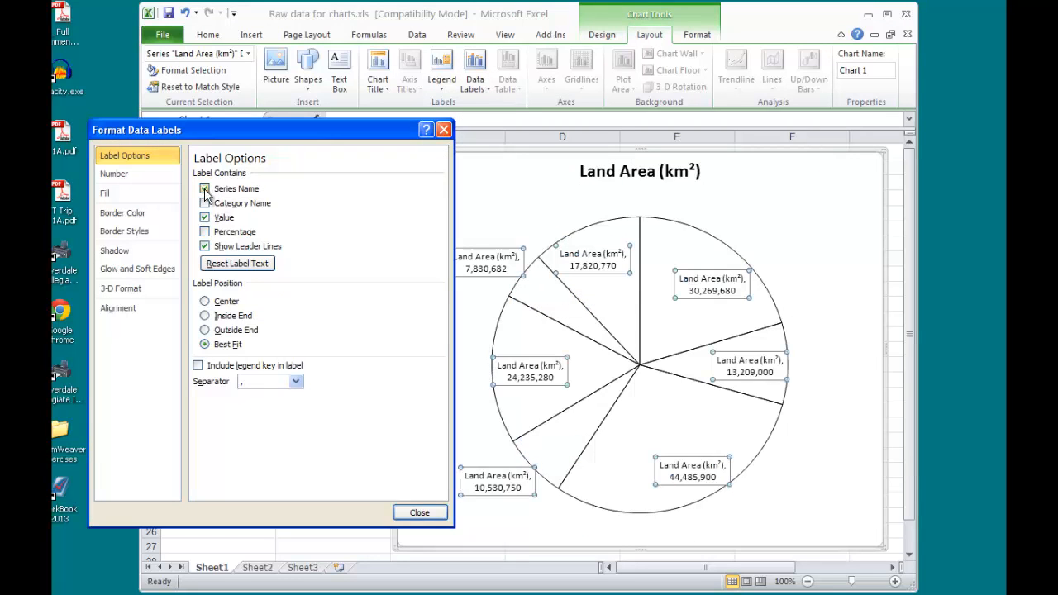
left_click(205, 202)
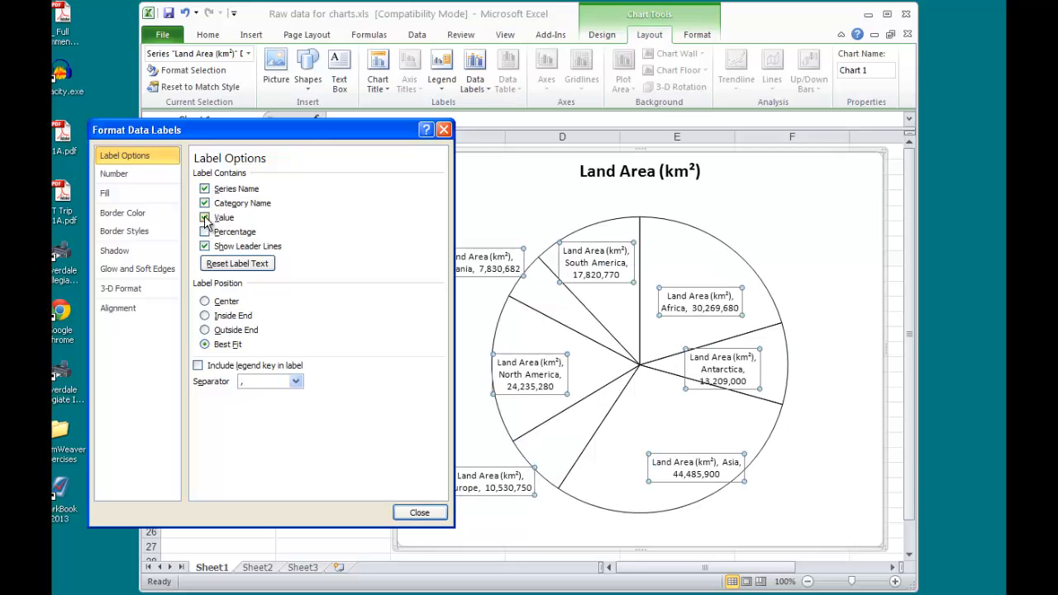
left_click(205, 218)
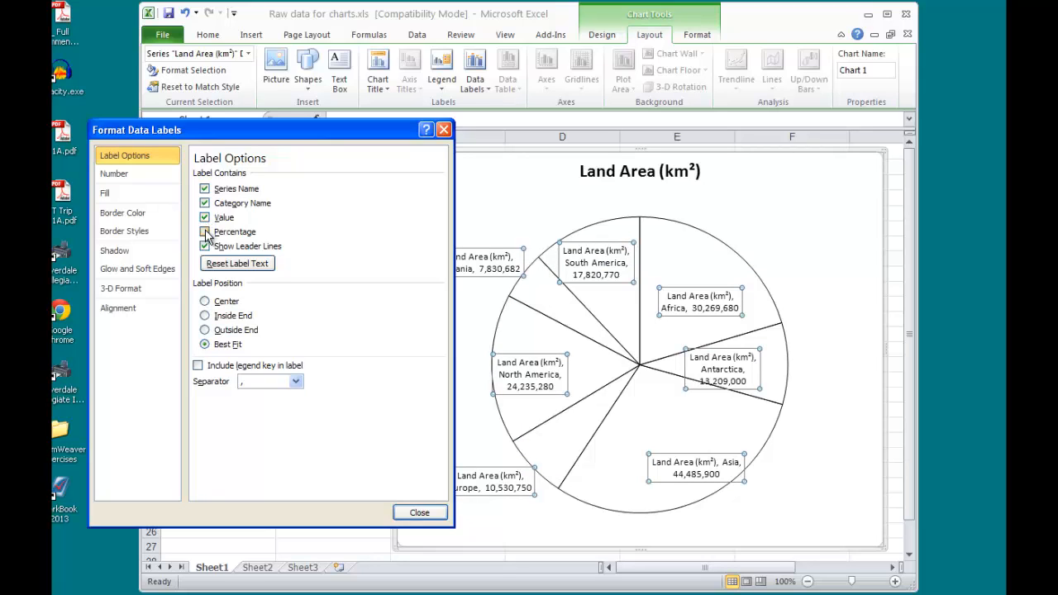
left_click(205, 231)
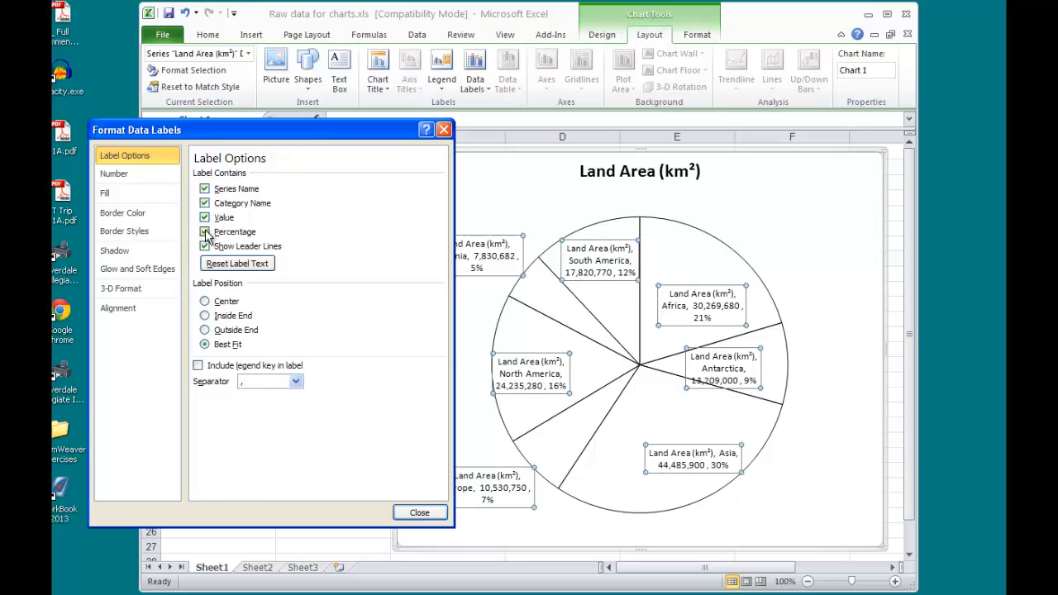
left_click(205, 231)
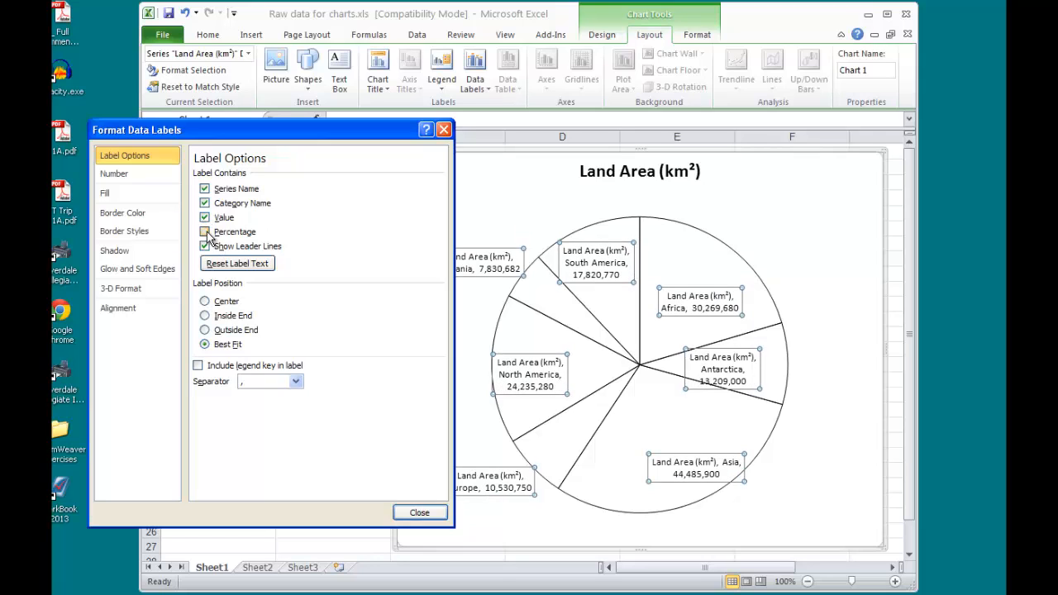
left_click(205, 218)
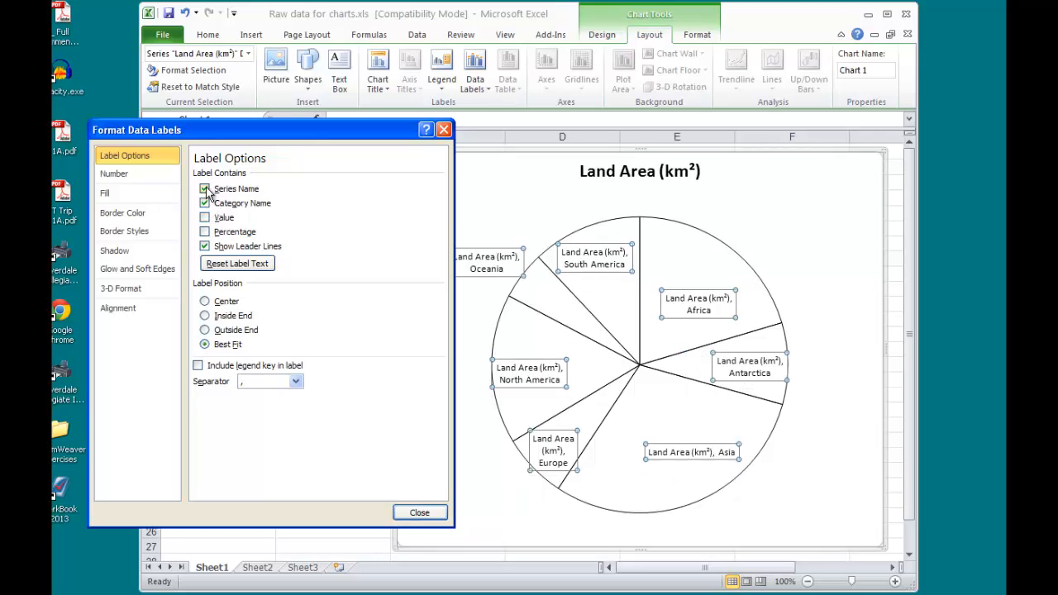
left_click(205, 188)
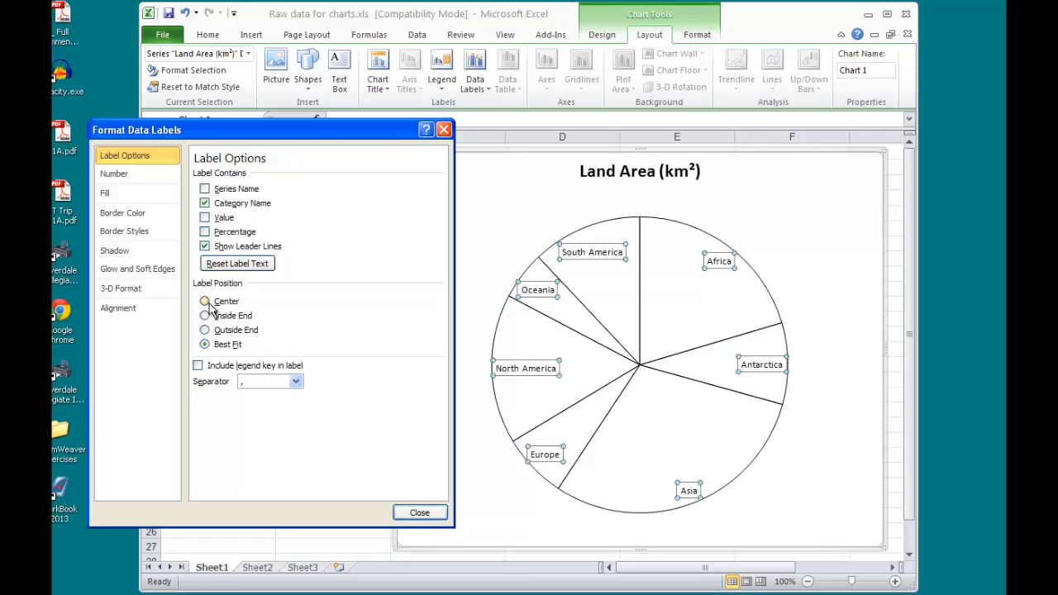
Step: Set the label position to Center and close the label formatting dialog
left_click(205, 301)
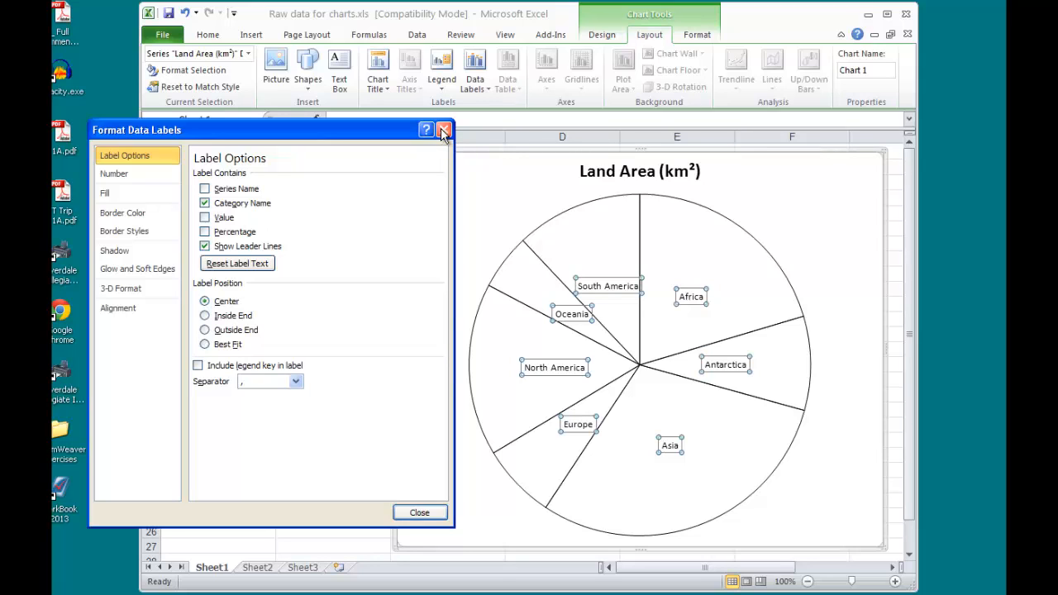
left_click(443, 129)
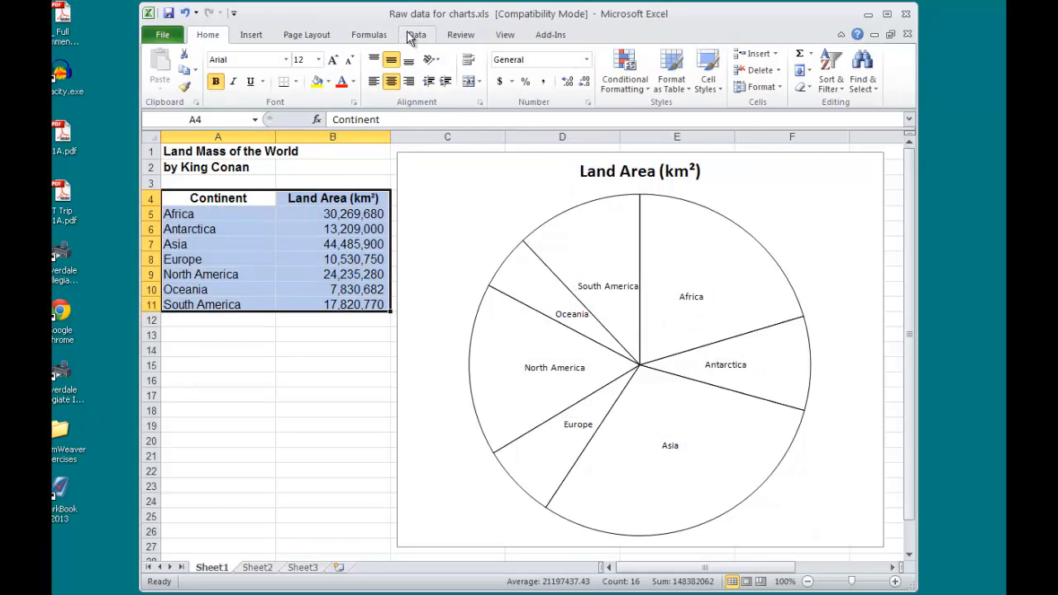
Step: Sort the table by Land Area (km²) from smallest to largest, reordering the pie slices
left_click(466, 70)
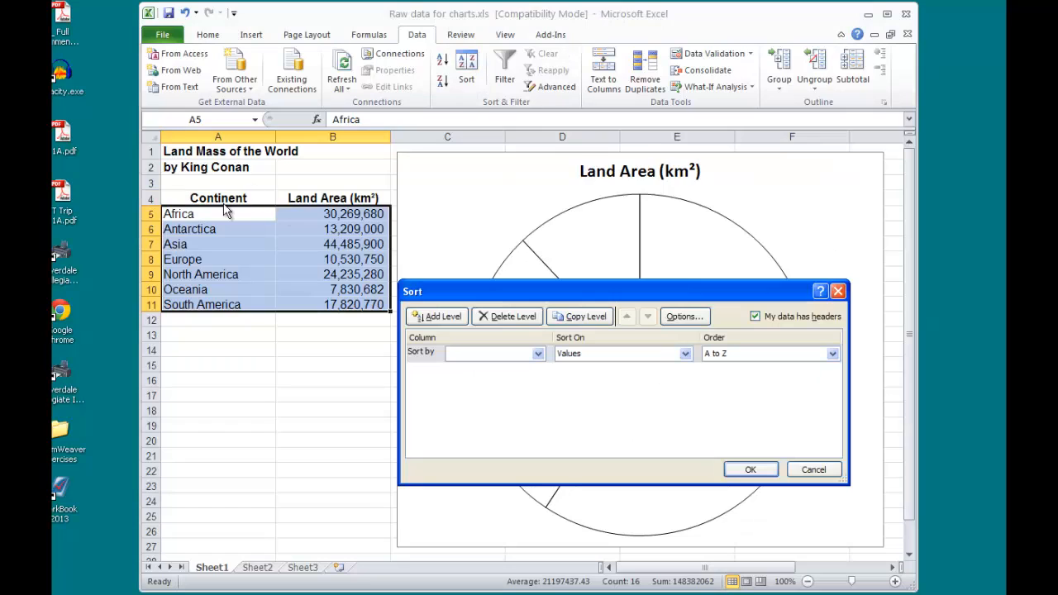
mouse_move(235, 217)
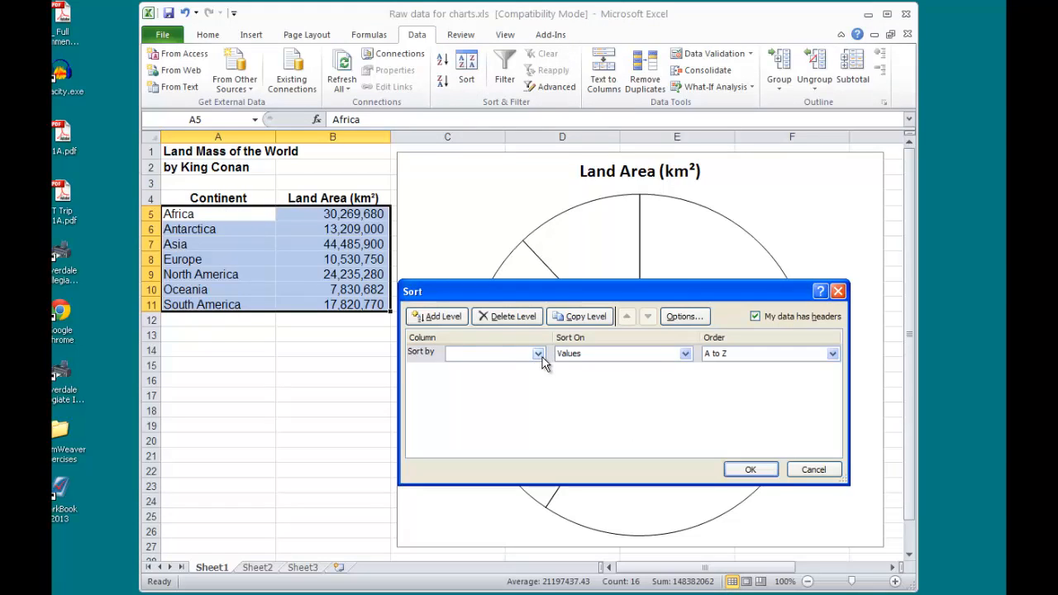
left_click(535, 353)
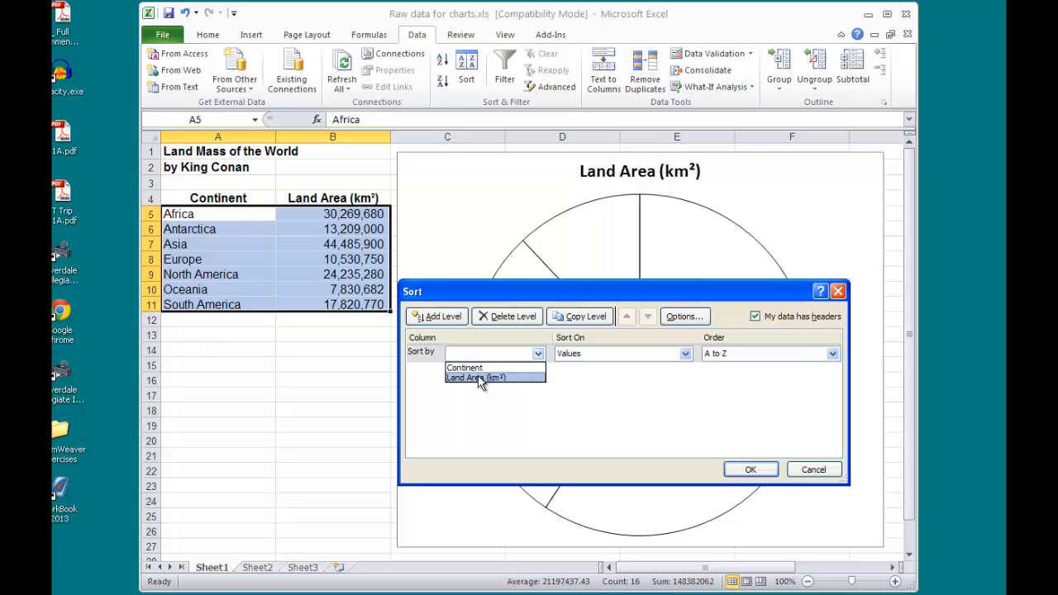
left_click(476, 377)
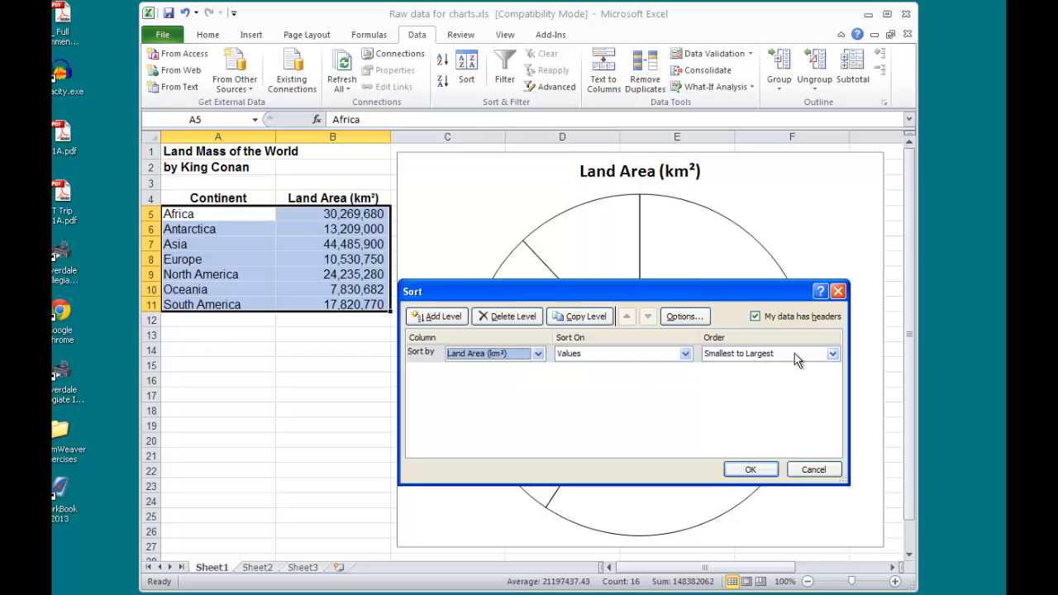
left_click(751, 470)
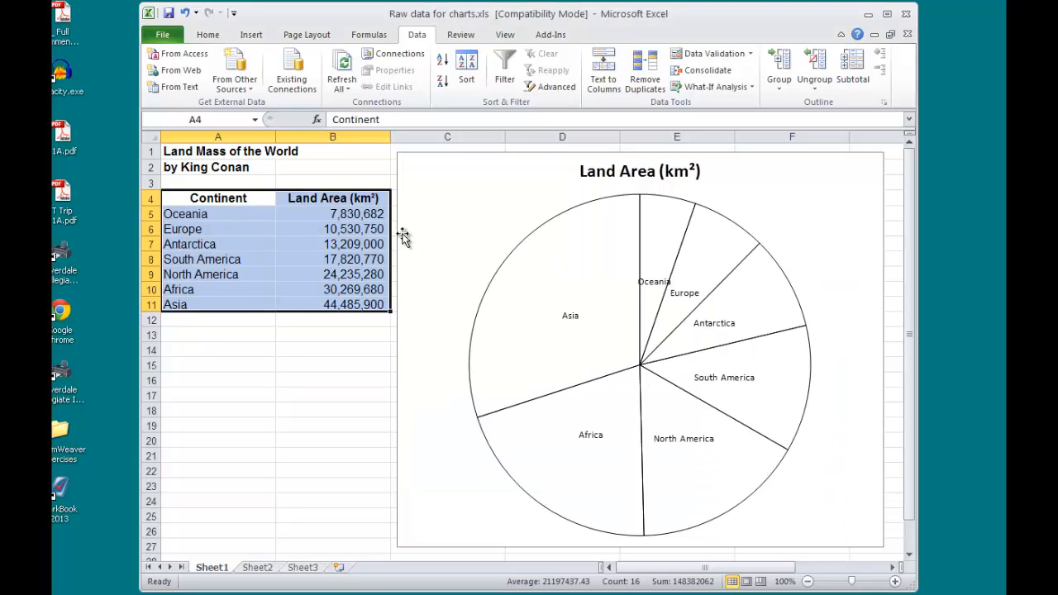
mouse_move(323, 212)
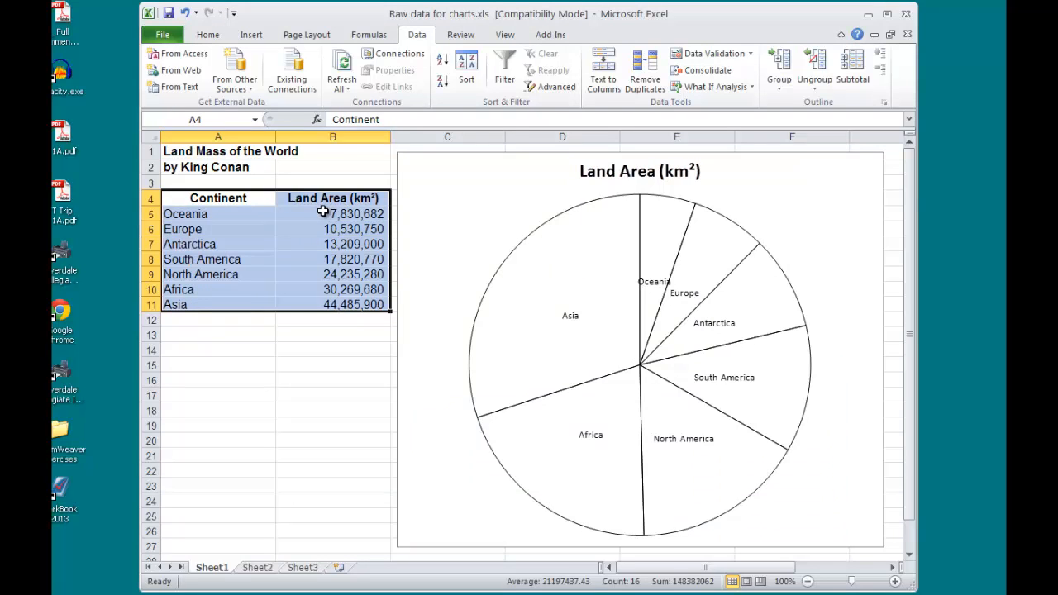
mouse_move(626, 233)
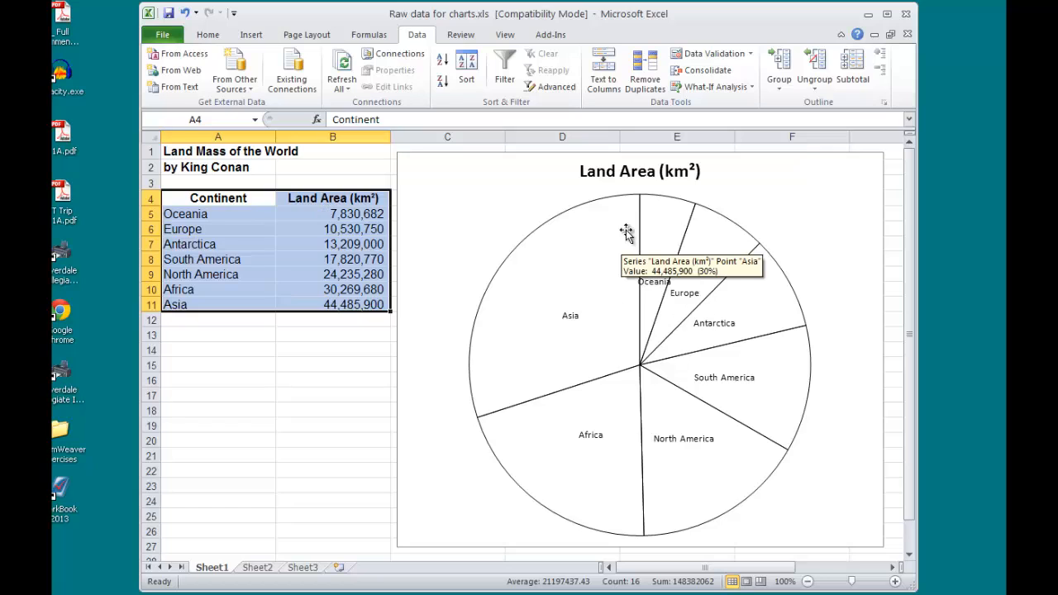
mouse_move(599, 475)
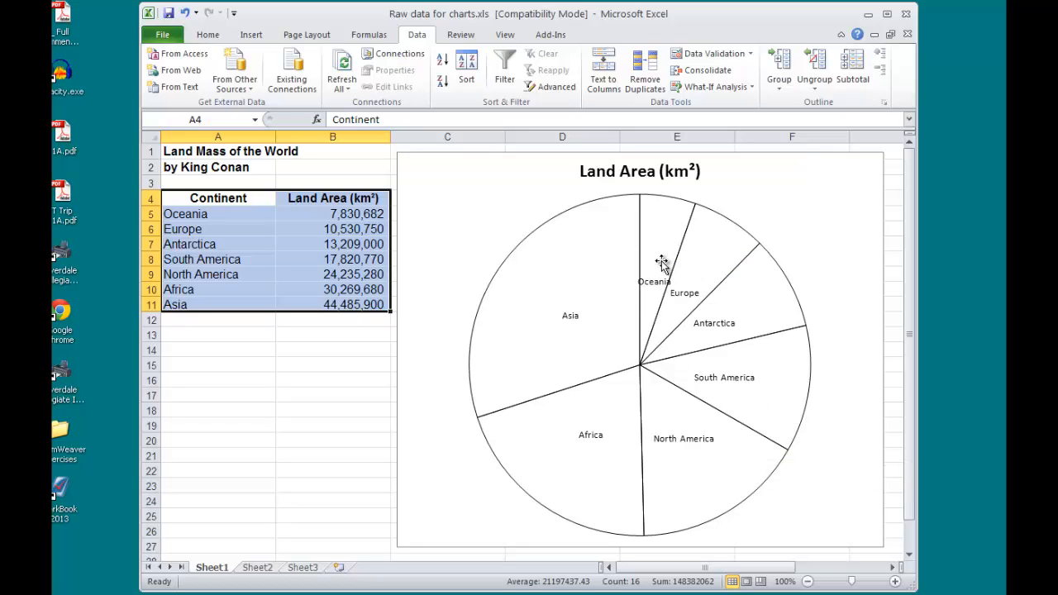
mouse_move(636, 239)
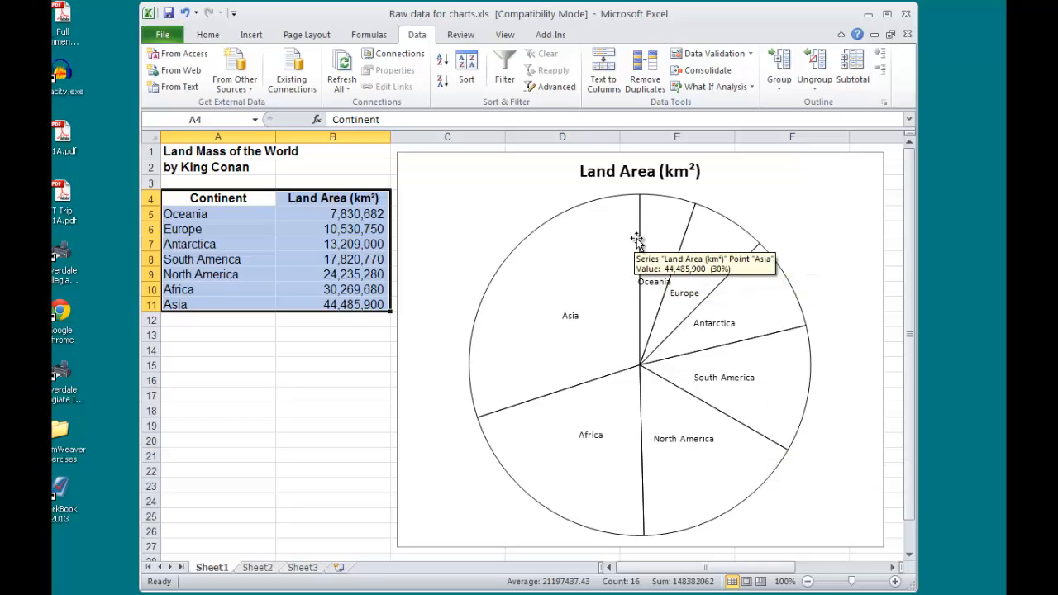
mouse_move(783, 360)
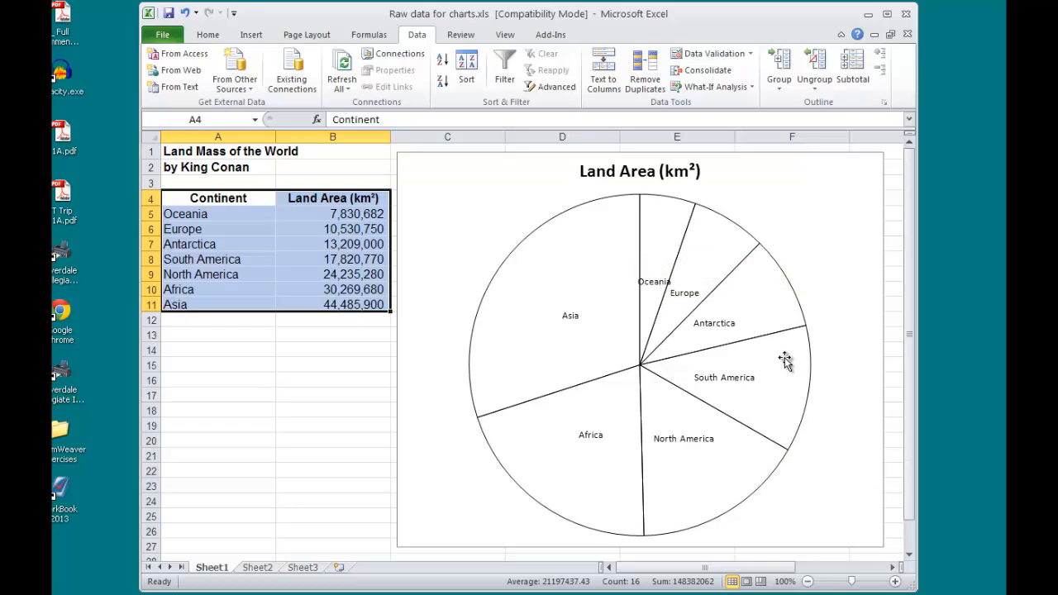
mouse_move(610, 268)
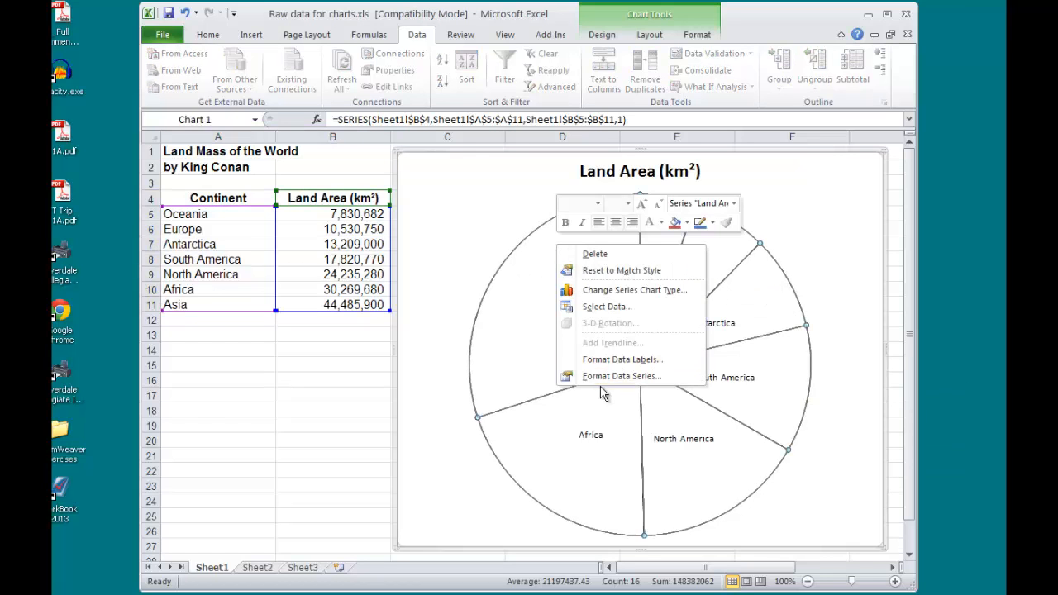
Step: Set the pie's Angle of first slice to 90 so Asia and Africa sit across the top
left_click(622, 377)
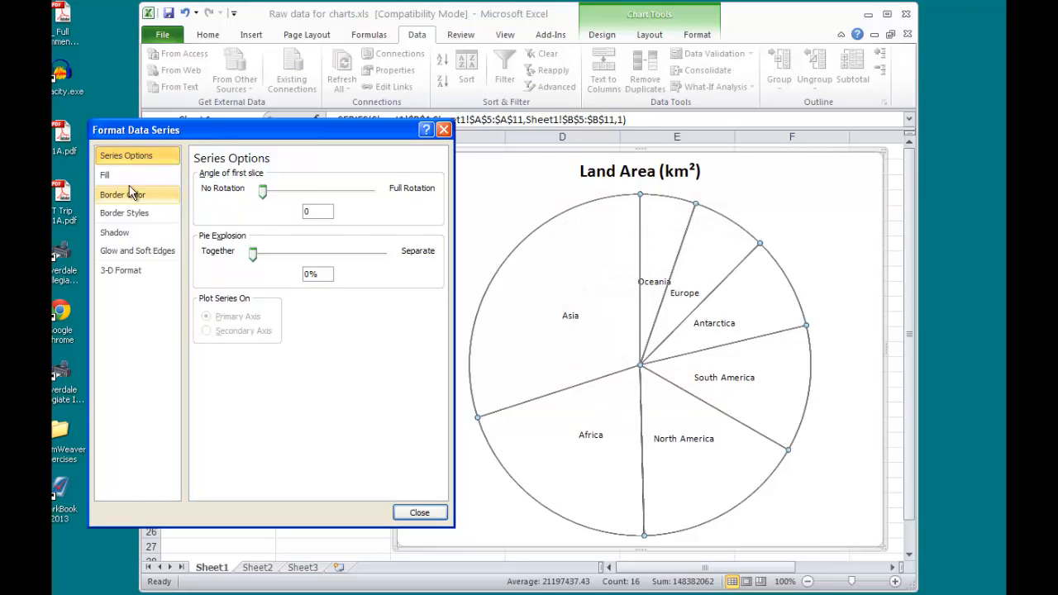
left_click(126, 155)
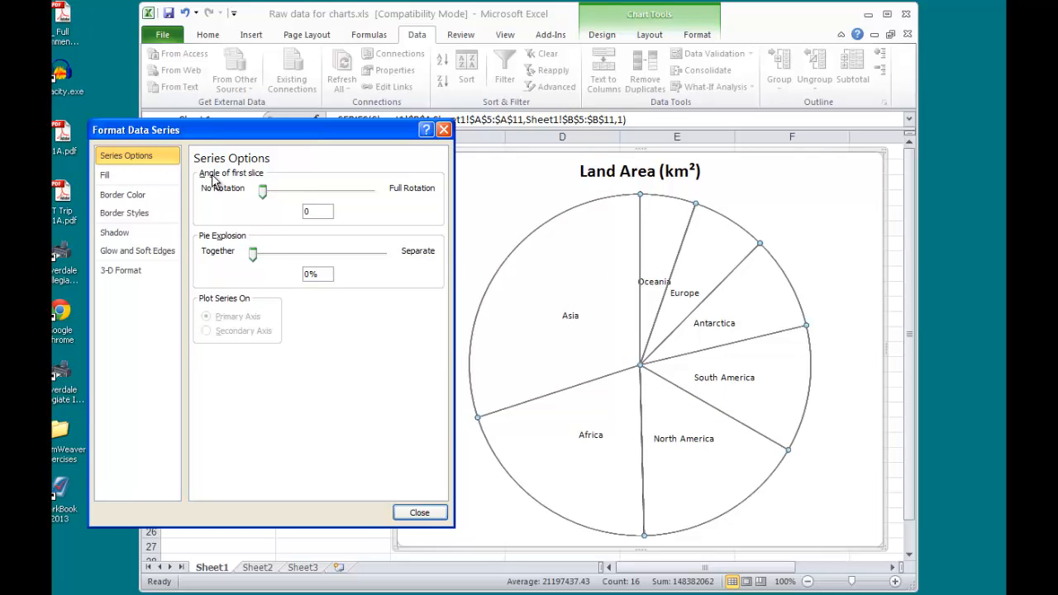
left_click_drag(262, 192, 266, 192)
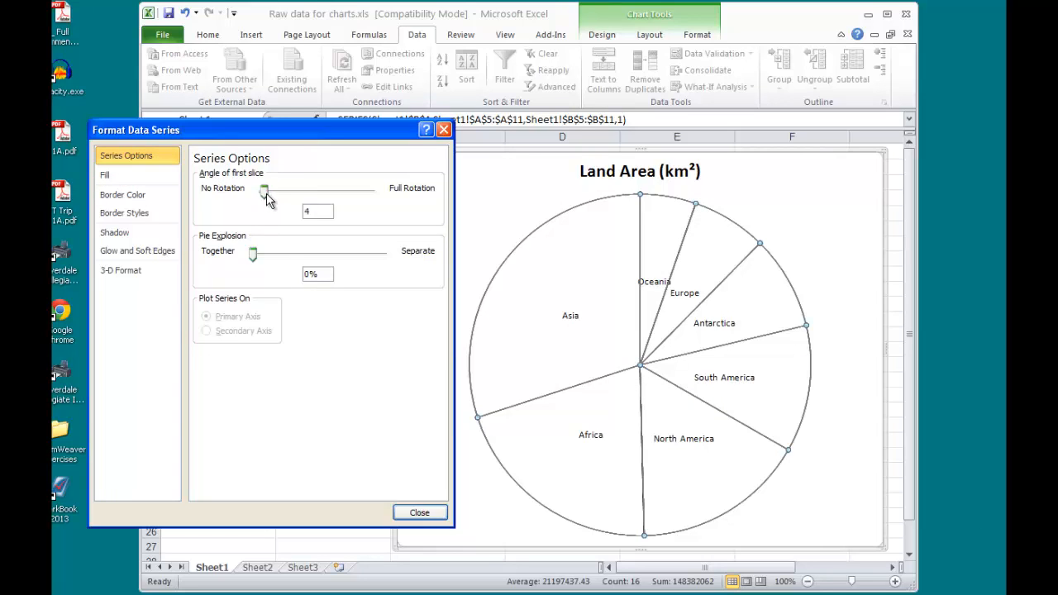
left_click_drag(264, 188, 334, 188)
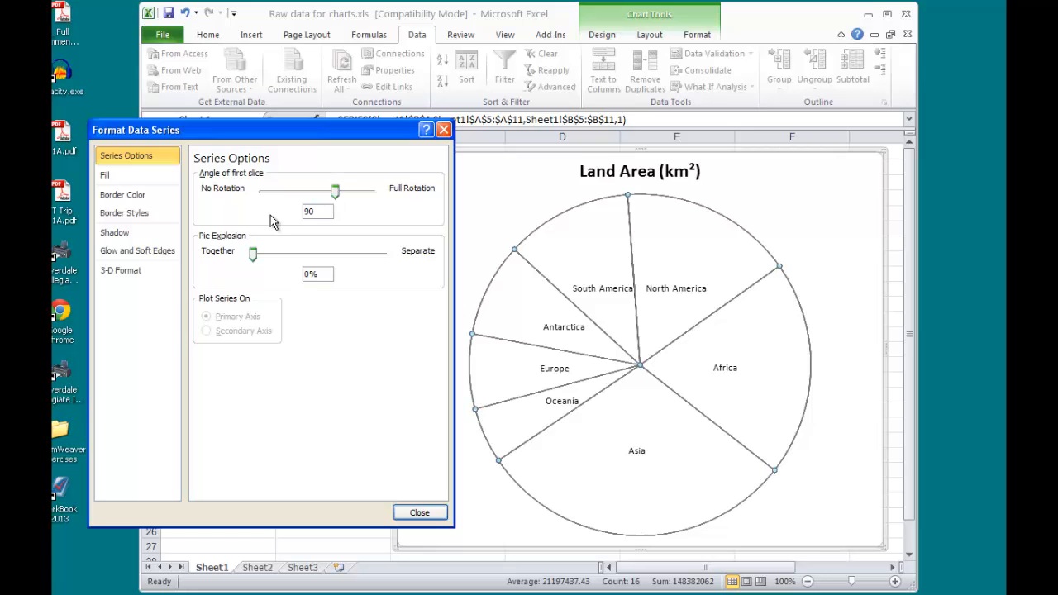
left_click(419, 512)
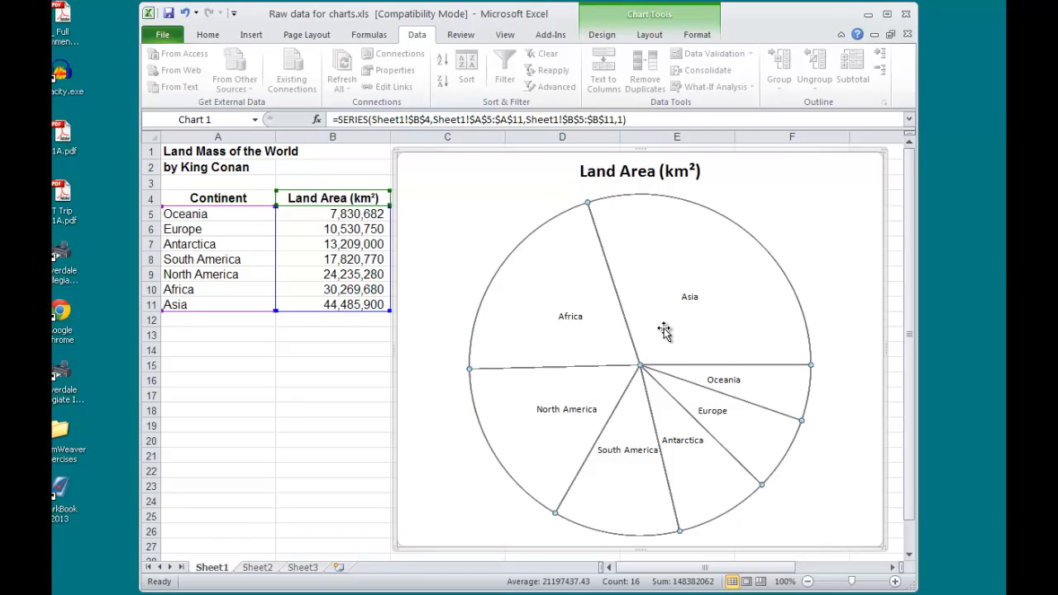
mouse_move(807, 370)
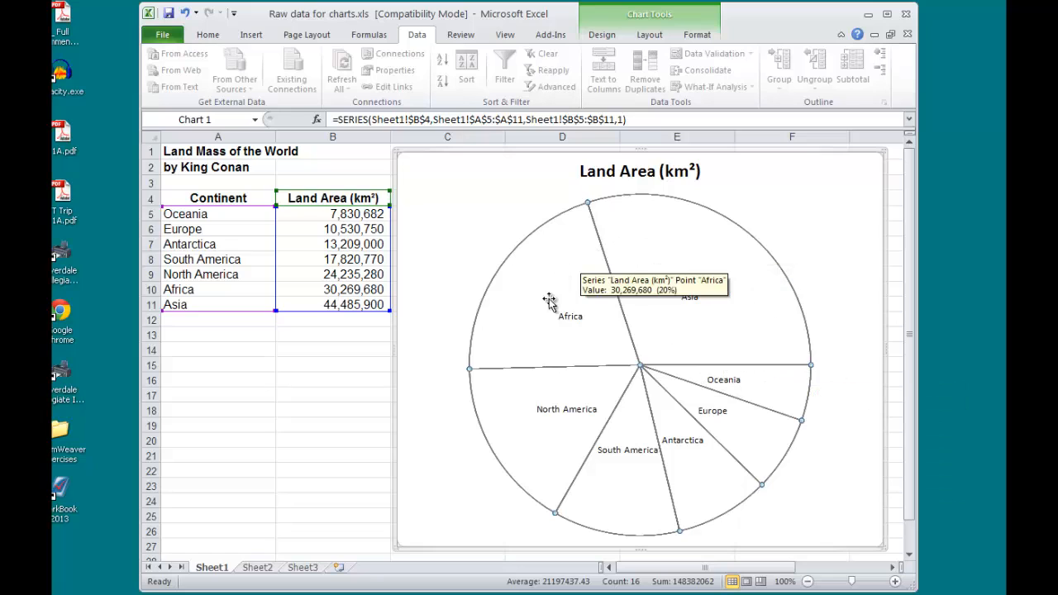
mouse_move(736, 393)
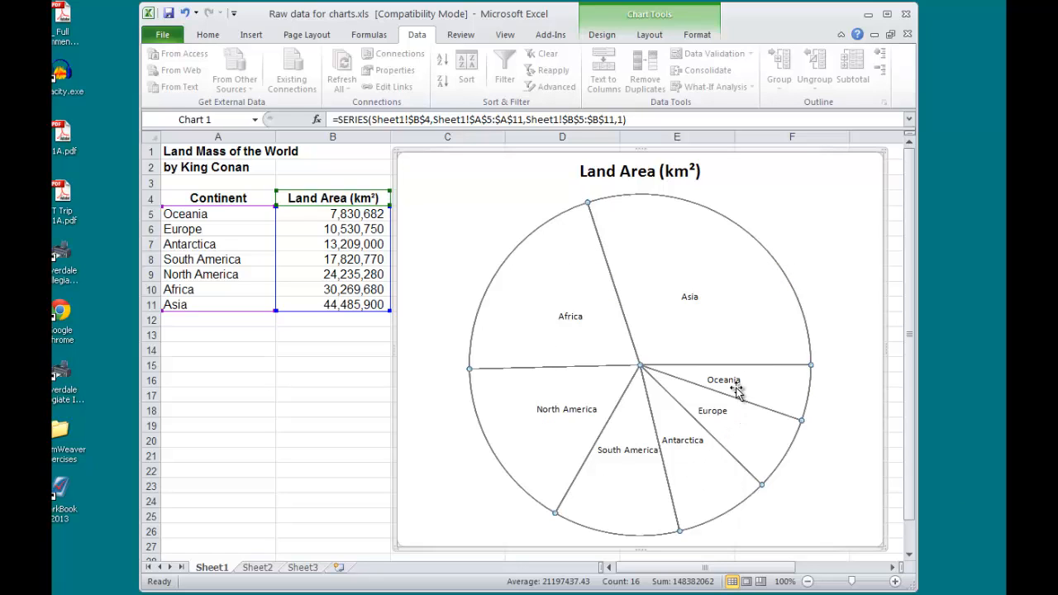
mouse_move(676, 312)
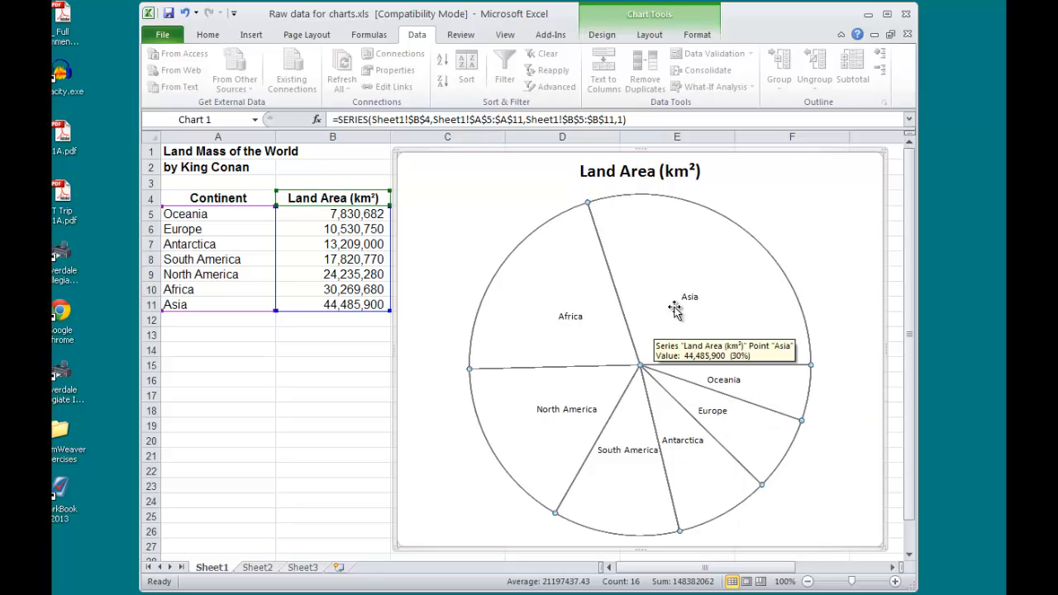
mouse_move(570, 317)
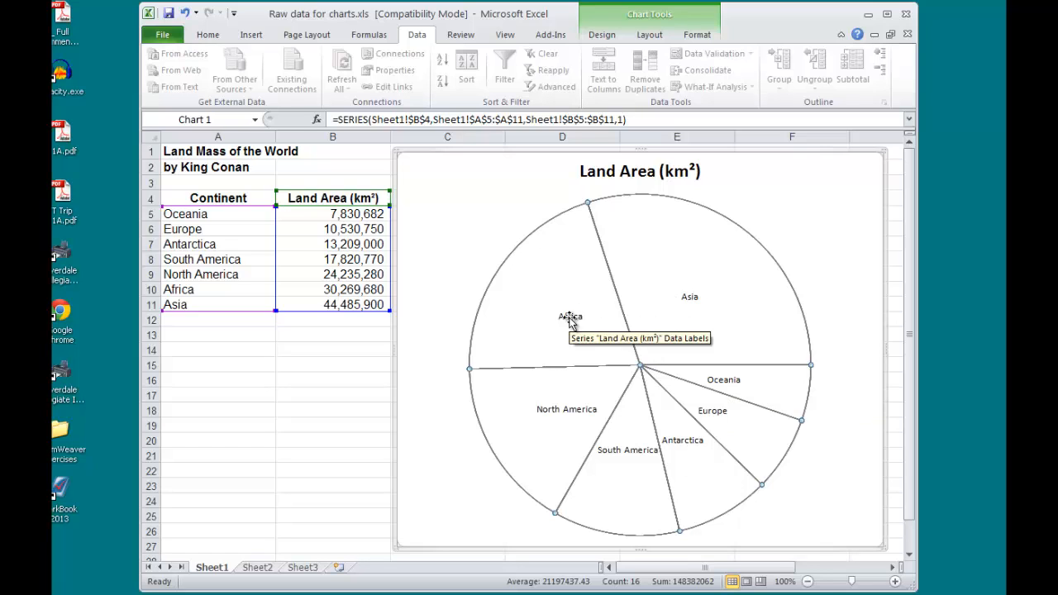
Step: Nudge the Africa and Asia labels outward within their slices
left_click(569, 316)
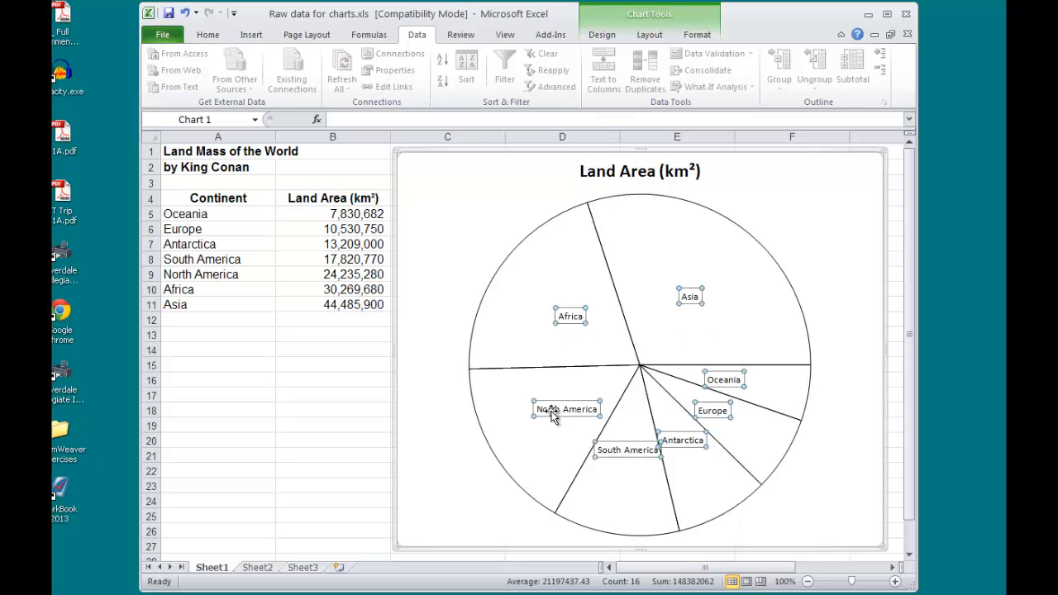
mouse_move(566, 410)
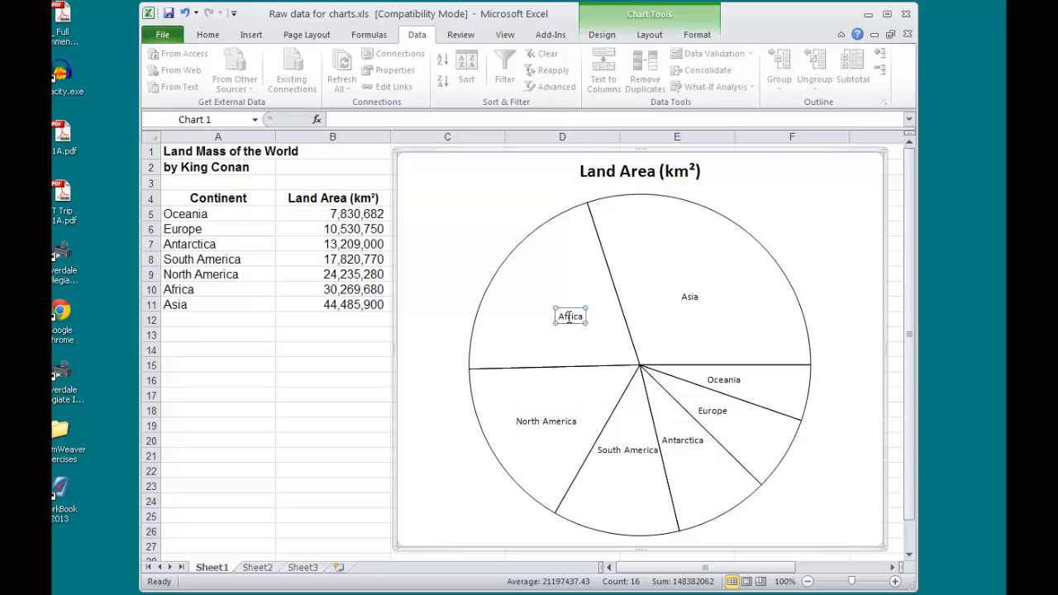
left_click_drag(569, 316, 549, 298)
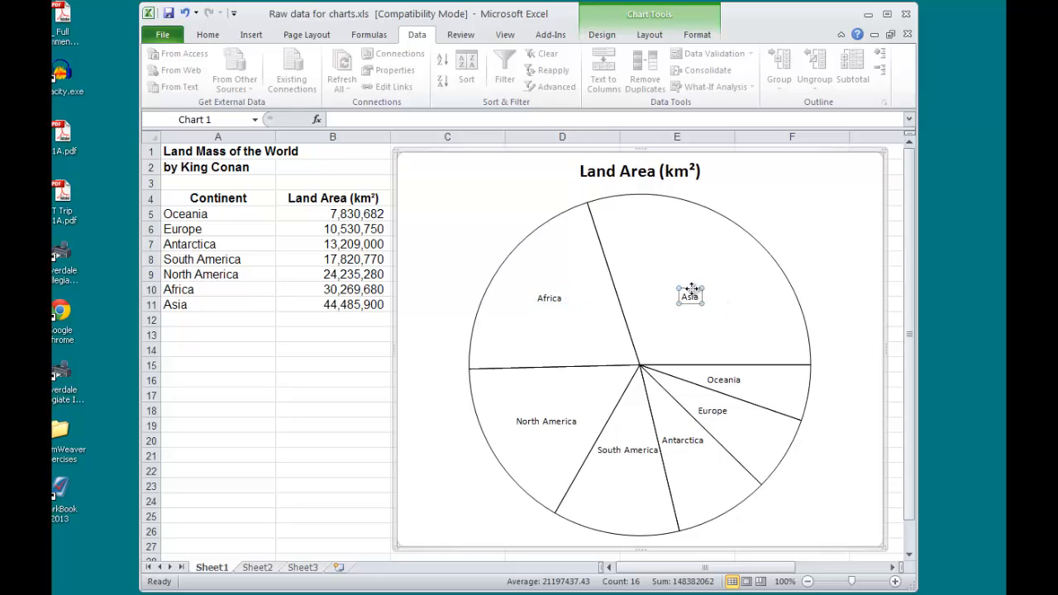
left_click_drag(691, 296, 708, 281)
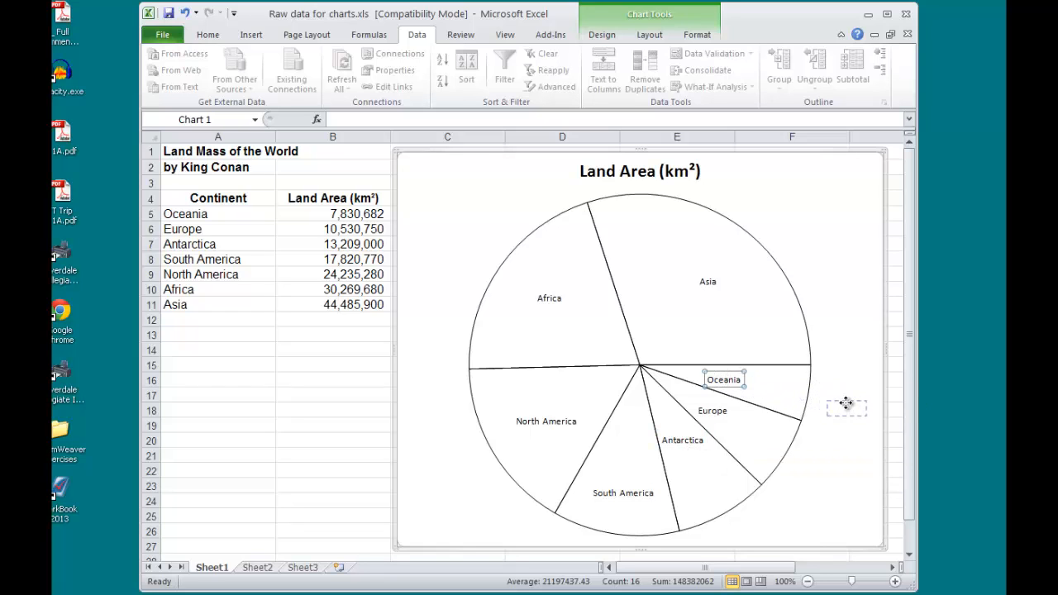
Step: Drag the Oceania, Europe and Antarctica labels outside the pie with leader lines
left_click_drag(724, 379, 843, 407)
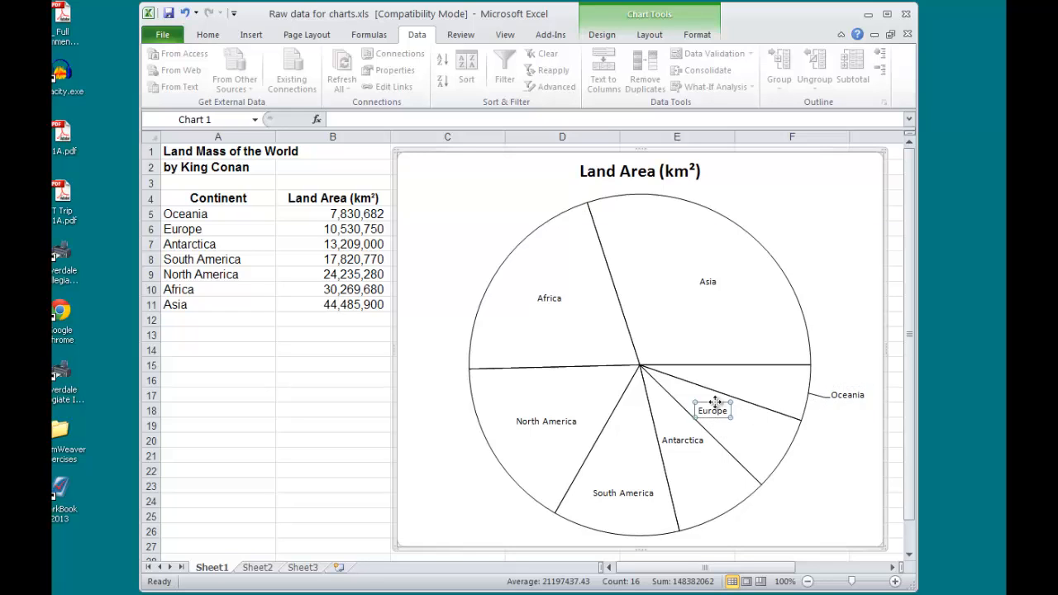
left_click_drag(713, 410, 823, 477)
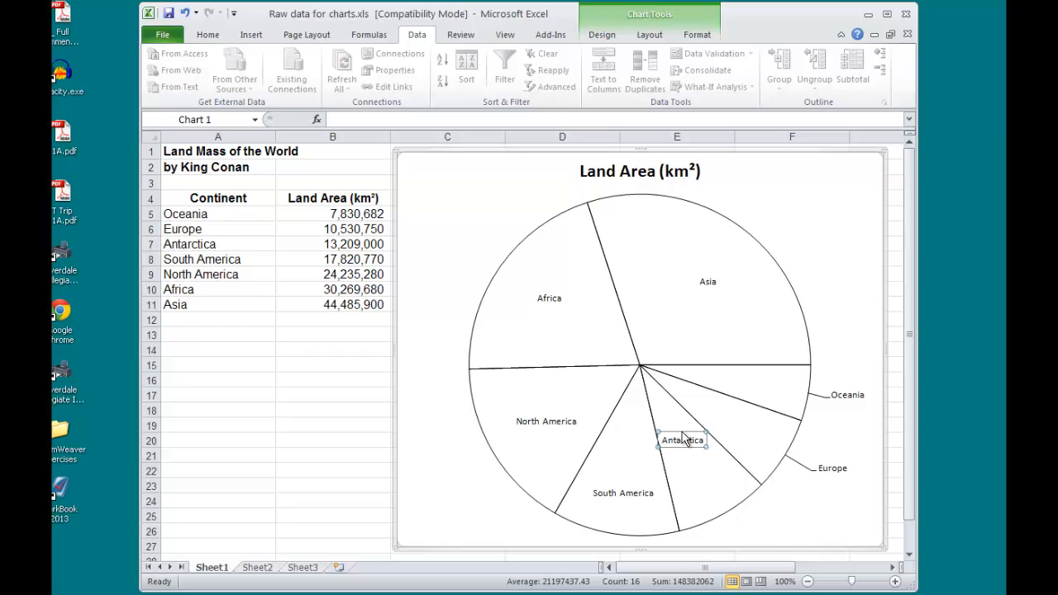
left_click_drag(681, 440, 764, 532)
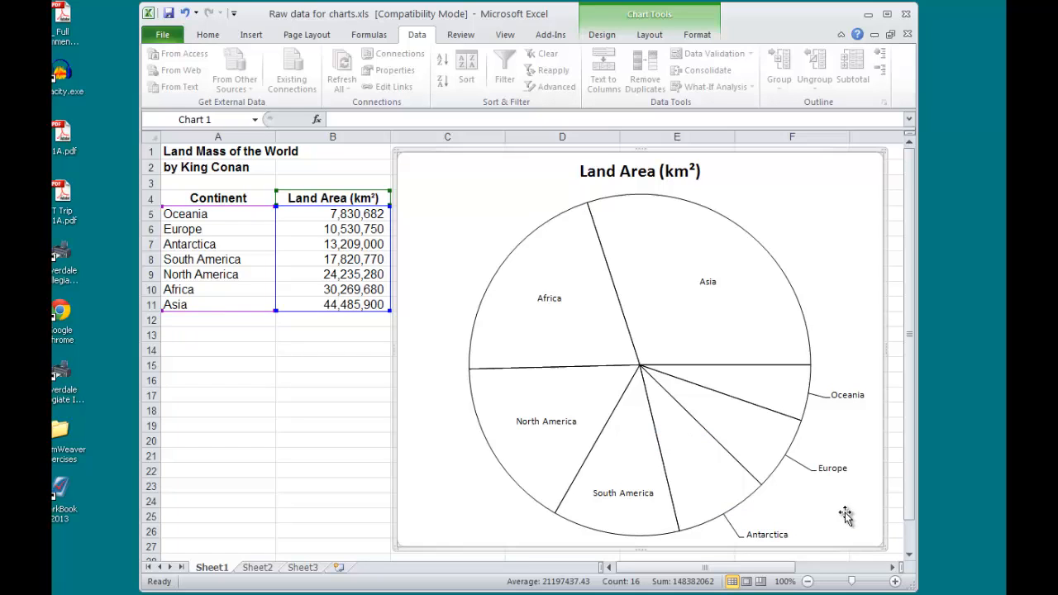
mouse_move(731, 347)
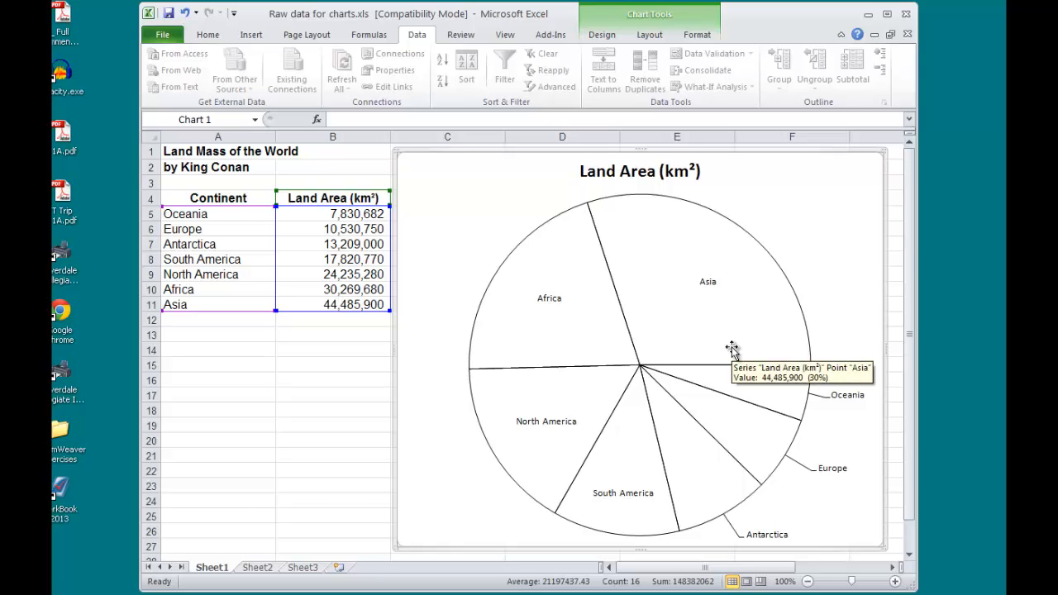
mouse_move(702, 339)
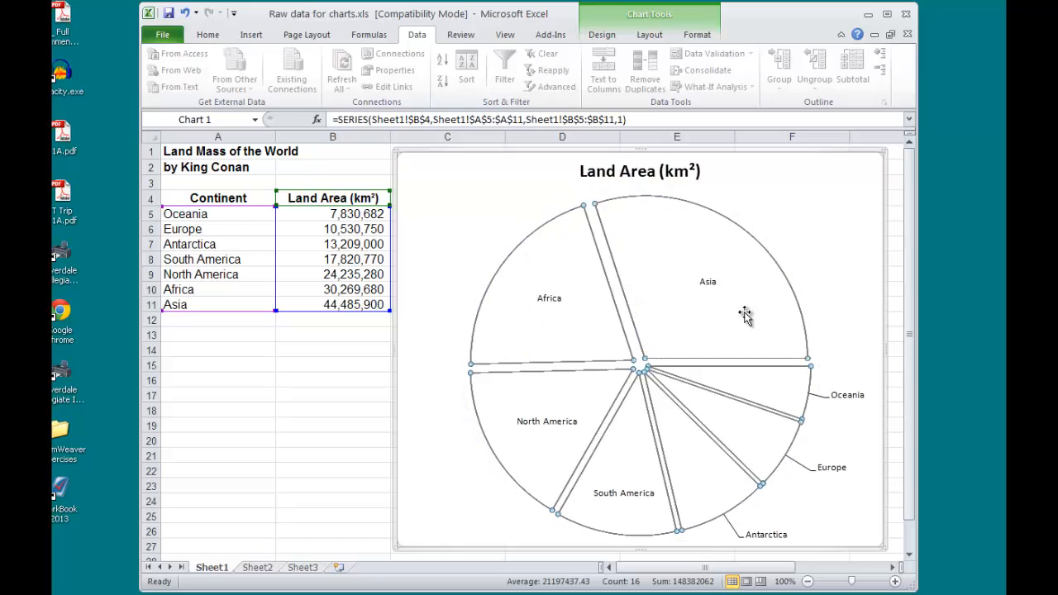
mouse_move(572, 367)
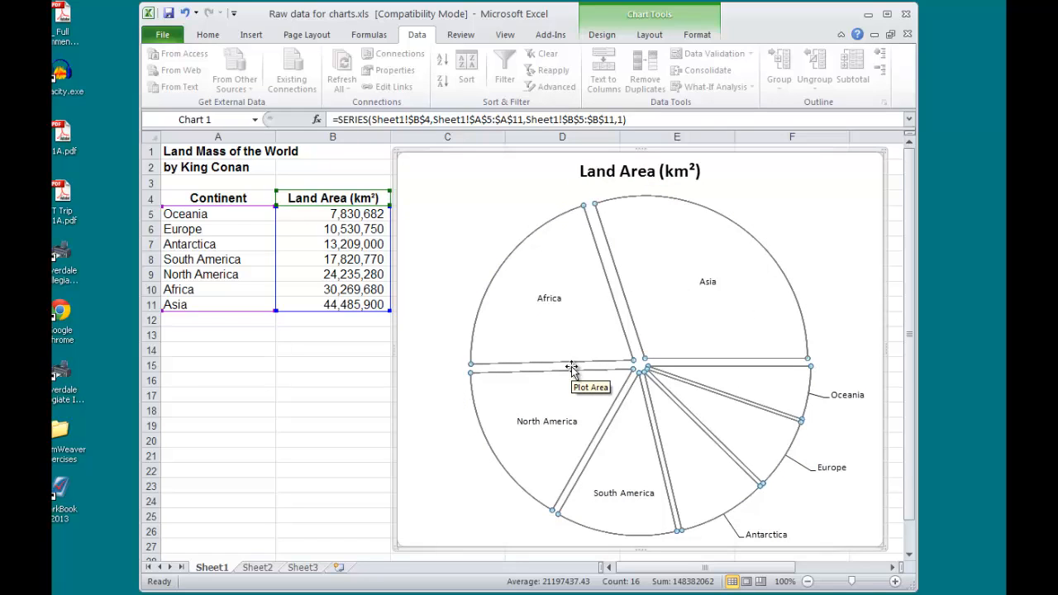
mouse_move(784, 273)
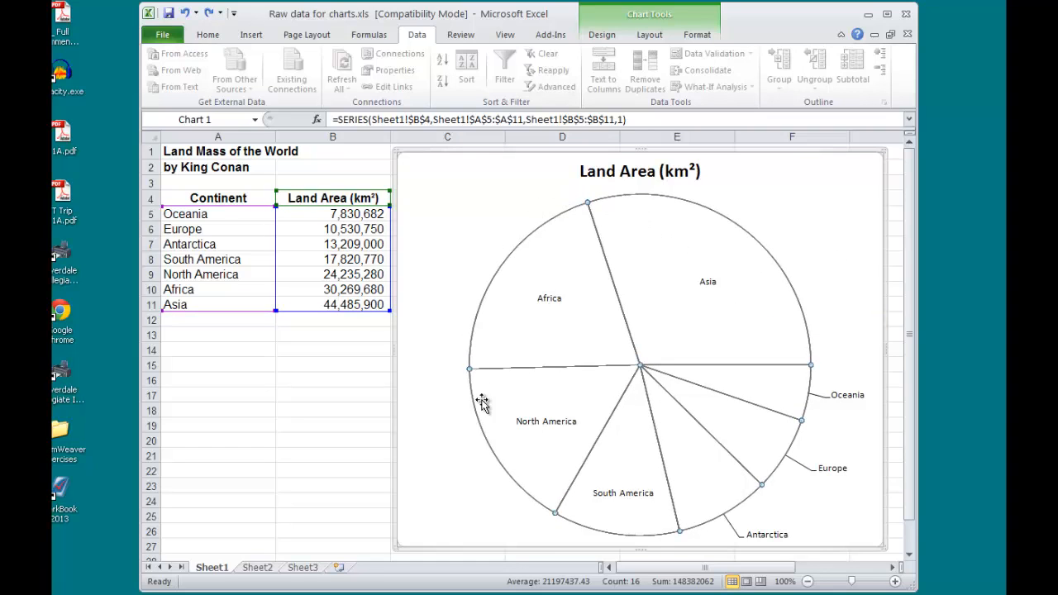
mouse_move(790, 476)
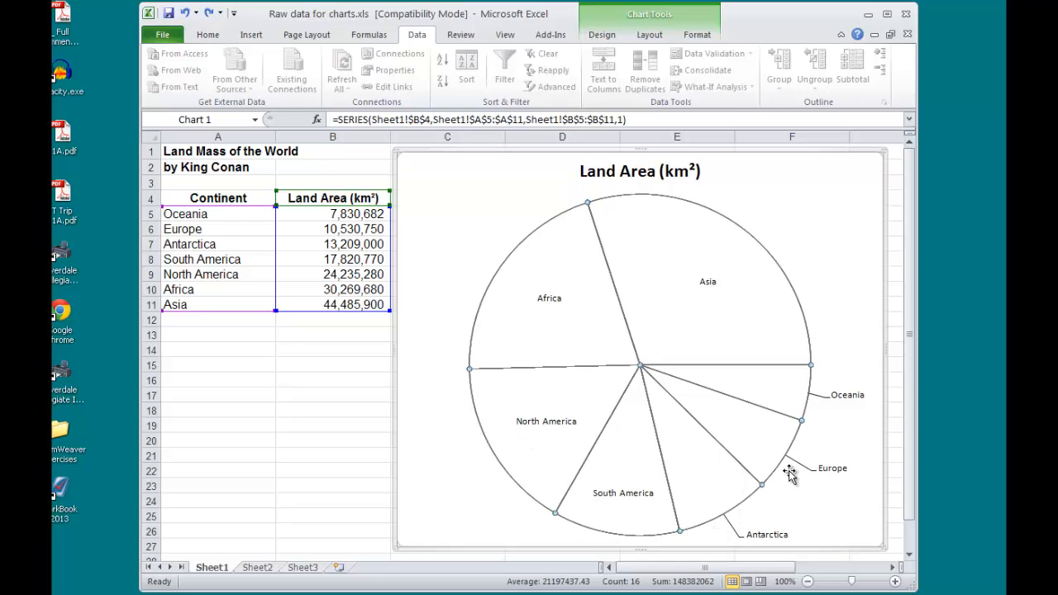
mouse_move(743, 304)
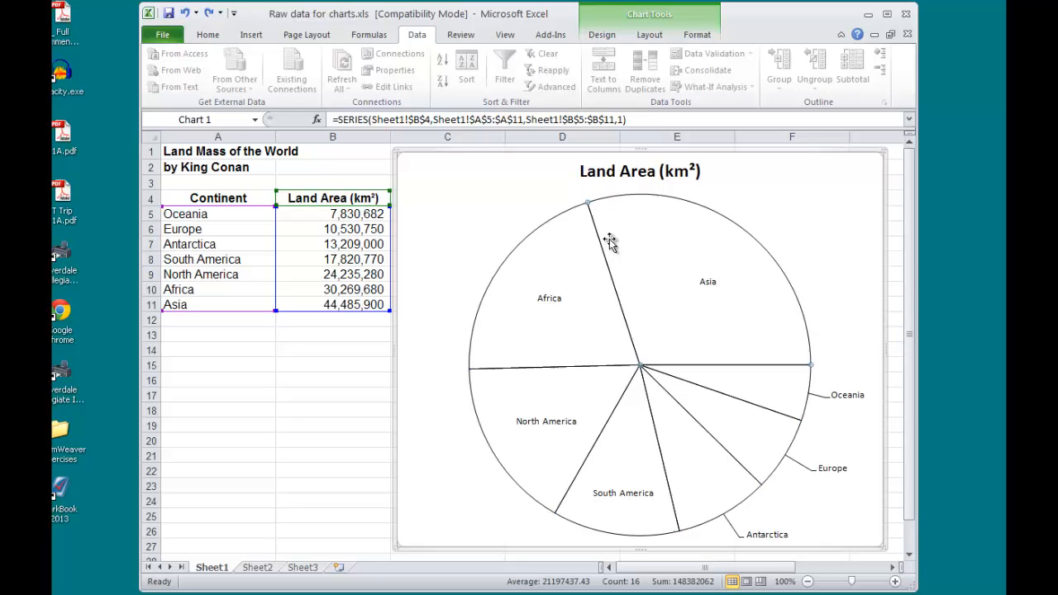
mouse_move(808, 357)
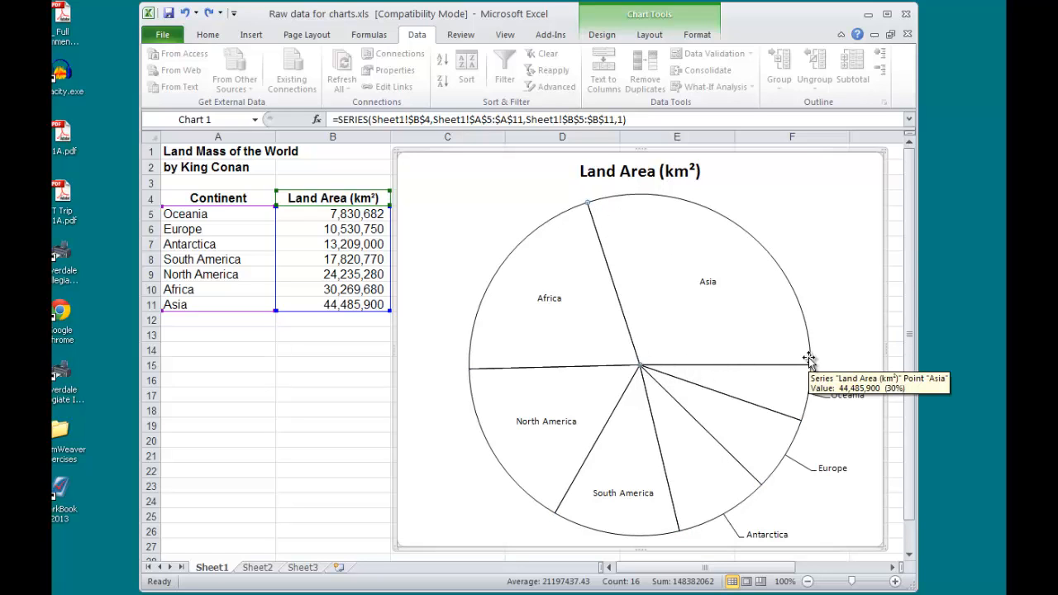
mouse_move(742, 300)
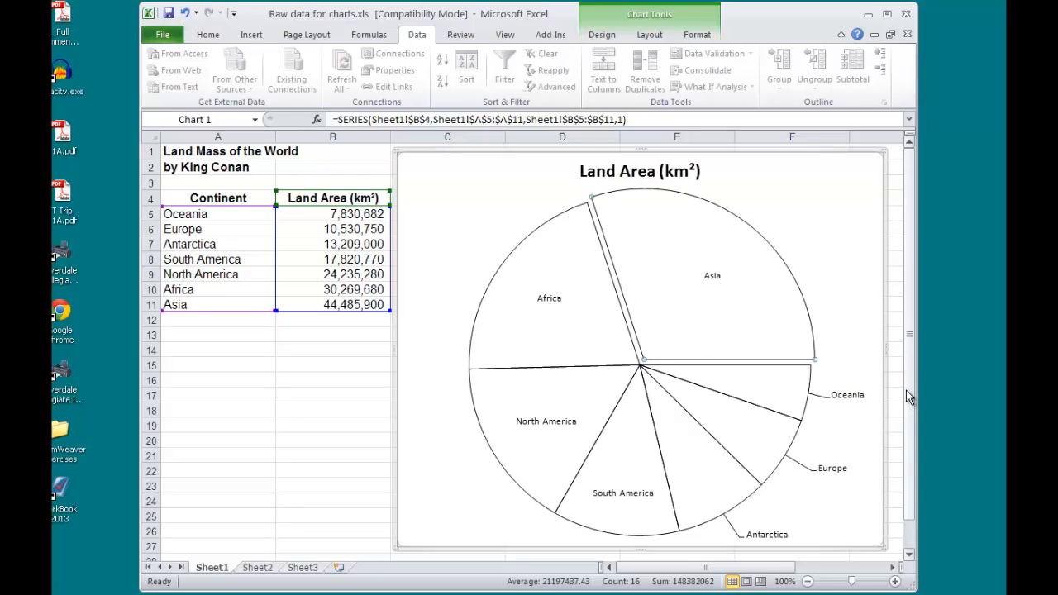
mouse_move(655, 331)
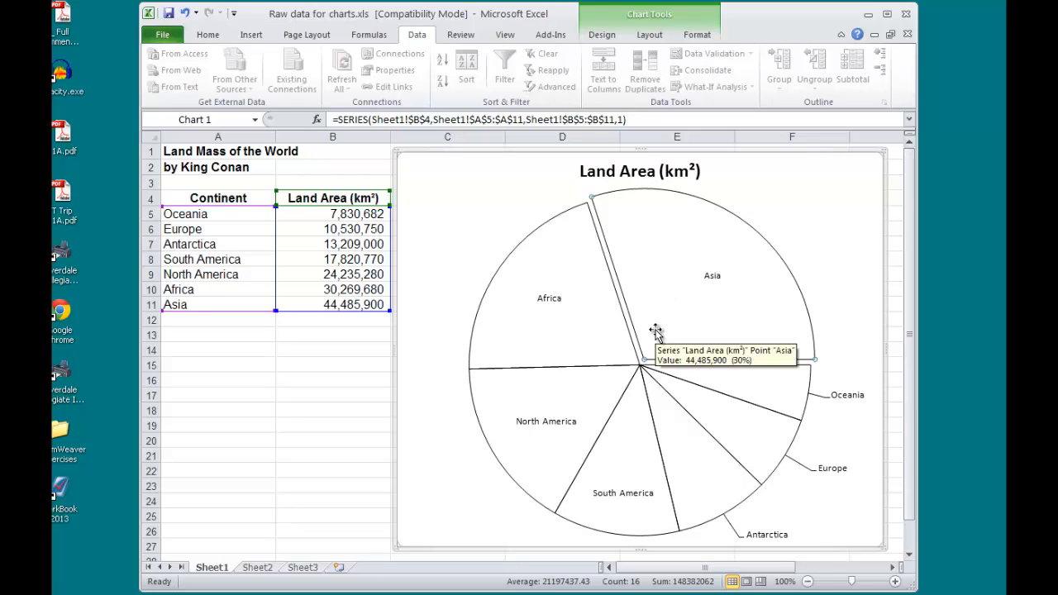
mouse_move(807, 529)
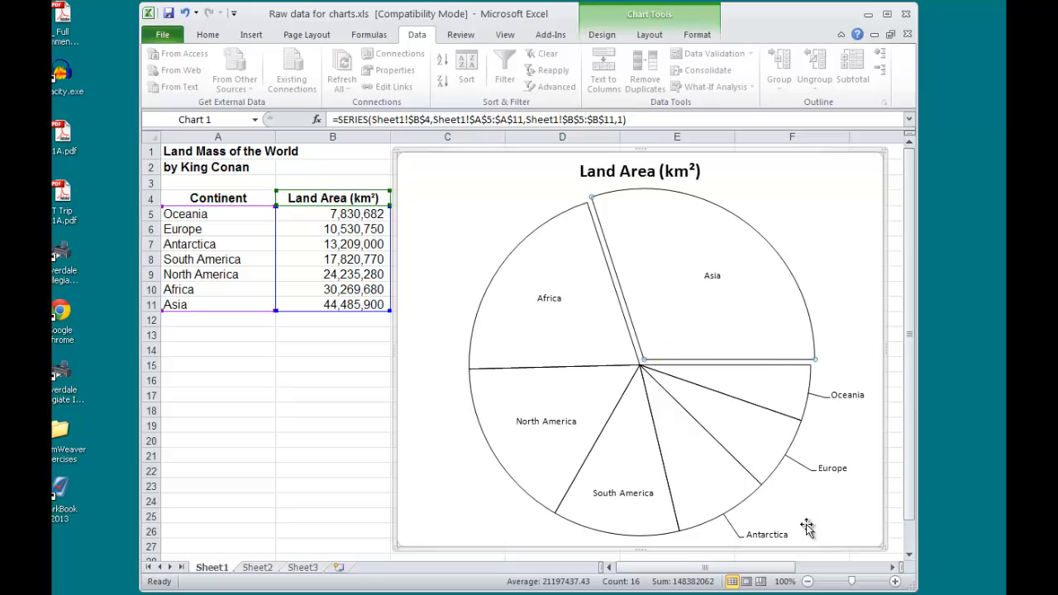
mouse_move(807, 528)
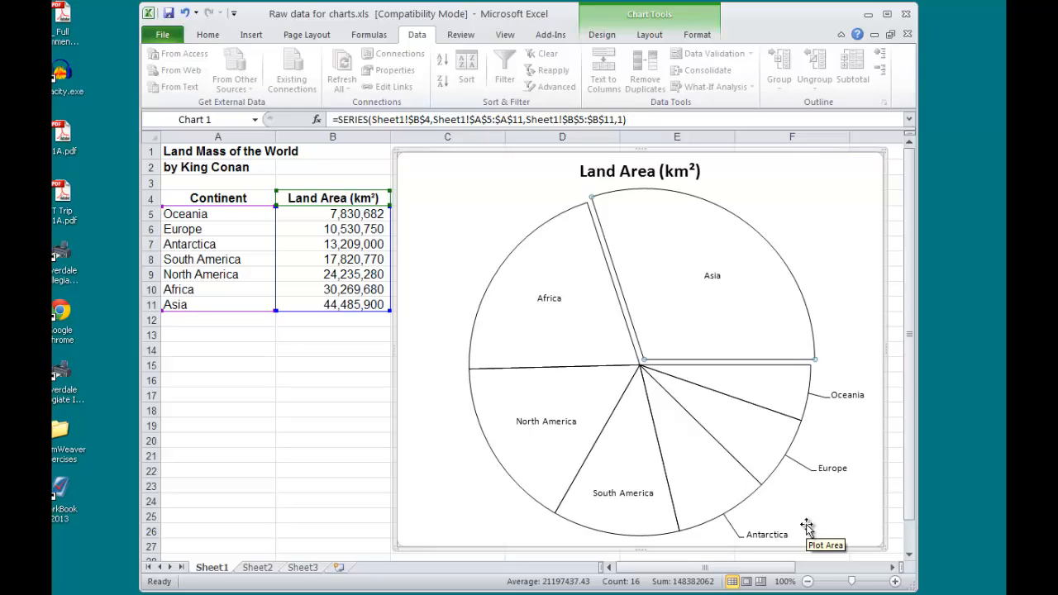
mouse_move(463, 334)
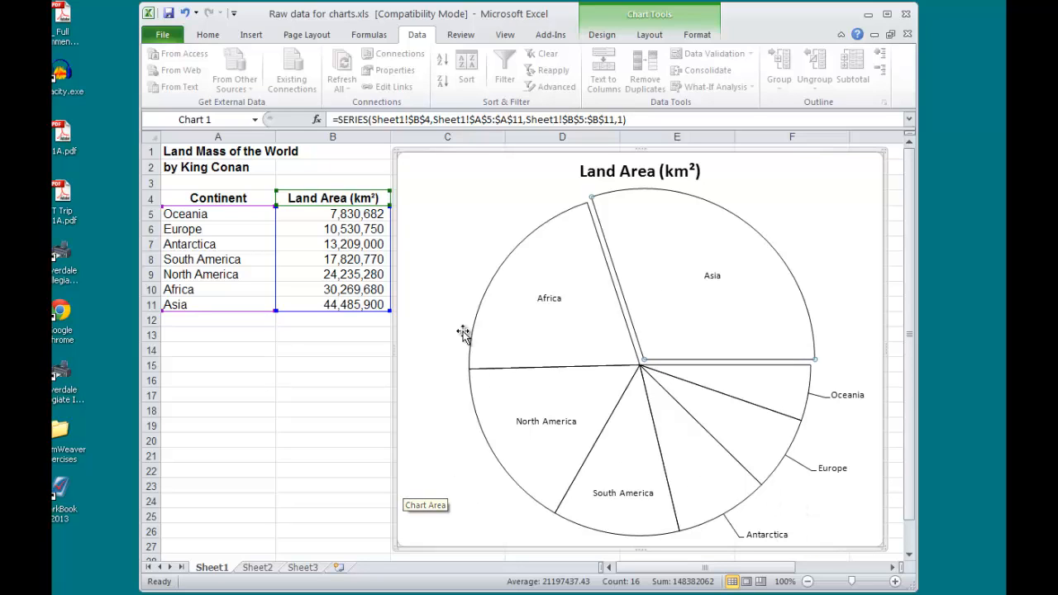
Step: Switch to the File tab to show the workbook's information page
left_click(162, 35)
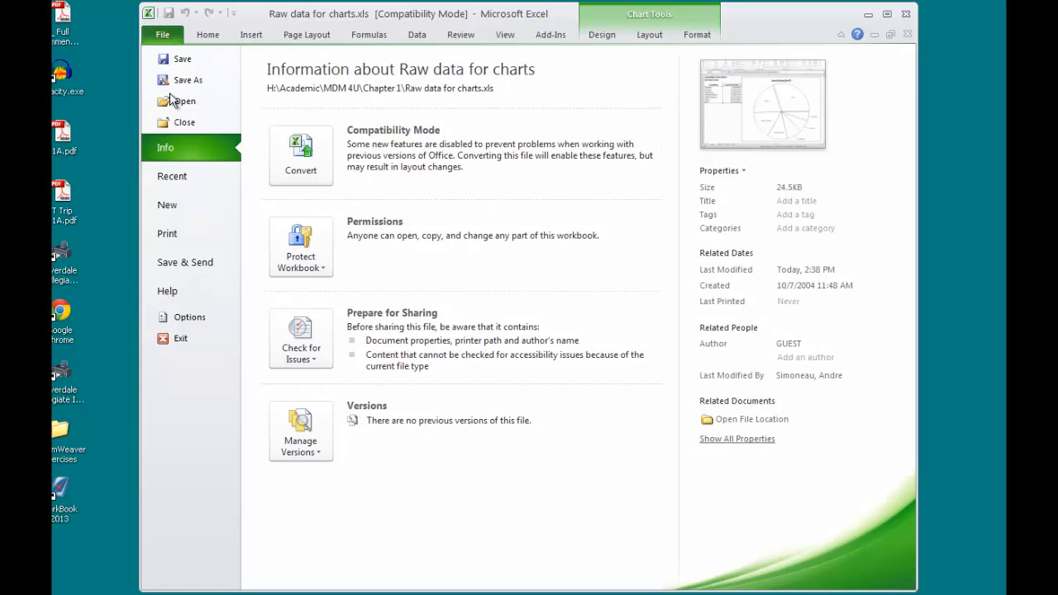
Step: Preview the printout of the pie chart with its separated Asia slice
left_click(167, 233)
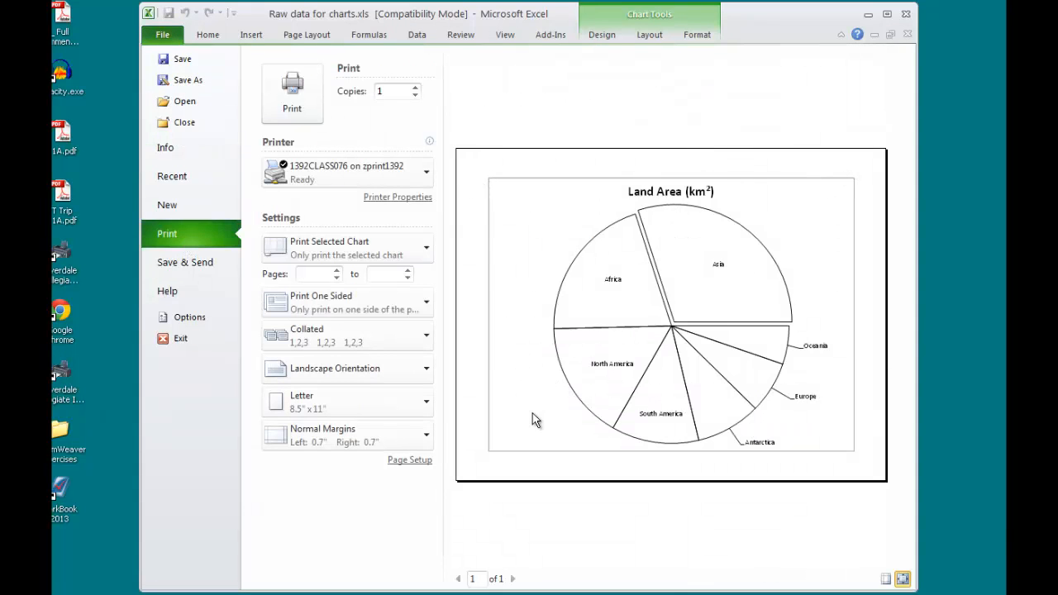
mouse_move(870, 248)
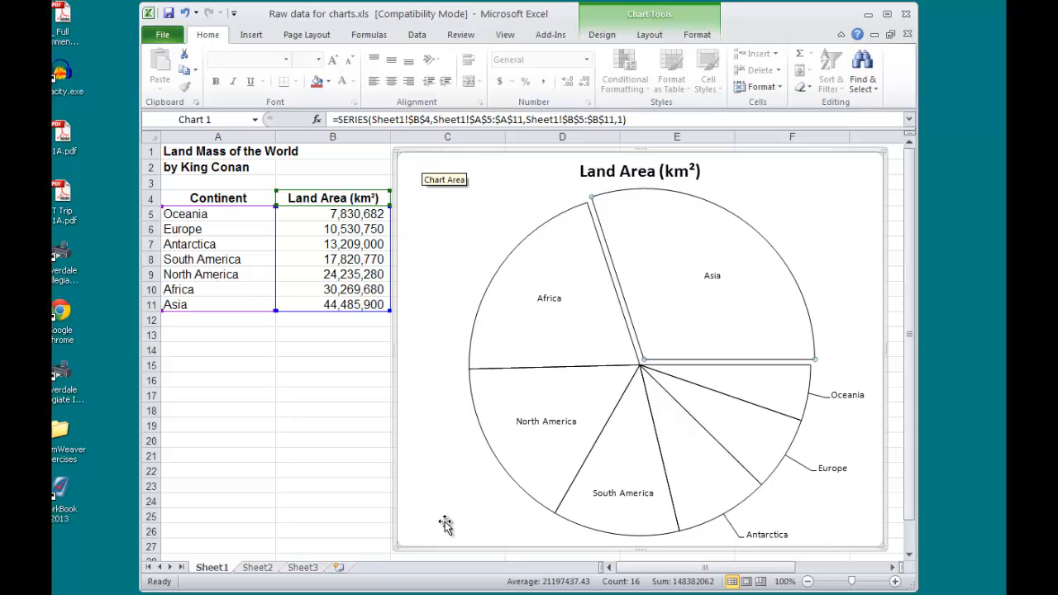
mouse_move(463, 388)
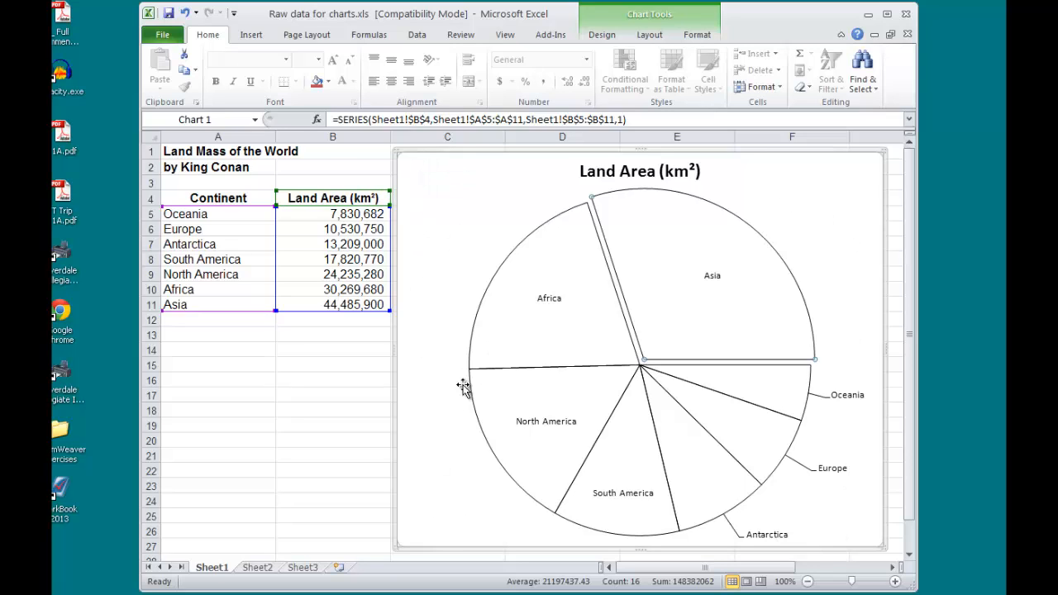
left_click(332, 425)
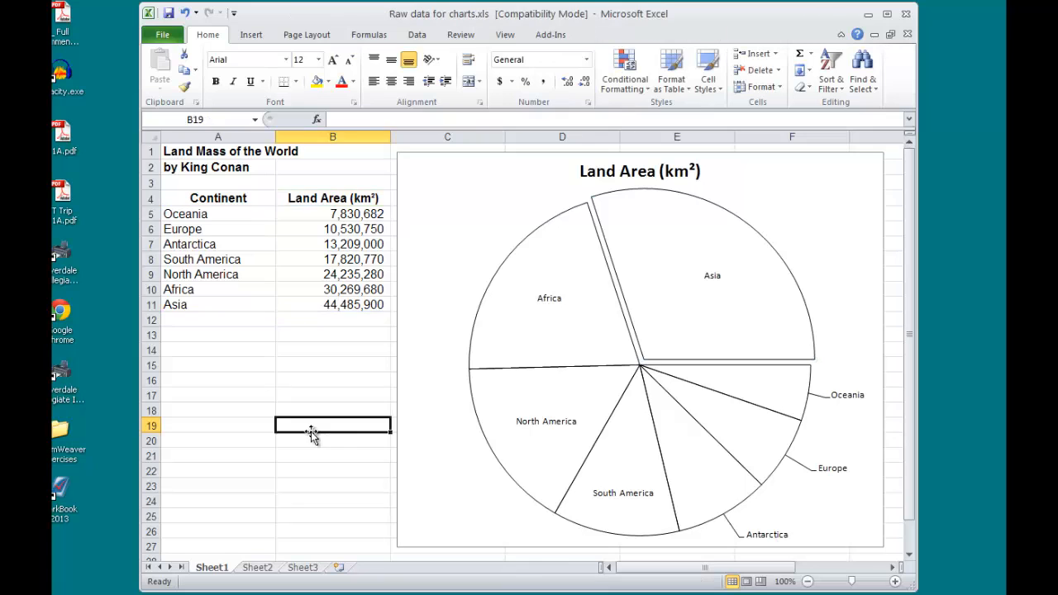
left_click(162, 35)
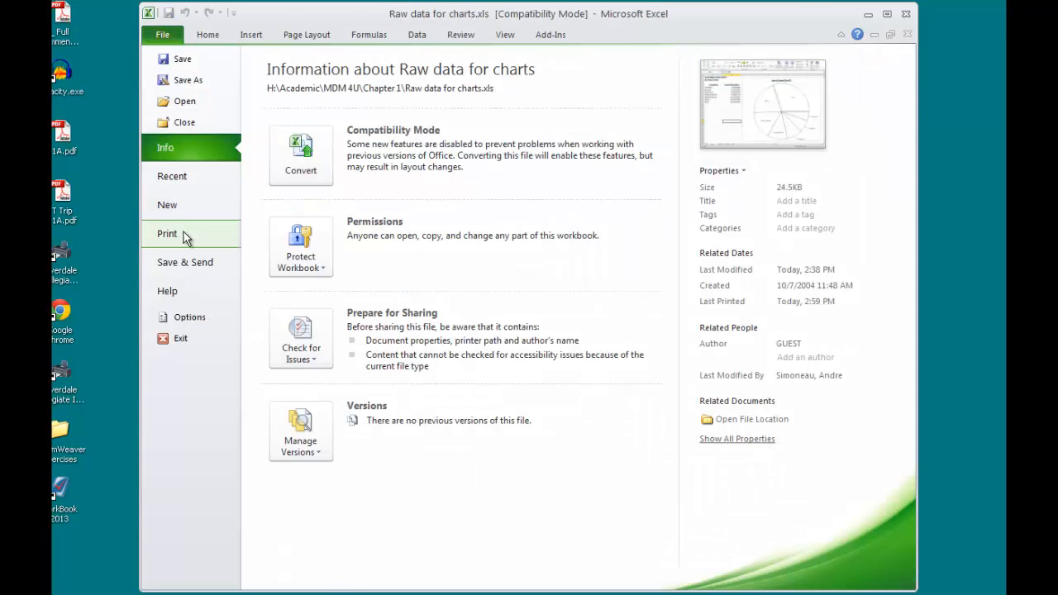
left_click(167, 233)
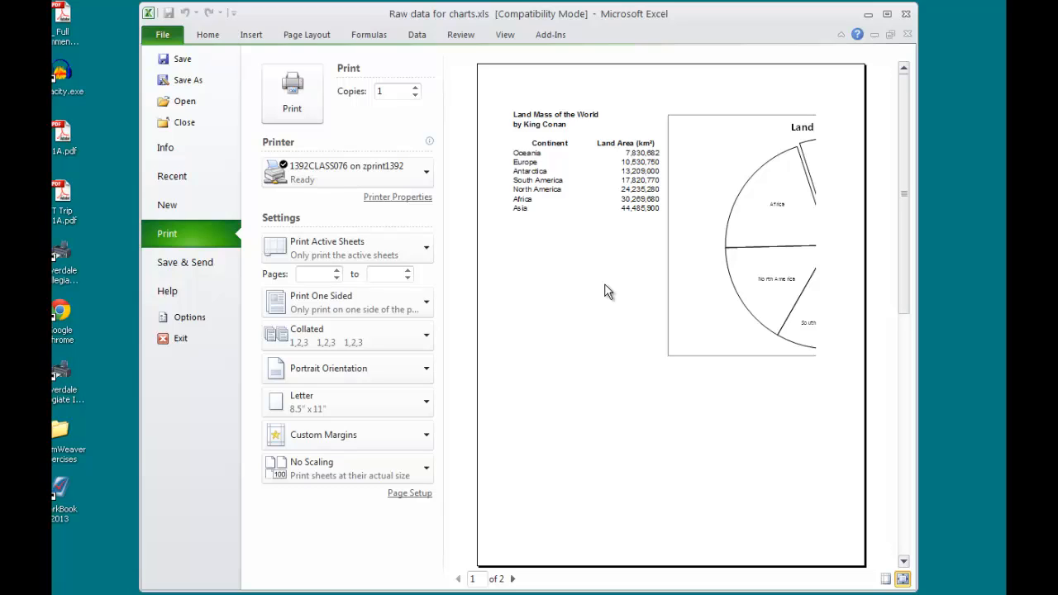
mouse_move(720, 182)
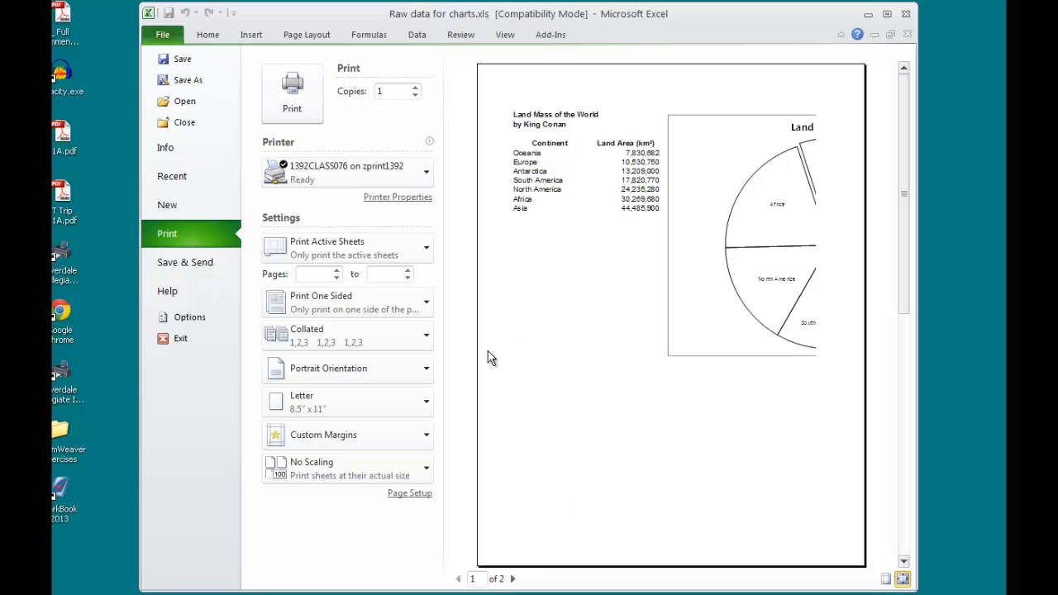
left_click(209, 35)
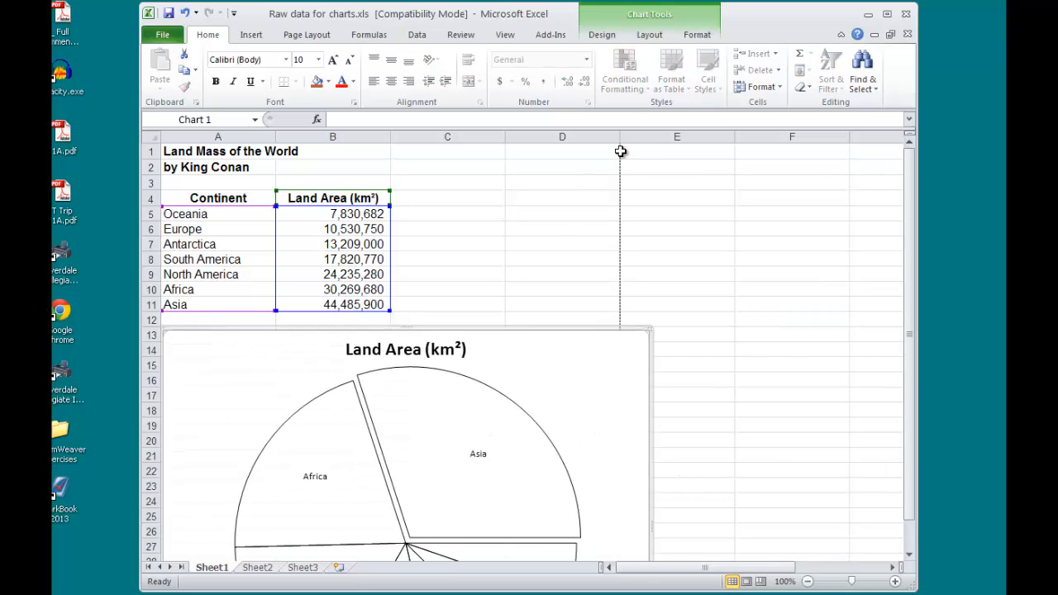
mouse_move(731, 271)
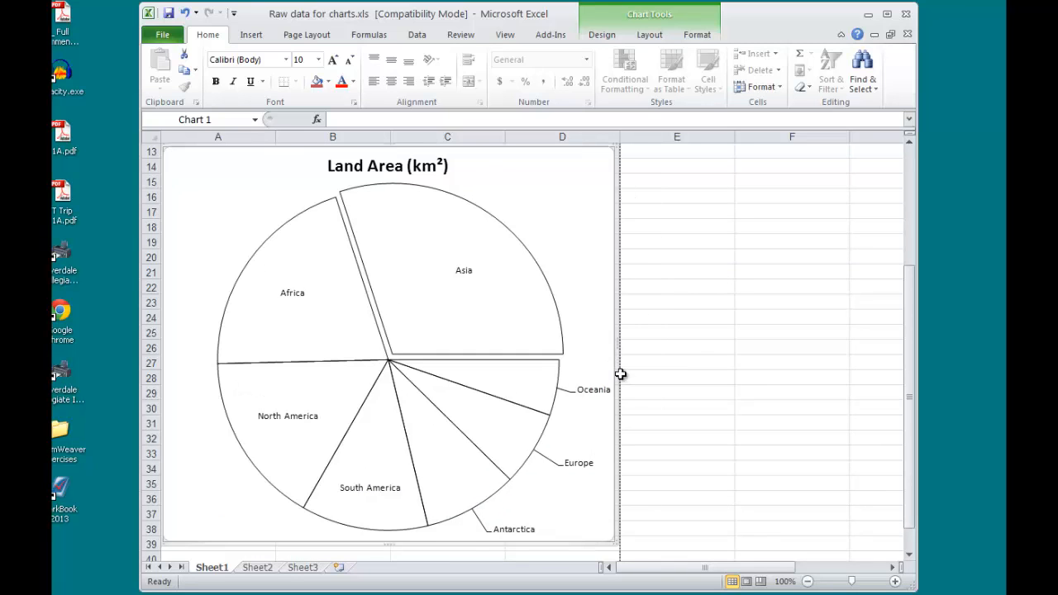
Step: Scroll to check the chart sits below the table within the page-break boundary
scroll("down", 3)
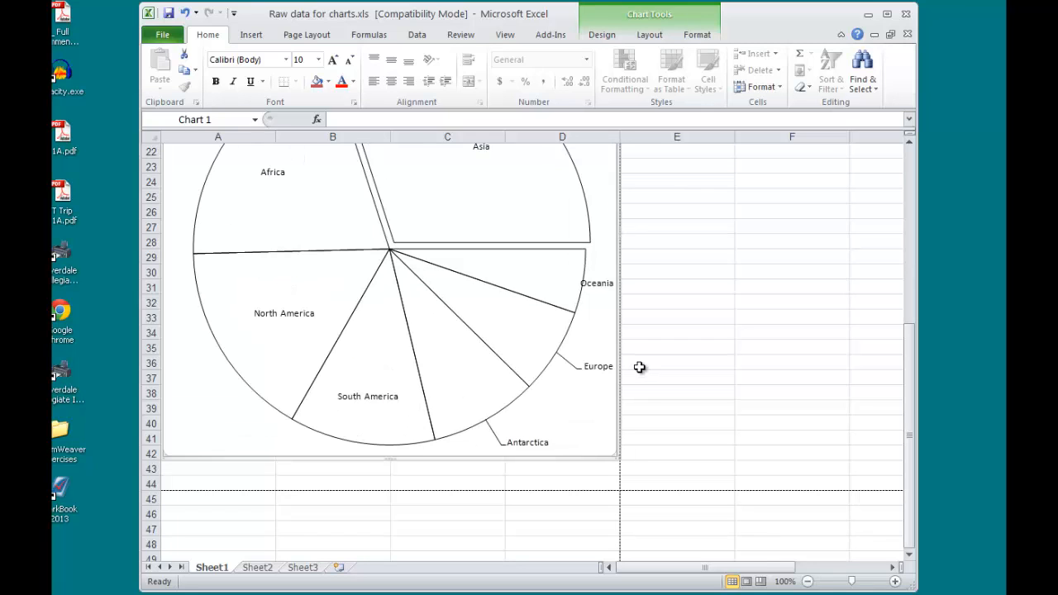
scroll("up", 3)
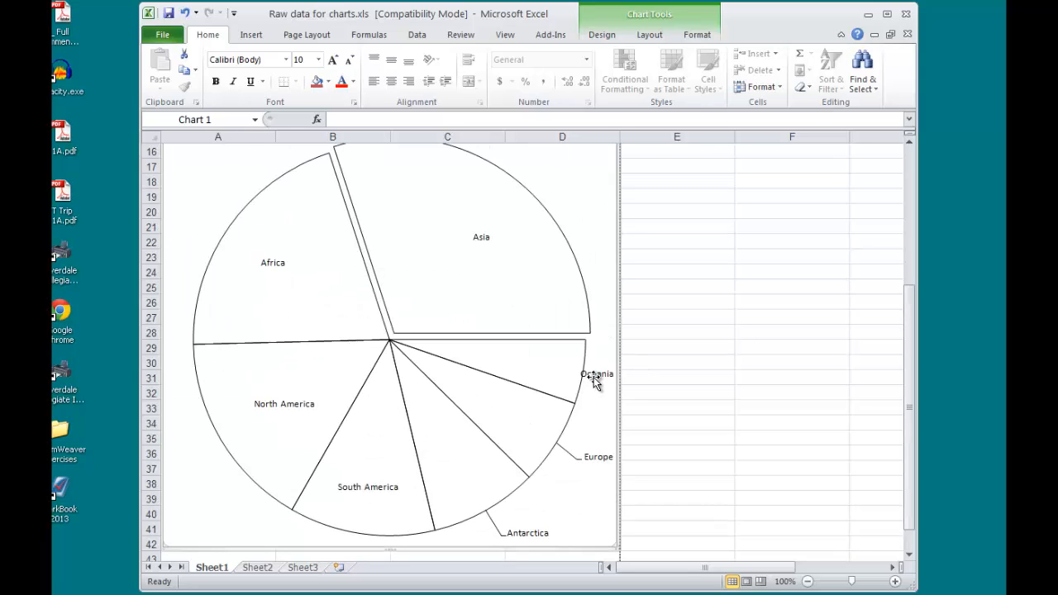
mouse_move(595, 383)
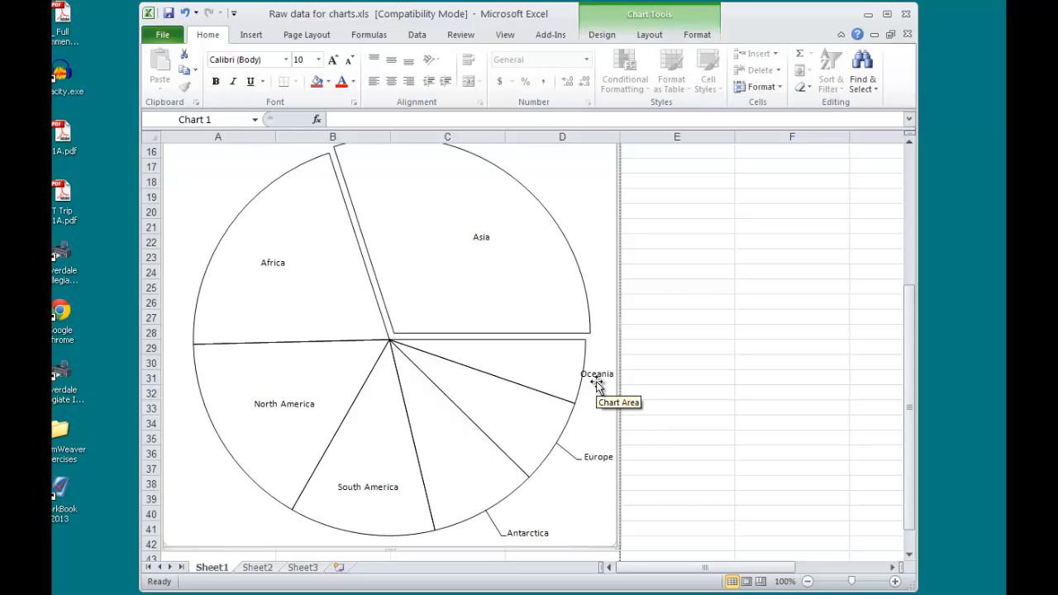
mouse_move(271, 208)
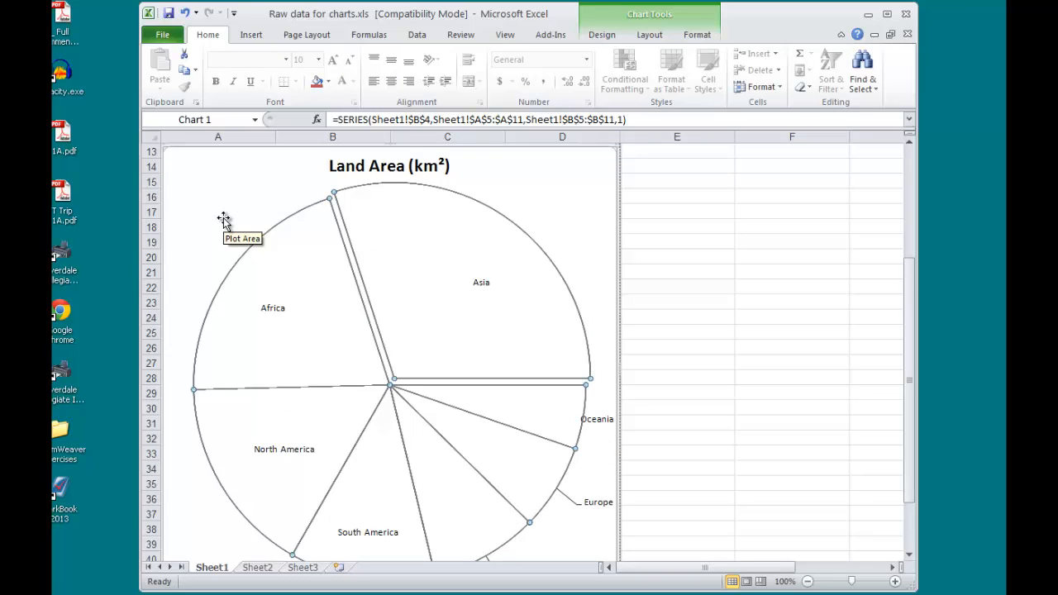
mouse_move(367, 190)
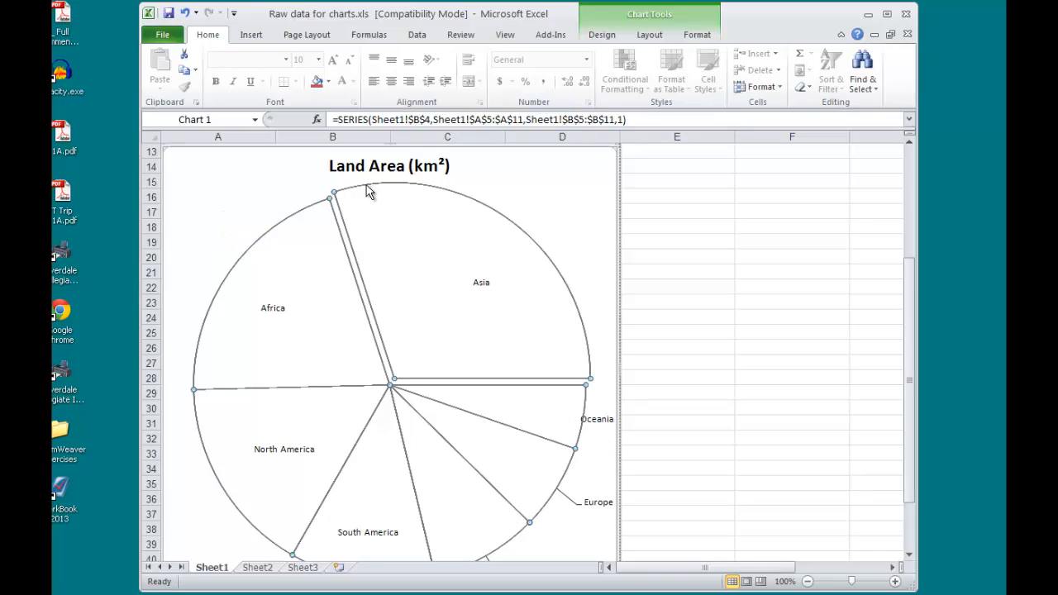
mouse_move(367, 192)
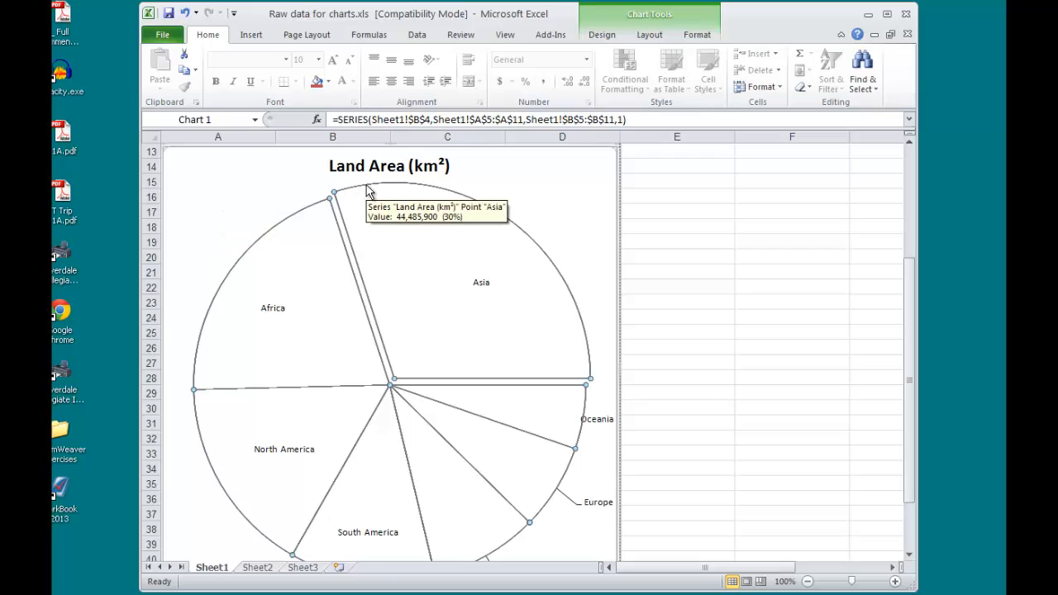
mouse_move(238, 220)
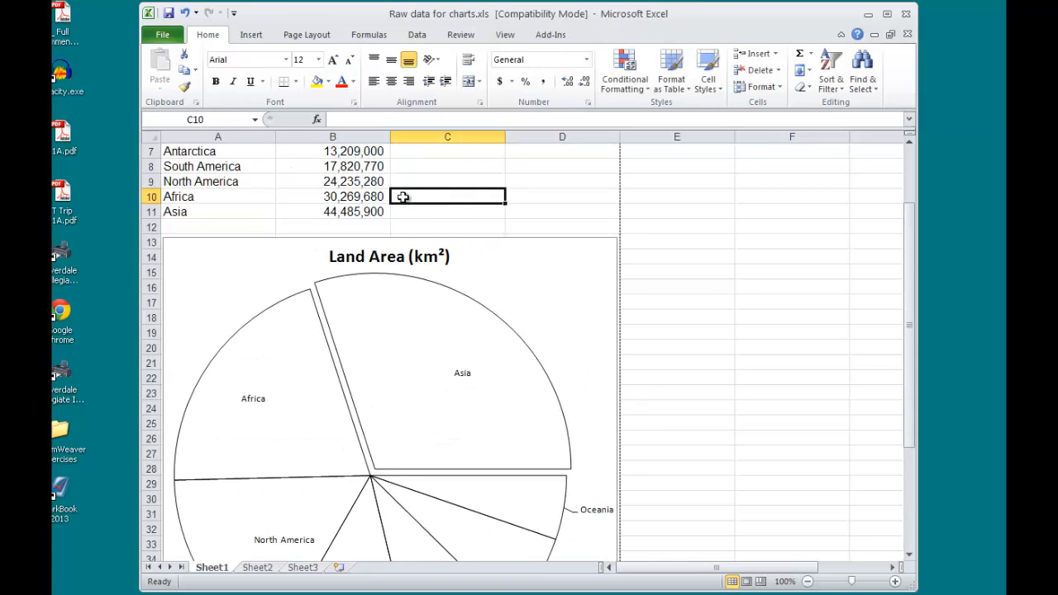
left_click(162, 34)
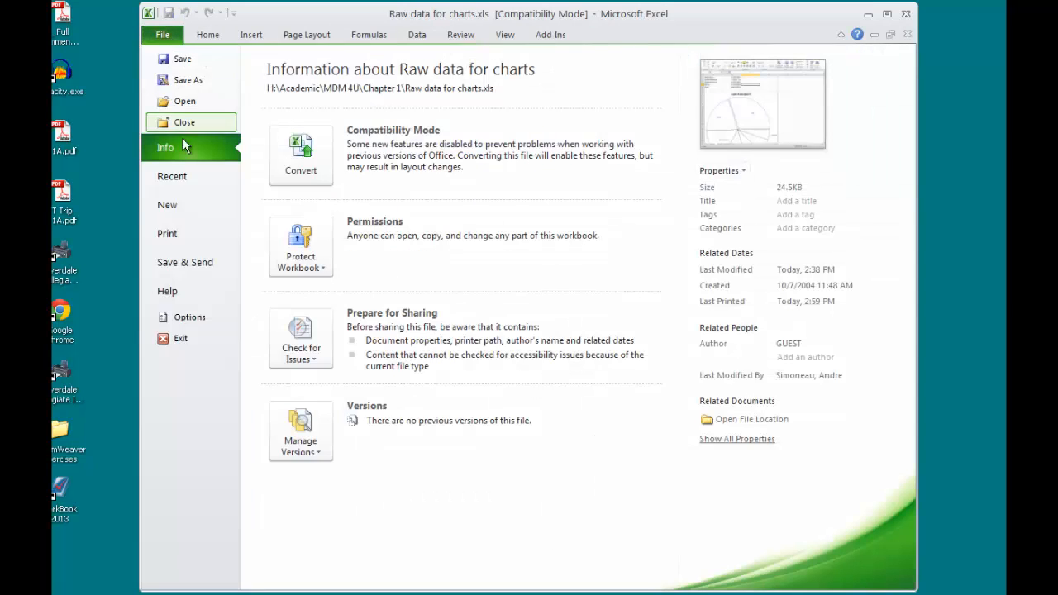
left_click(167, 235)
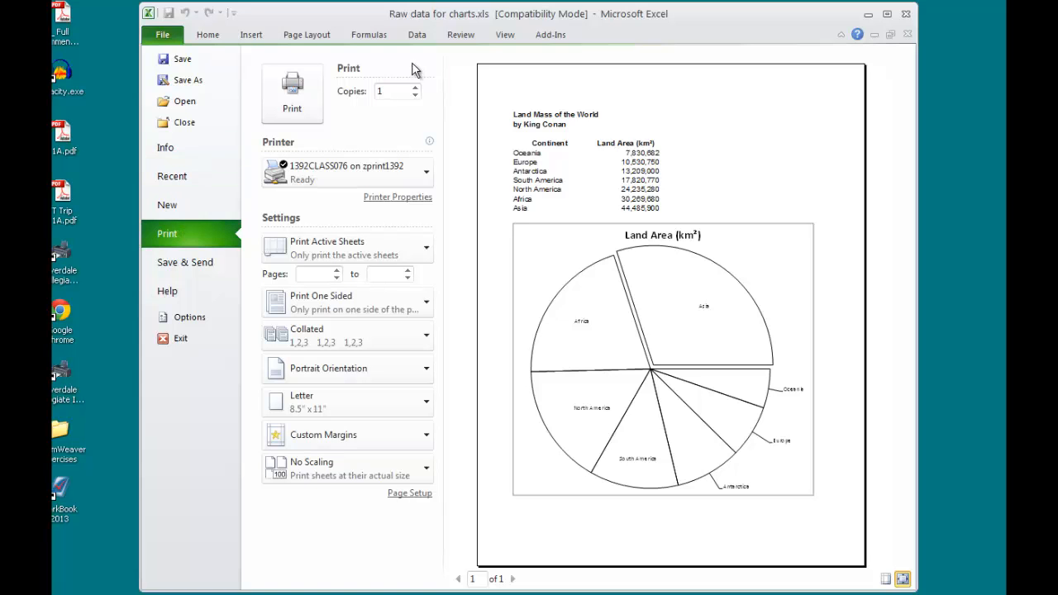
left_click(209, 33)
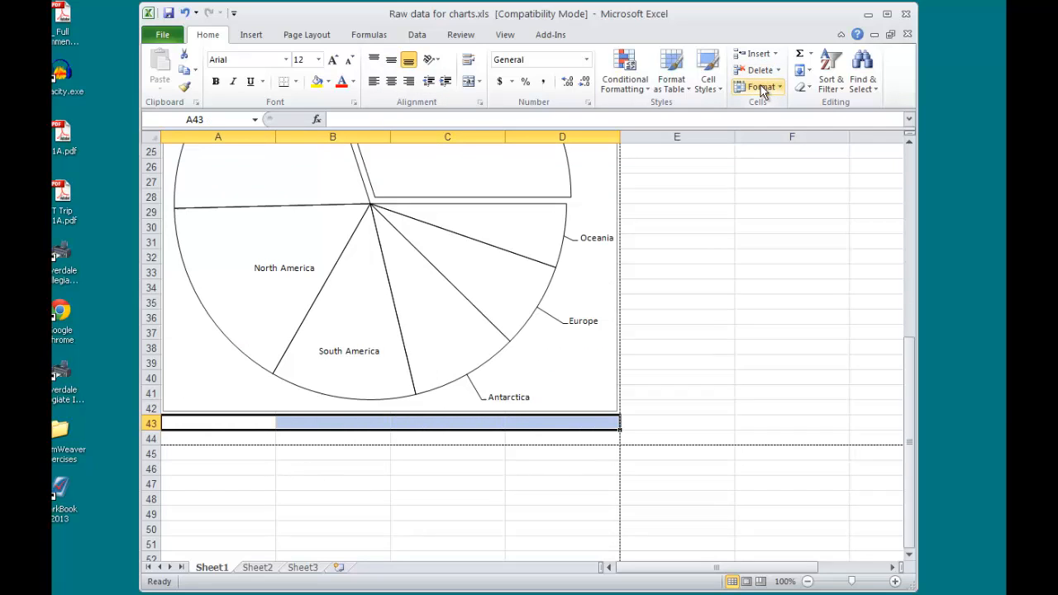
Step: Merge A43:D43 into one wrapped-text cell via Format Cells Alignment
left_click(757, 86)
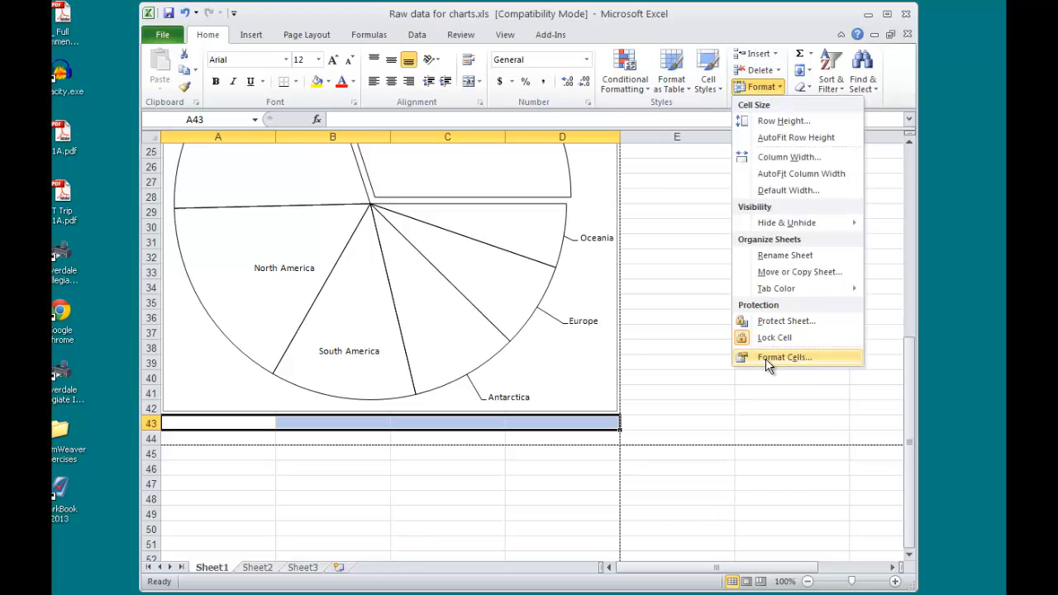
left_click(783, 357)
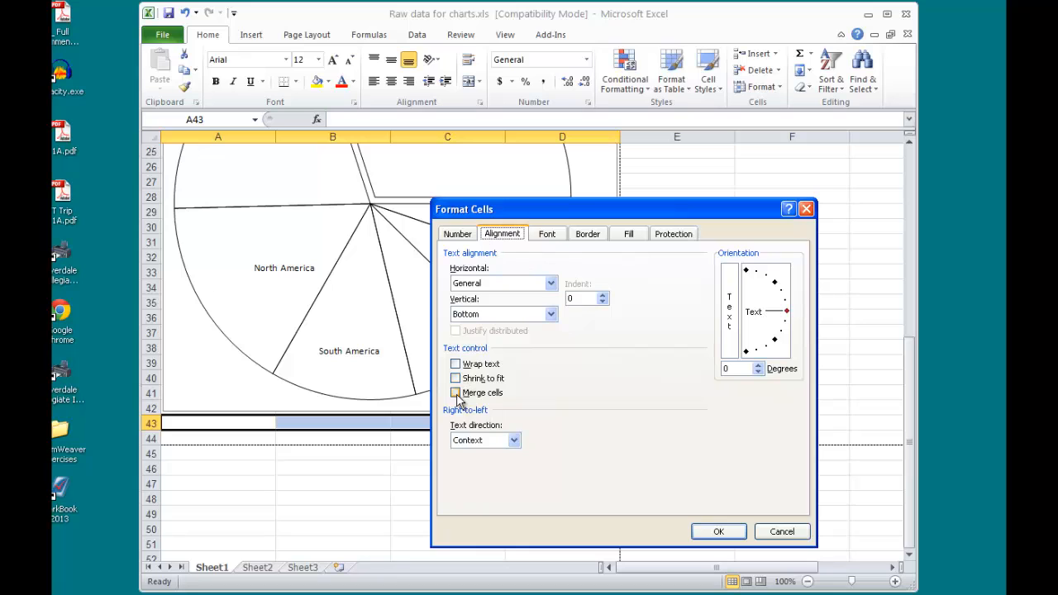
left_click(454, 392)
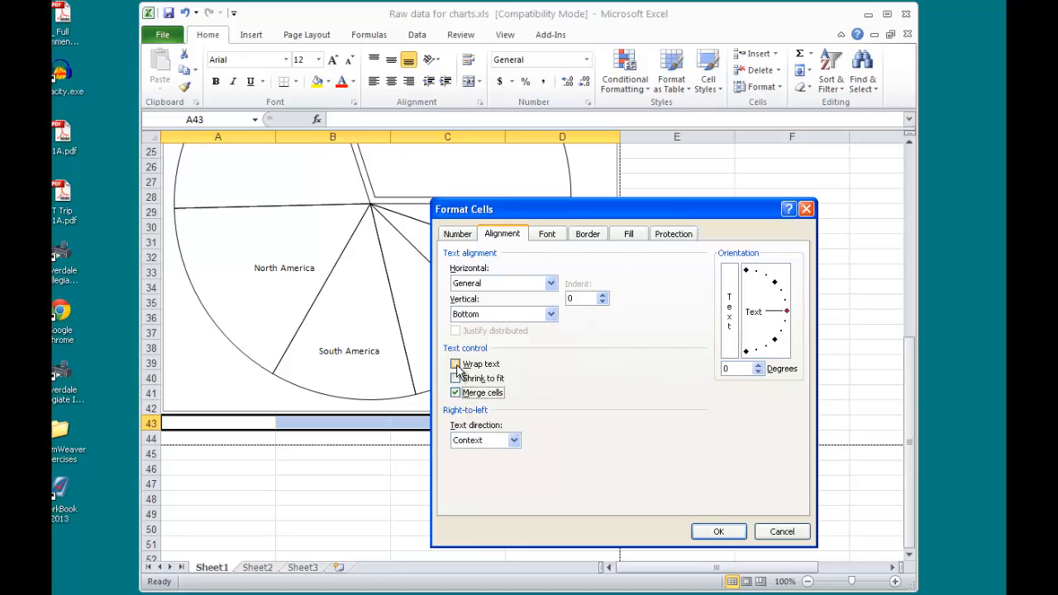
left_click(718, 532)
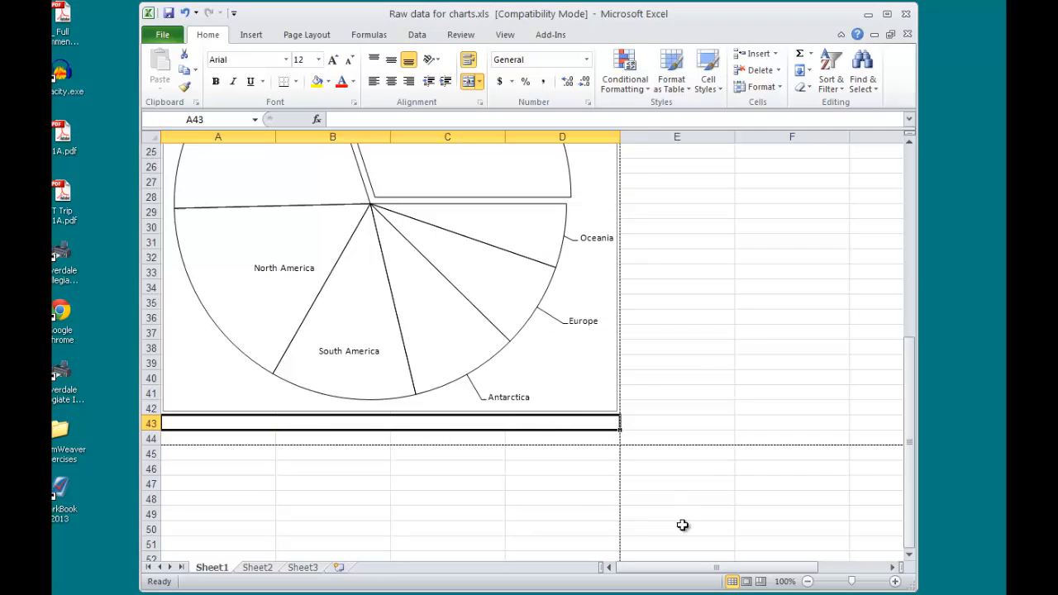
double_click(238, 423)
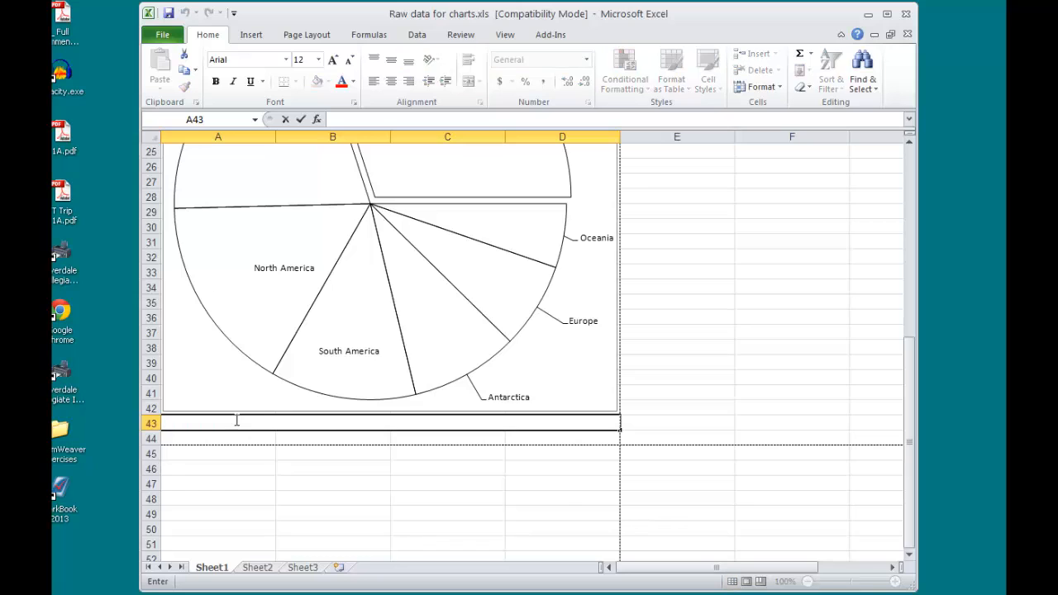
type("Bogus, A")
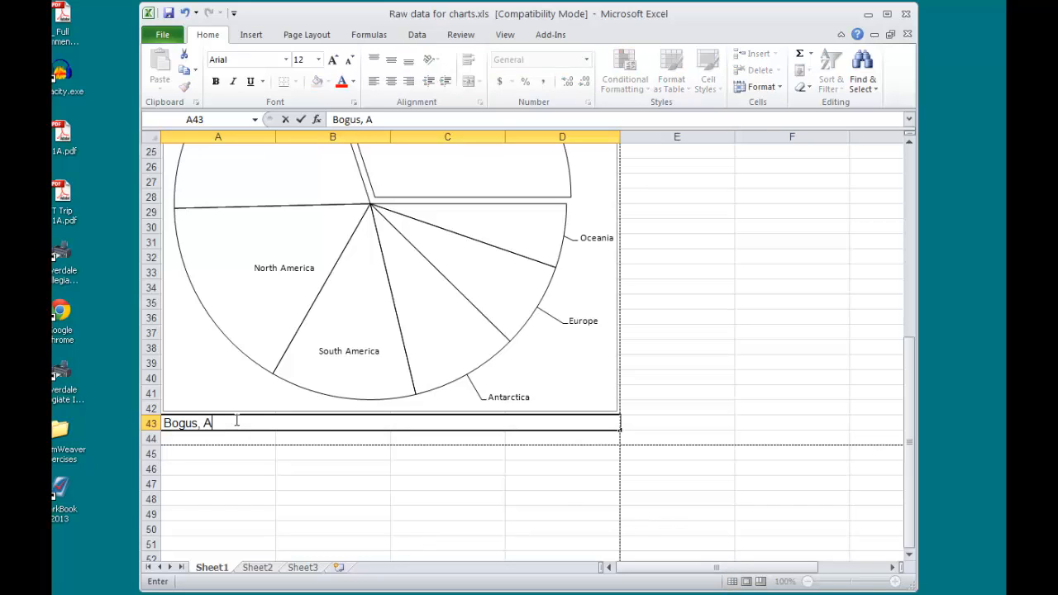
type("Land Mass of the World.  (2013) Retrieved from http://www.whatever.com/folder")
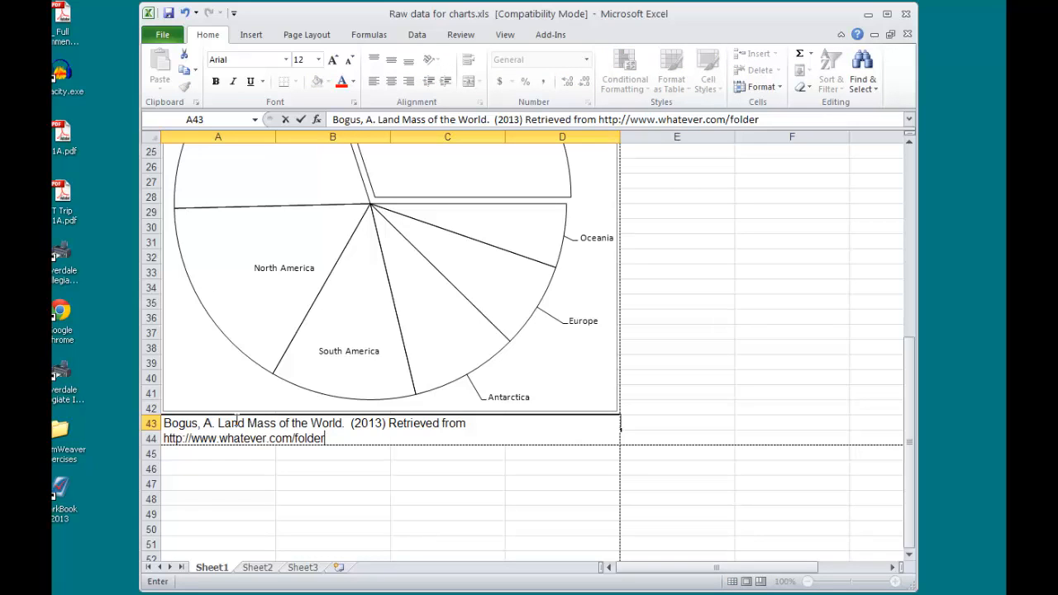
key("enter")
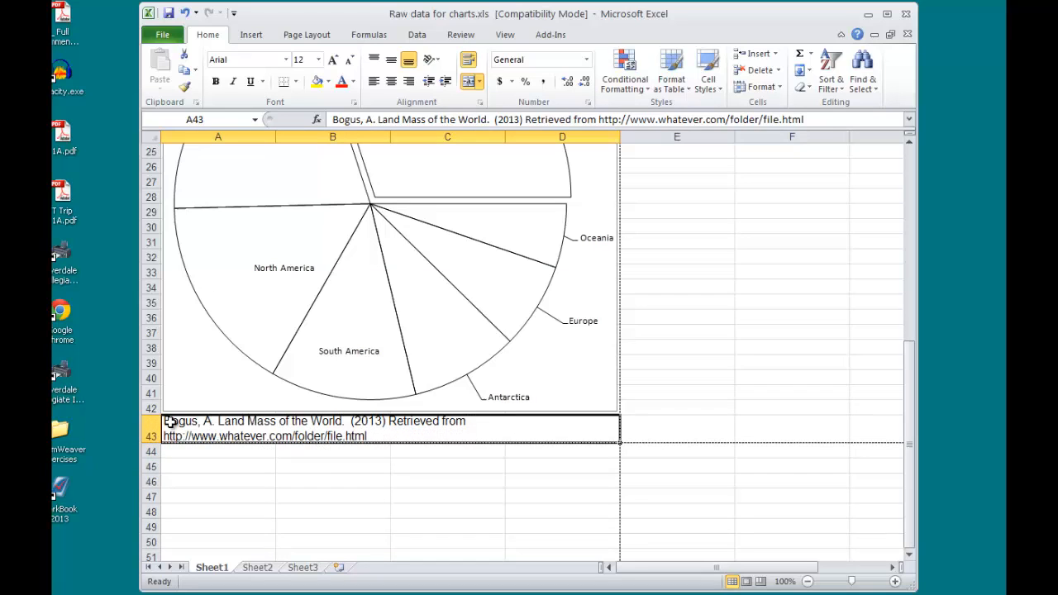
type("Source:")
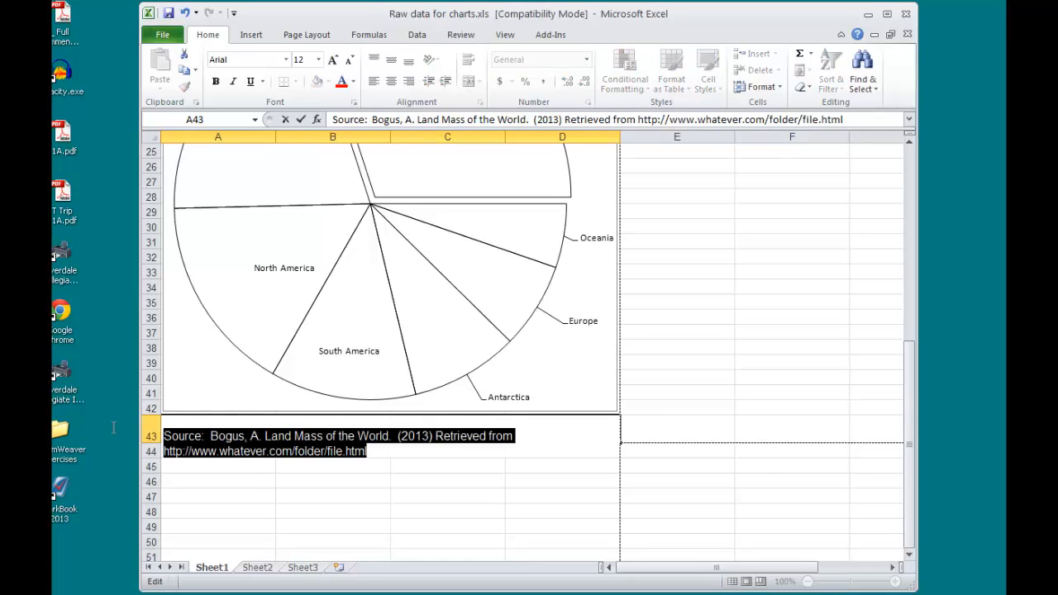
left_click(318, 59)
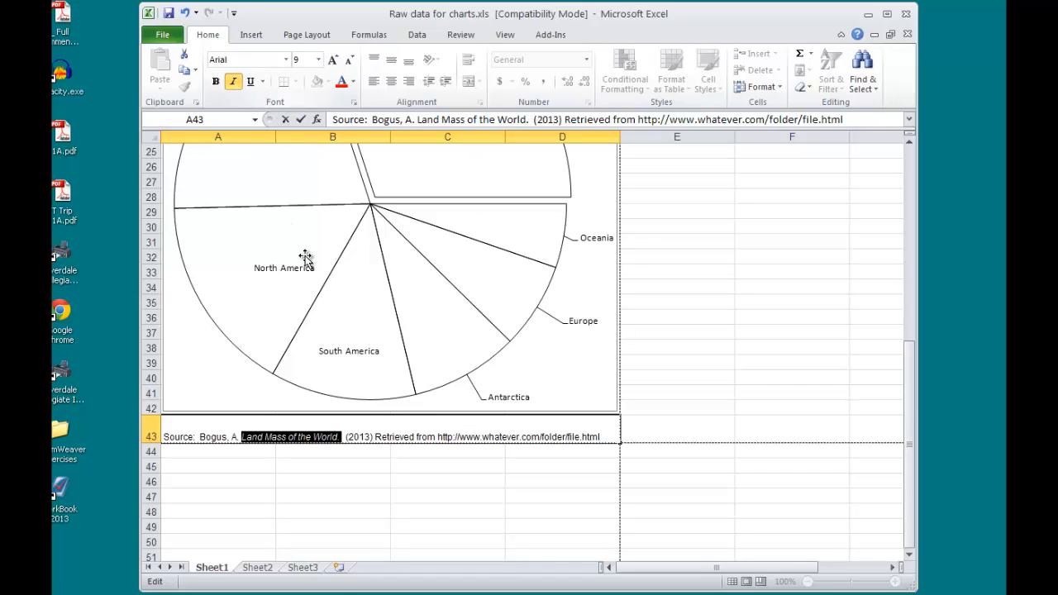
mouse_move(306, 265)
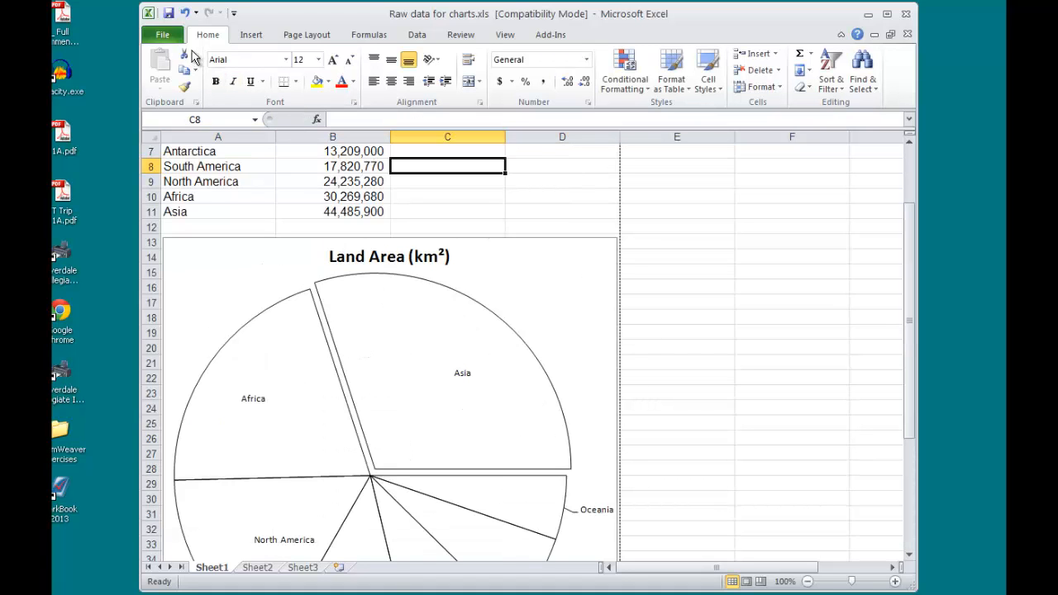
Step: Switch to the File information view
left_click(162, 35)
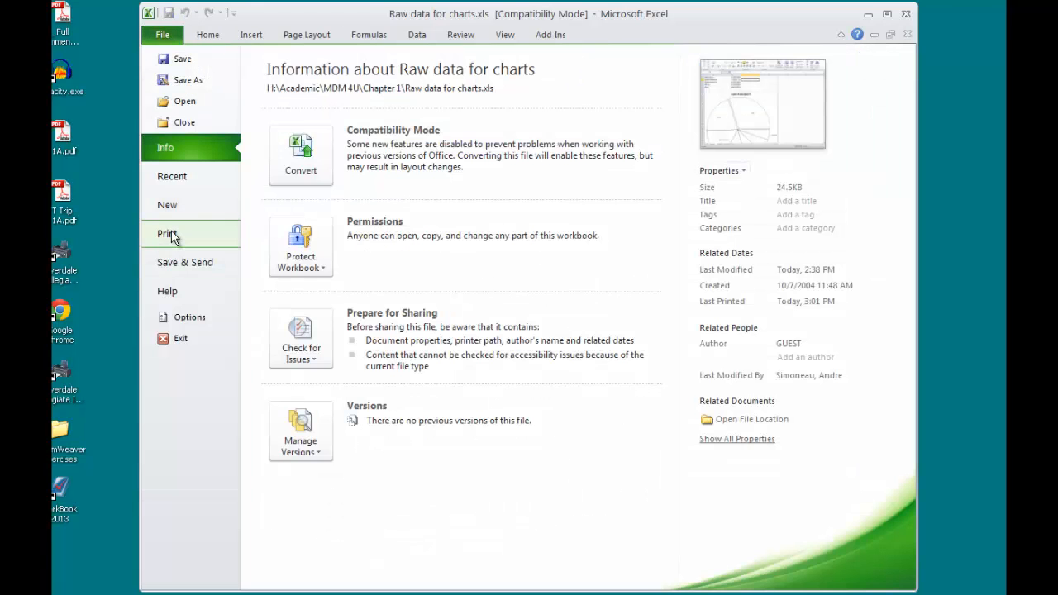